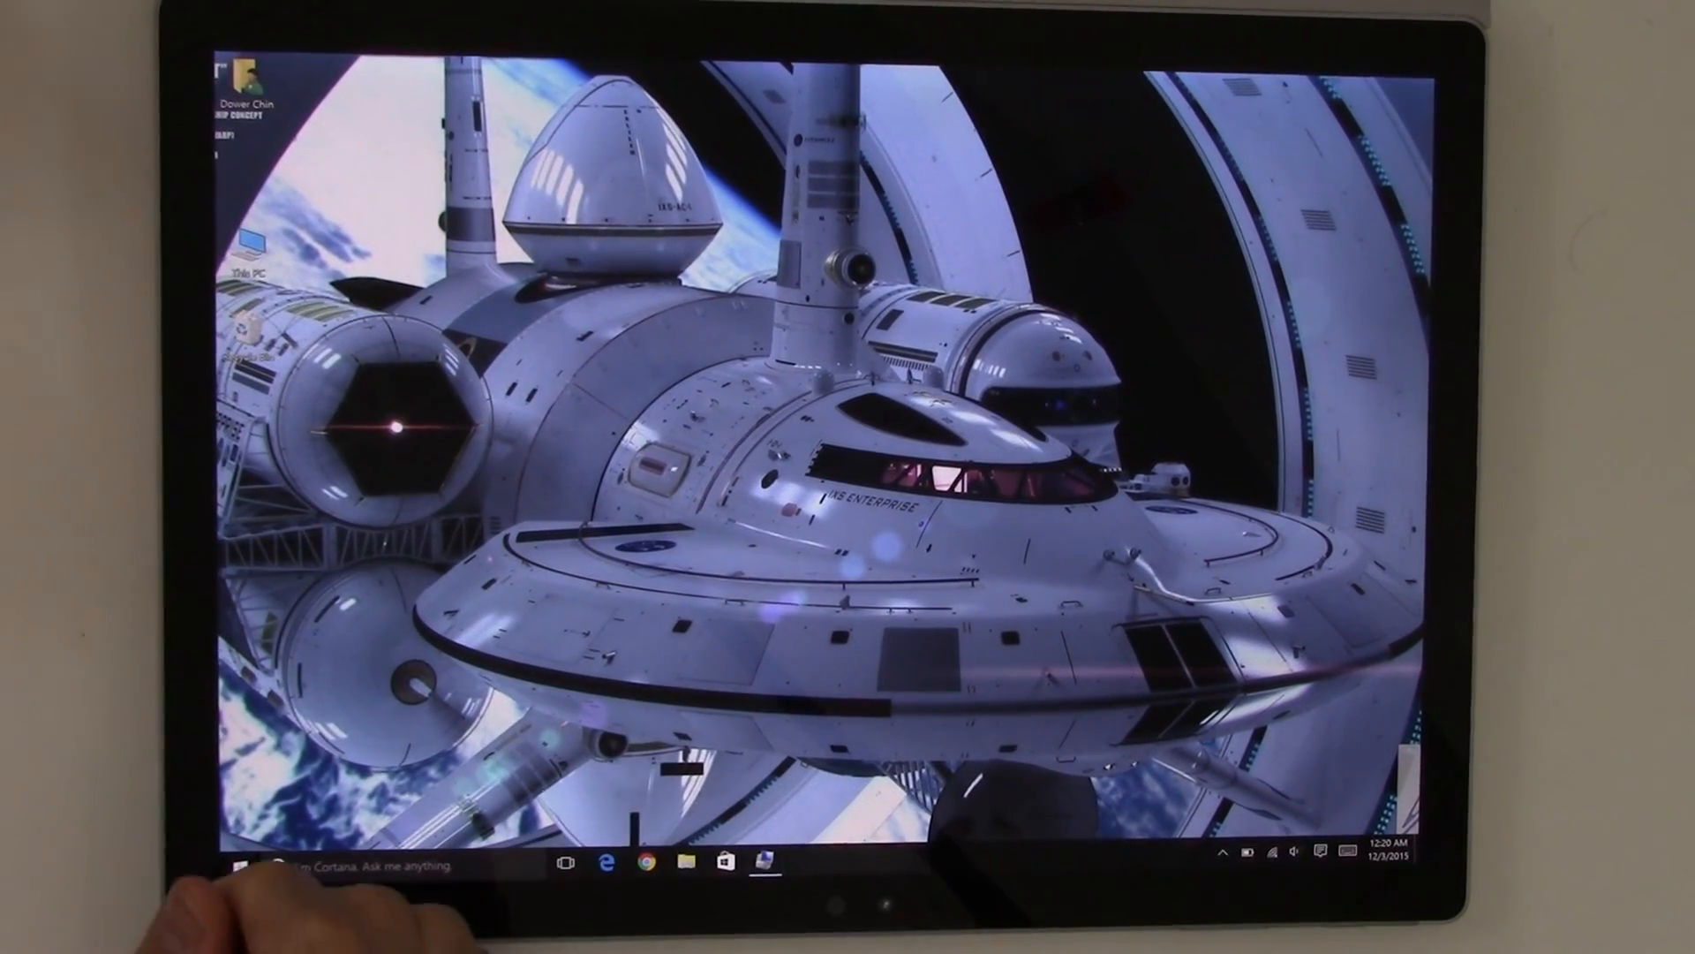
Bring the Start menu tiles up and scroll down to the Surface app tile
{"action": "left_click", "coordinate": [215, 864]}
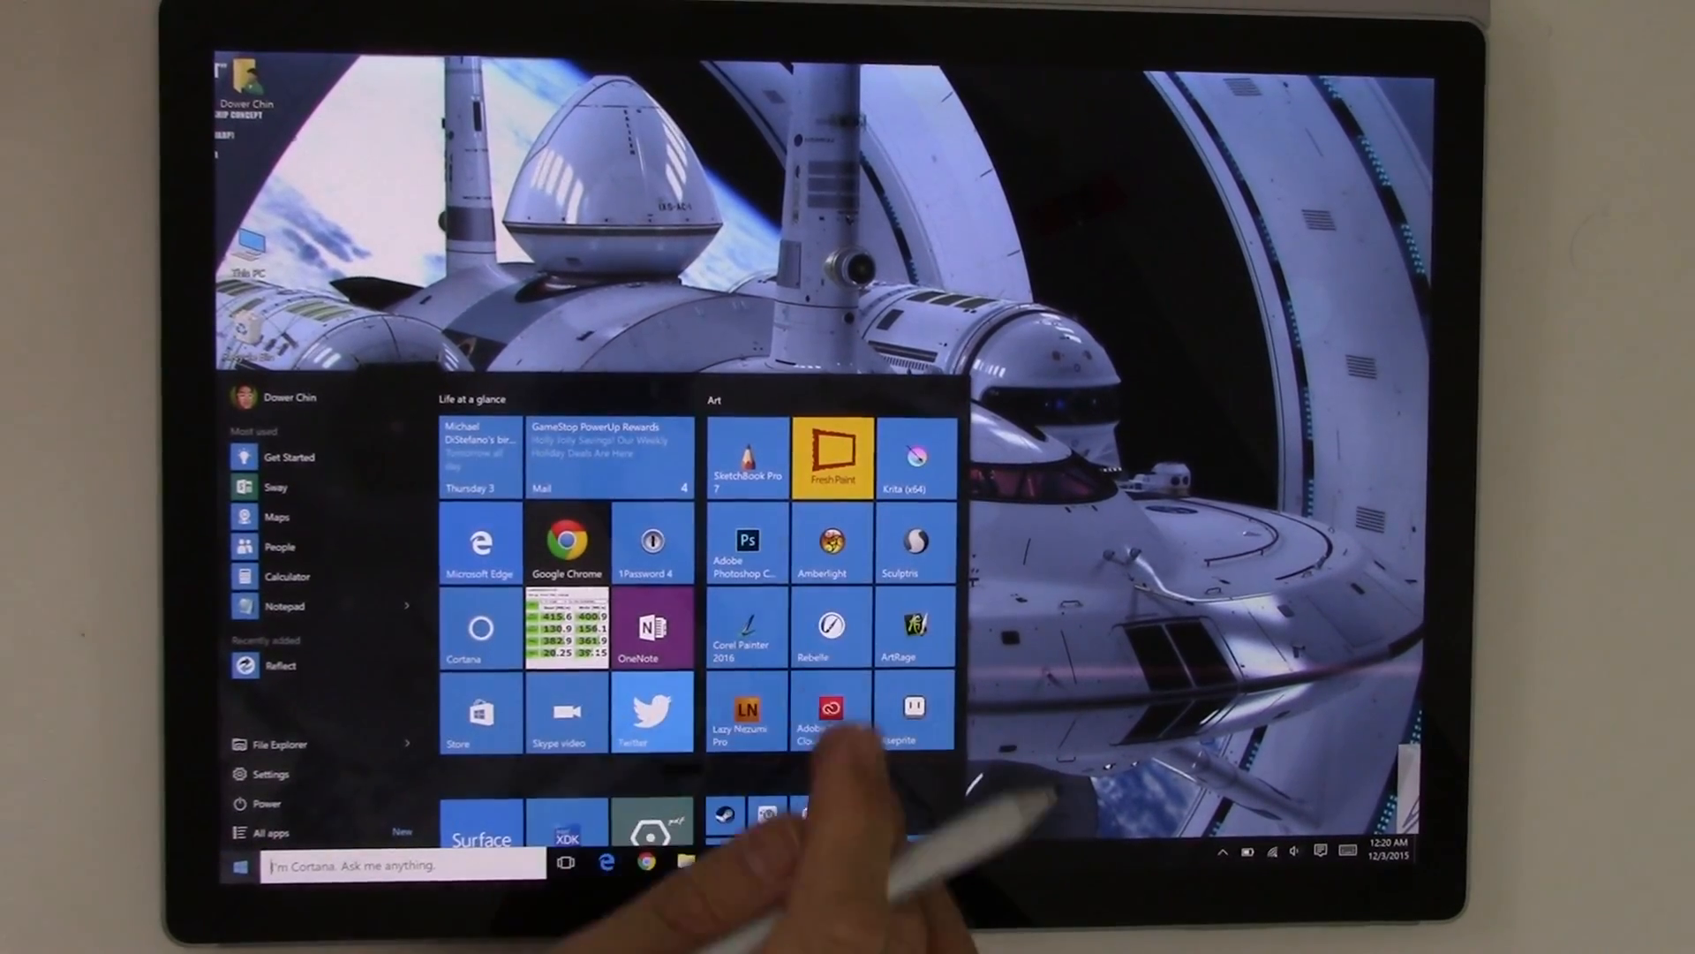
{"action": "scroll", "scroll_direction": "down", "scroll_amount": 3}
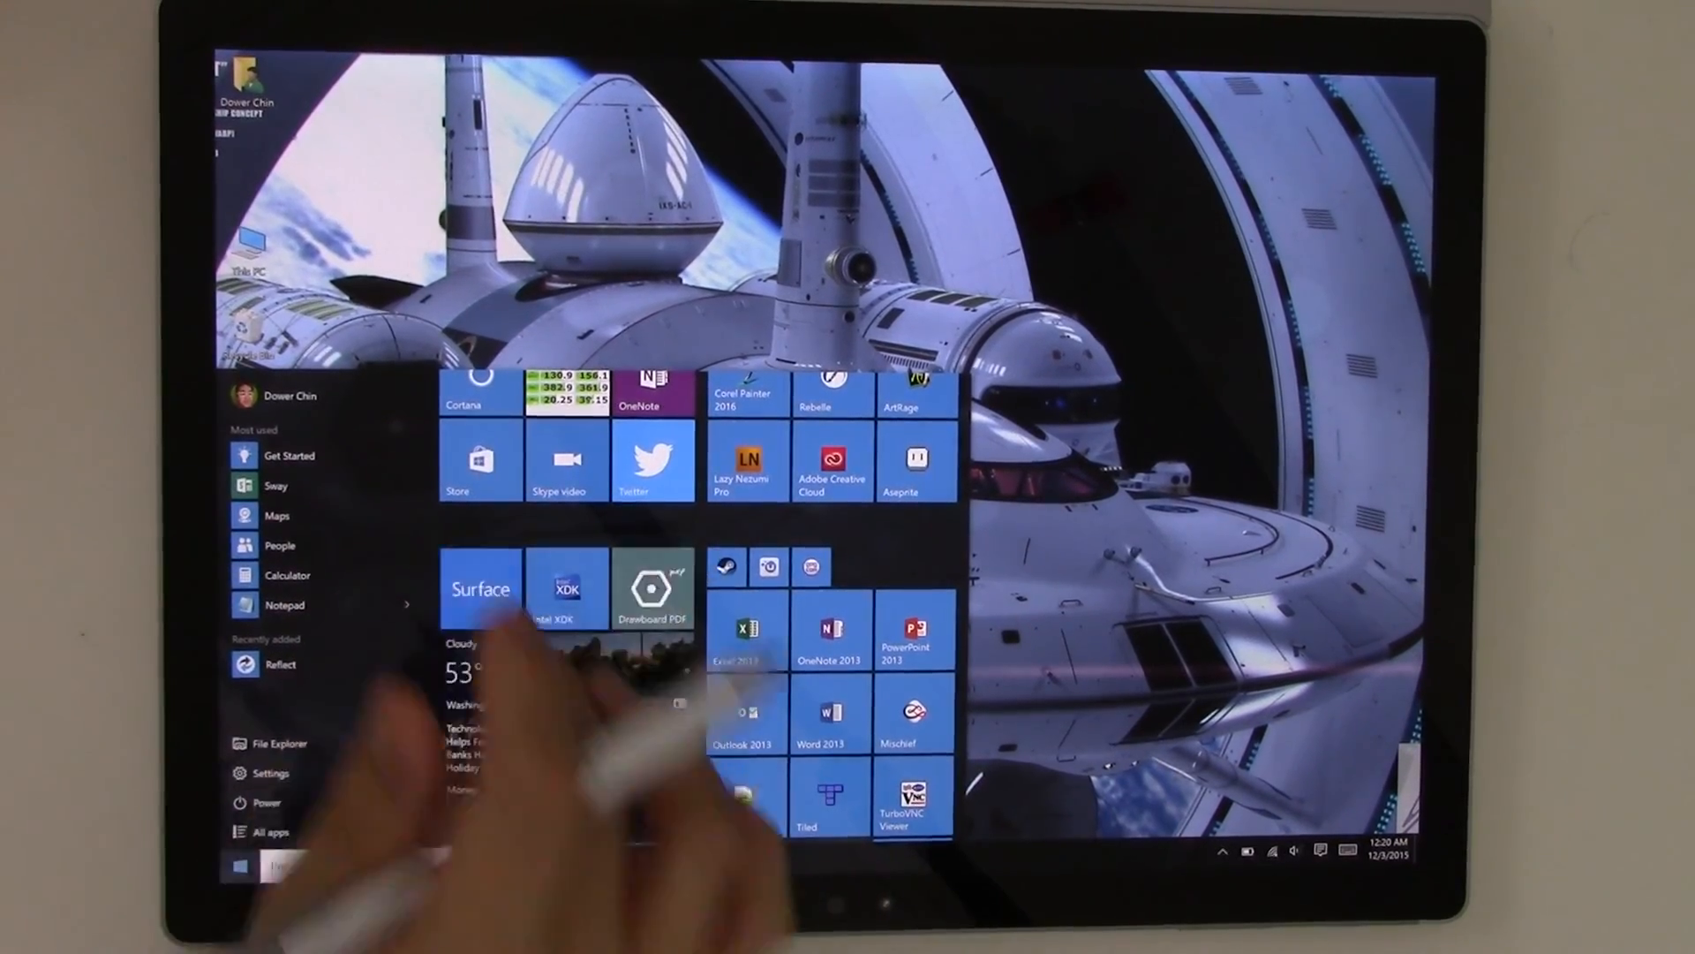
Launch the Surface app's Pen page and sketch a stroke in the ink test box to check pressure
{"action": "left_click", "coordinate": [479, 588]}
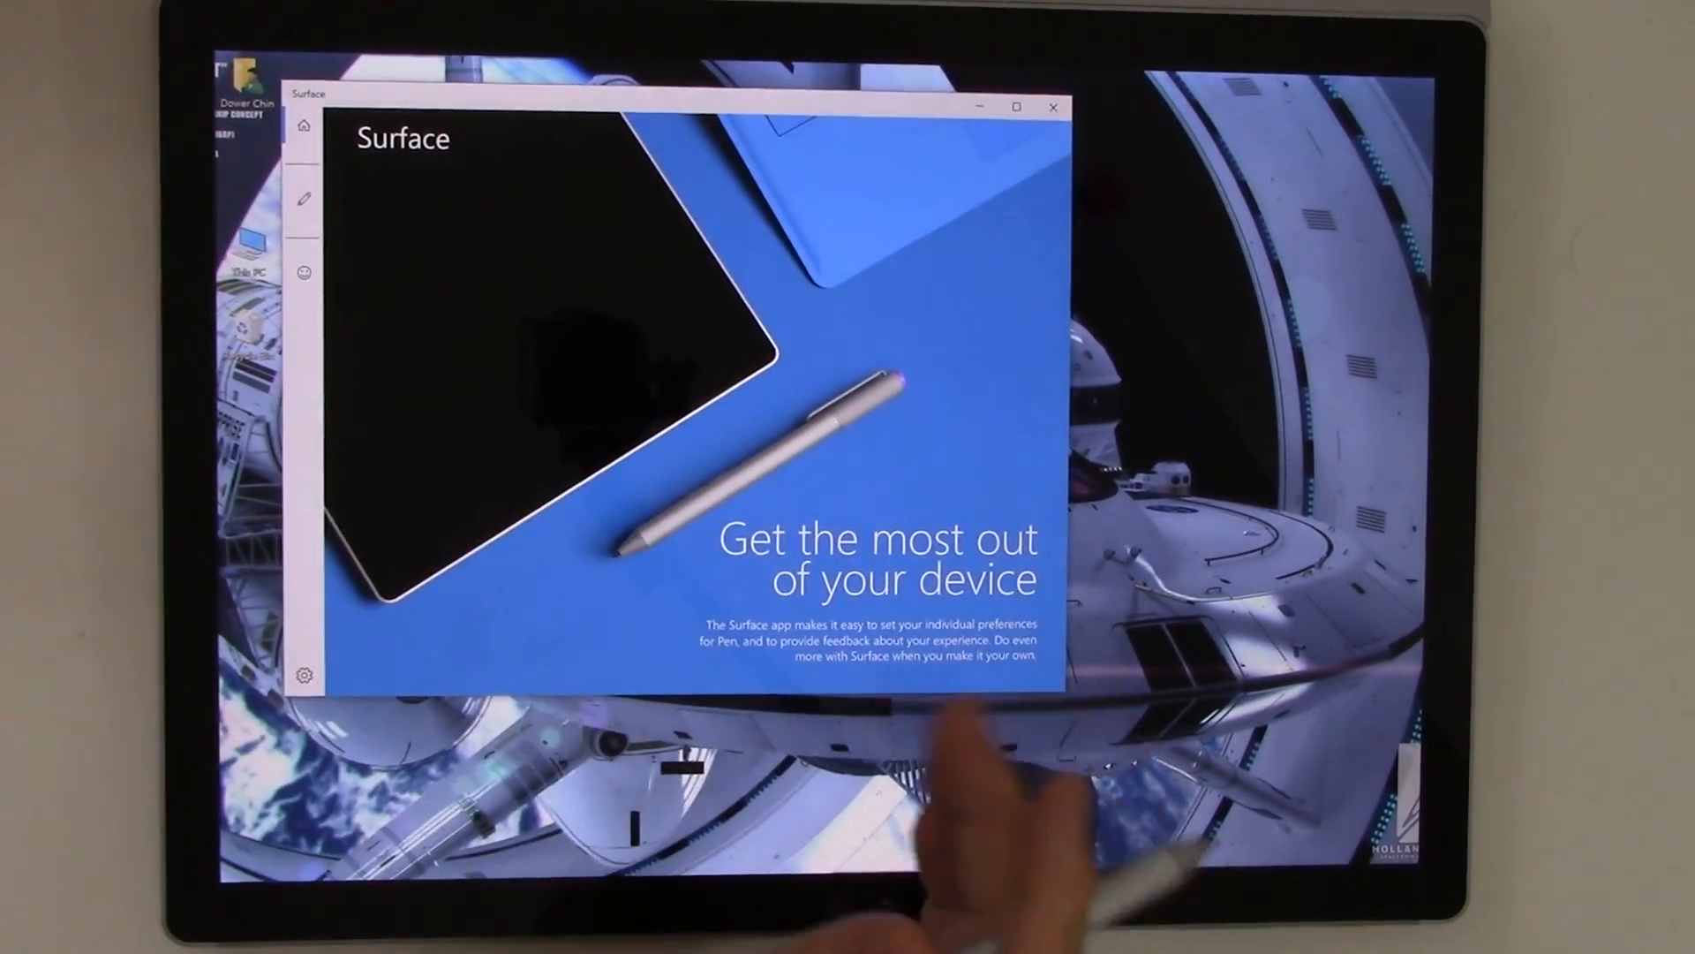
{"action": "left_click", "coordinate": [303, 200]}
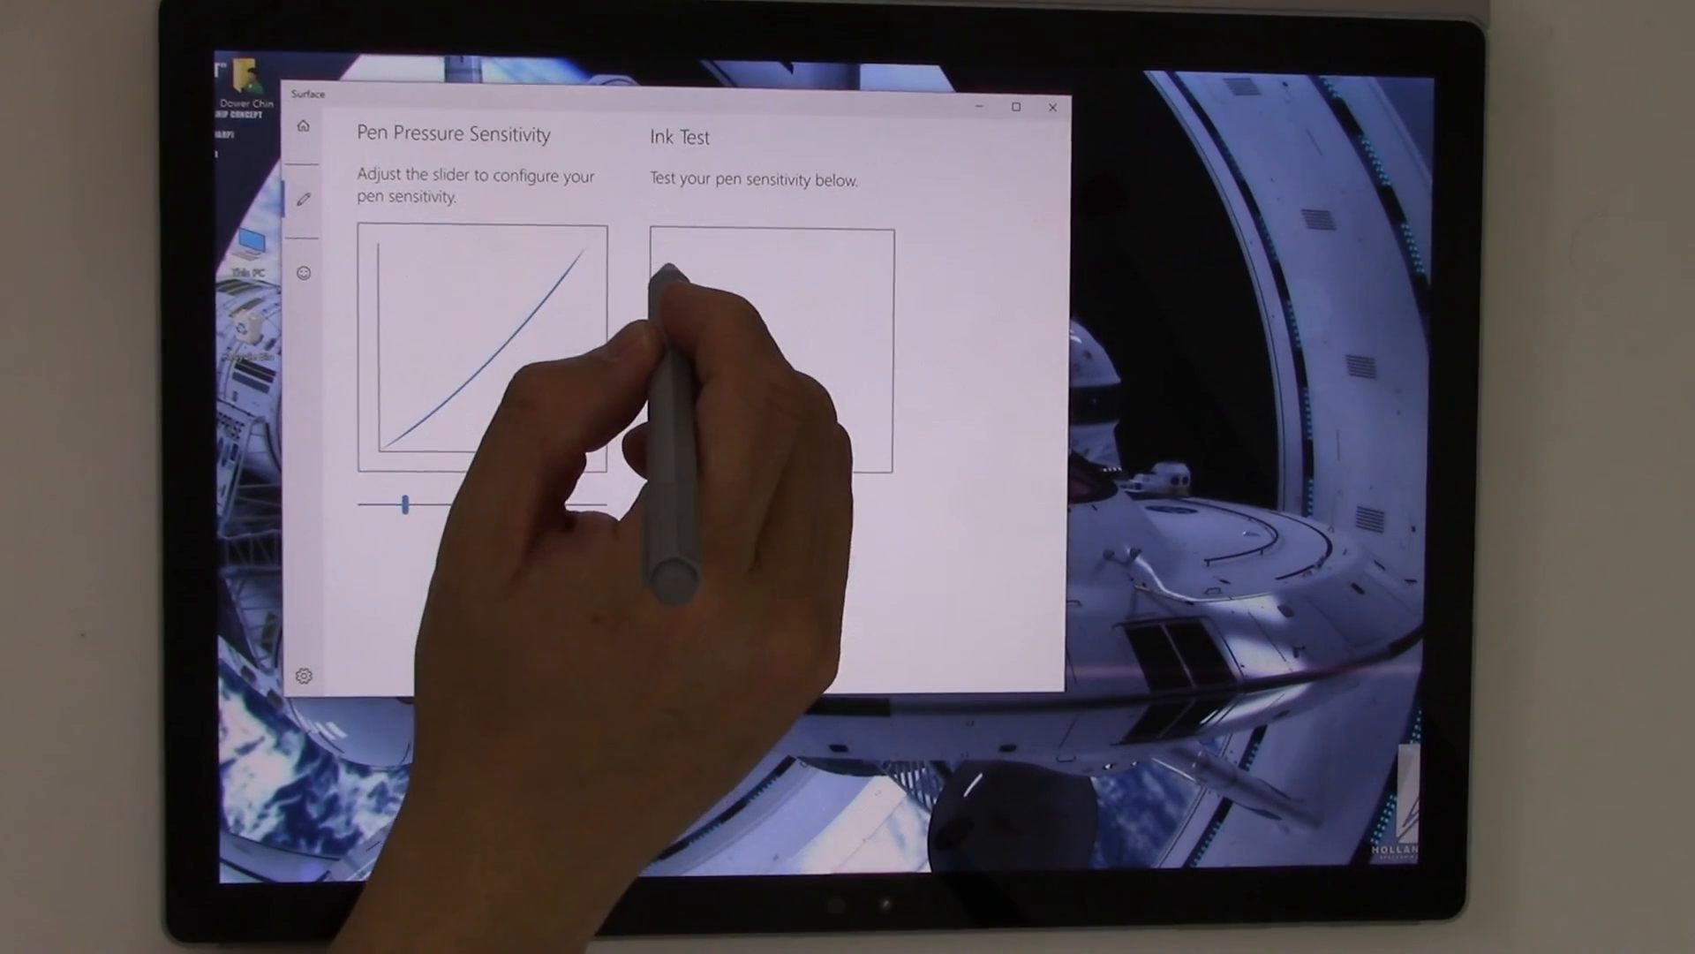
{"action": "left_click_drag", "start_coordinate": [671, 270], "coordinate": [821, 412]}
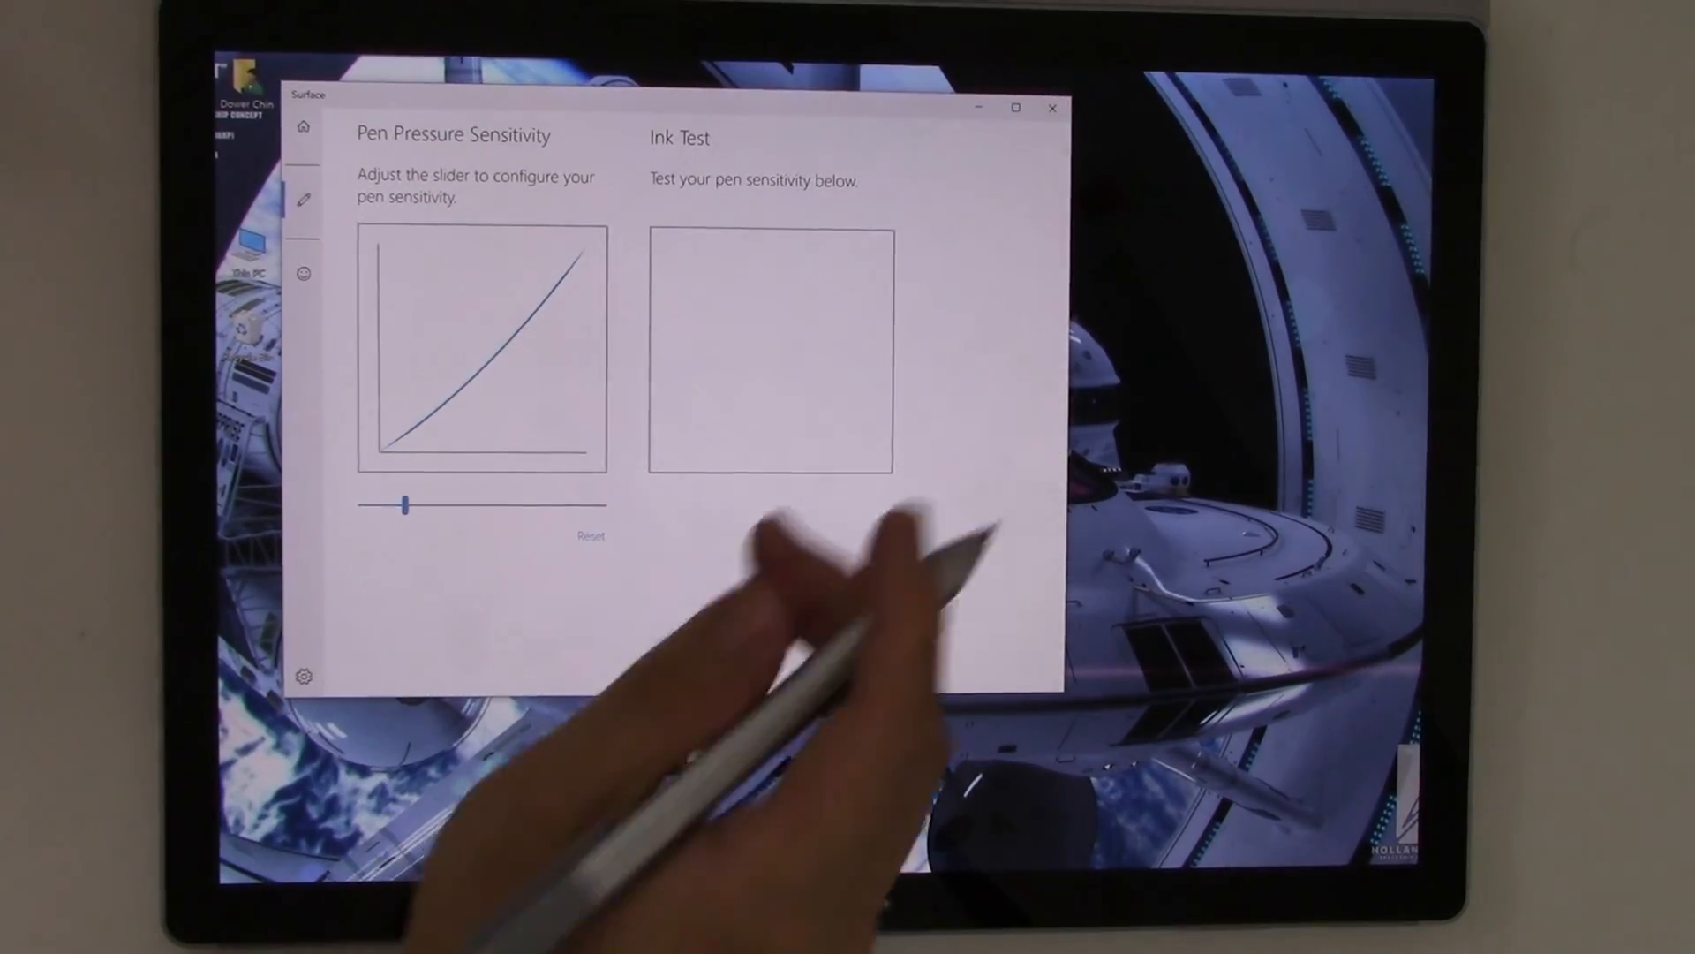
{"action": "left_click", "coordinate": [1053, 108]}
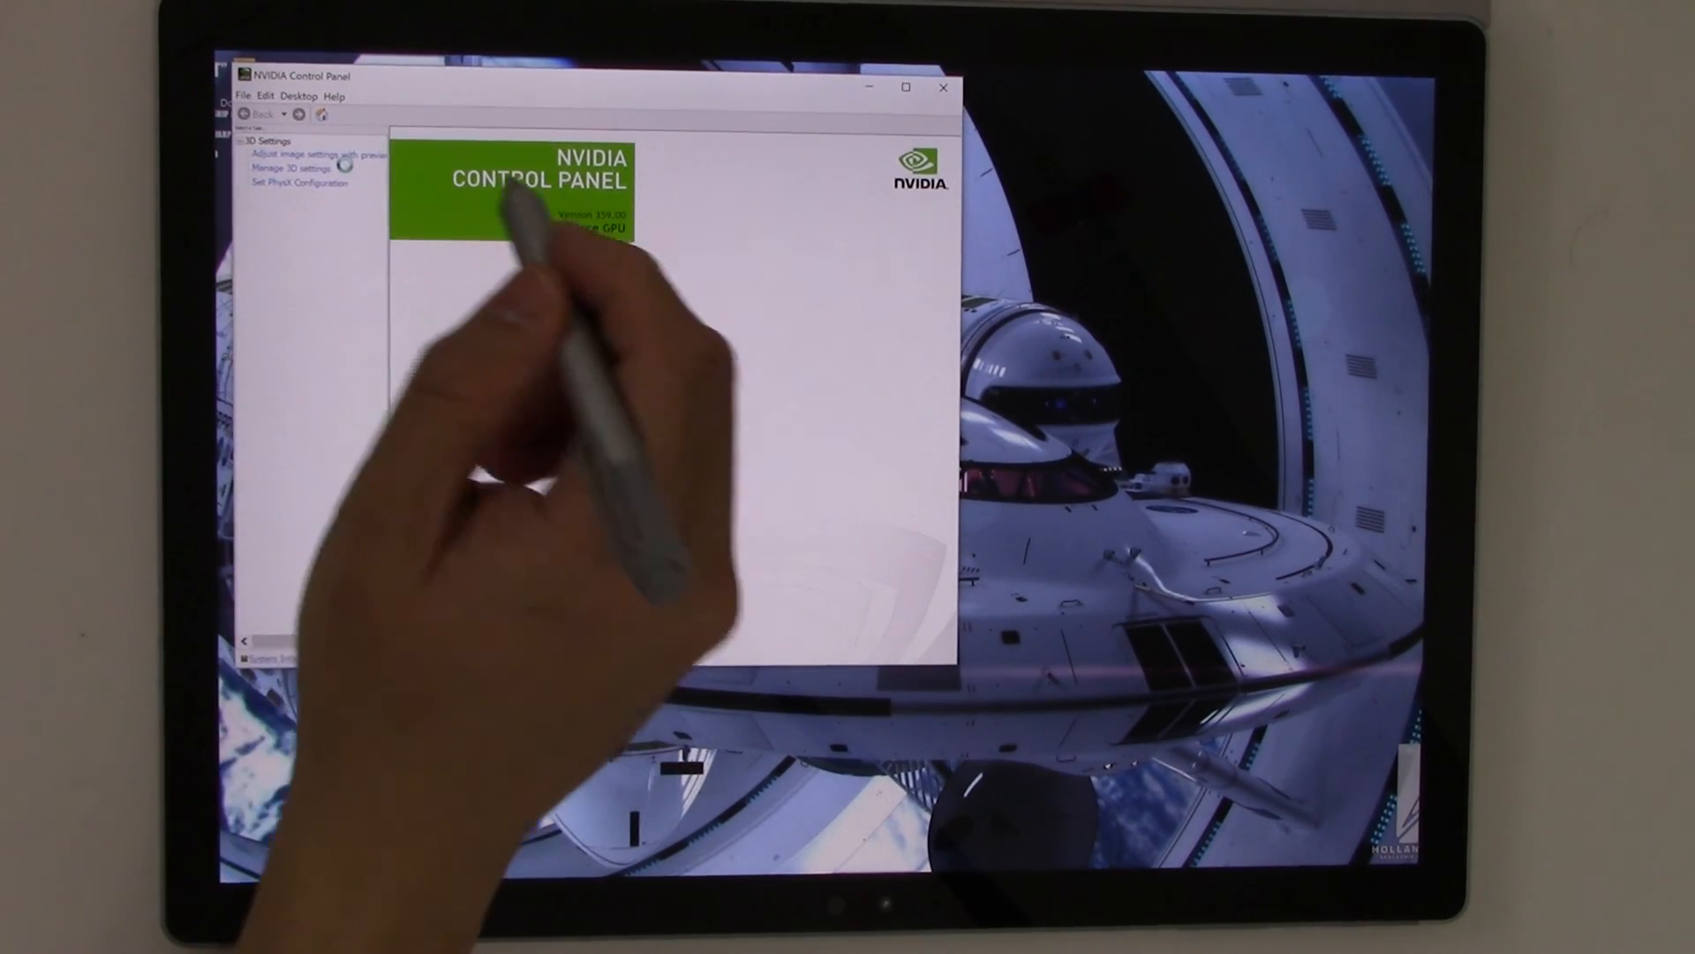
Show Manage 3D Settings with Painter 2016 set to integrated graphics
{"action": "left_click", "coordinate": [292, 170]}
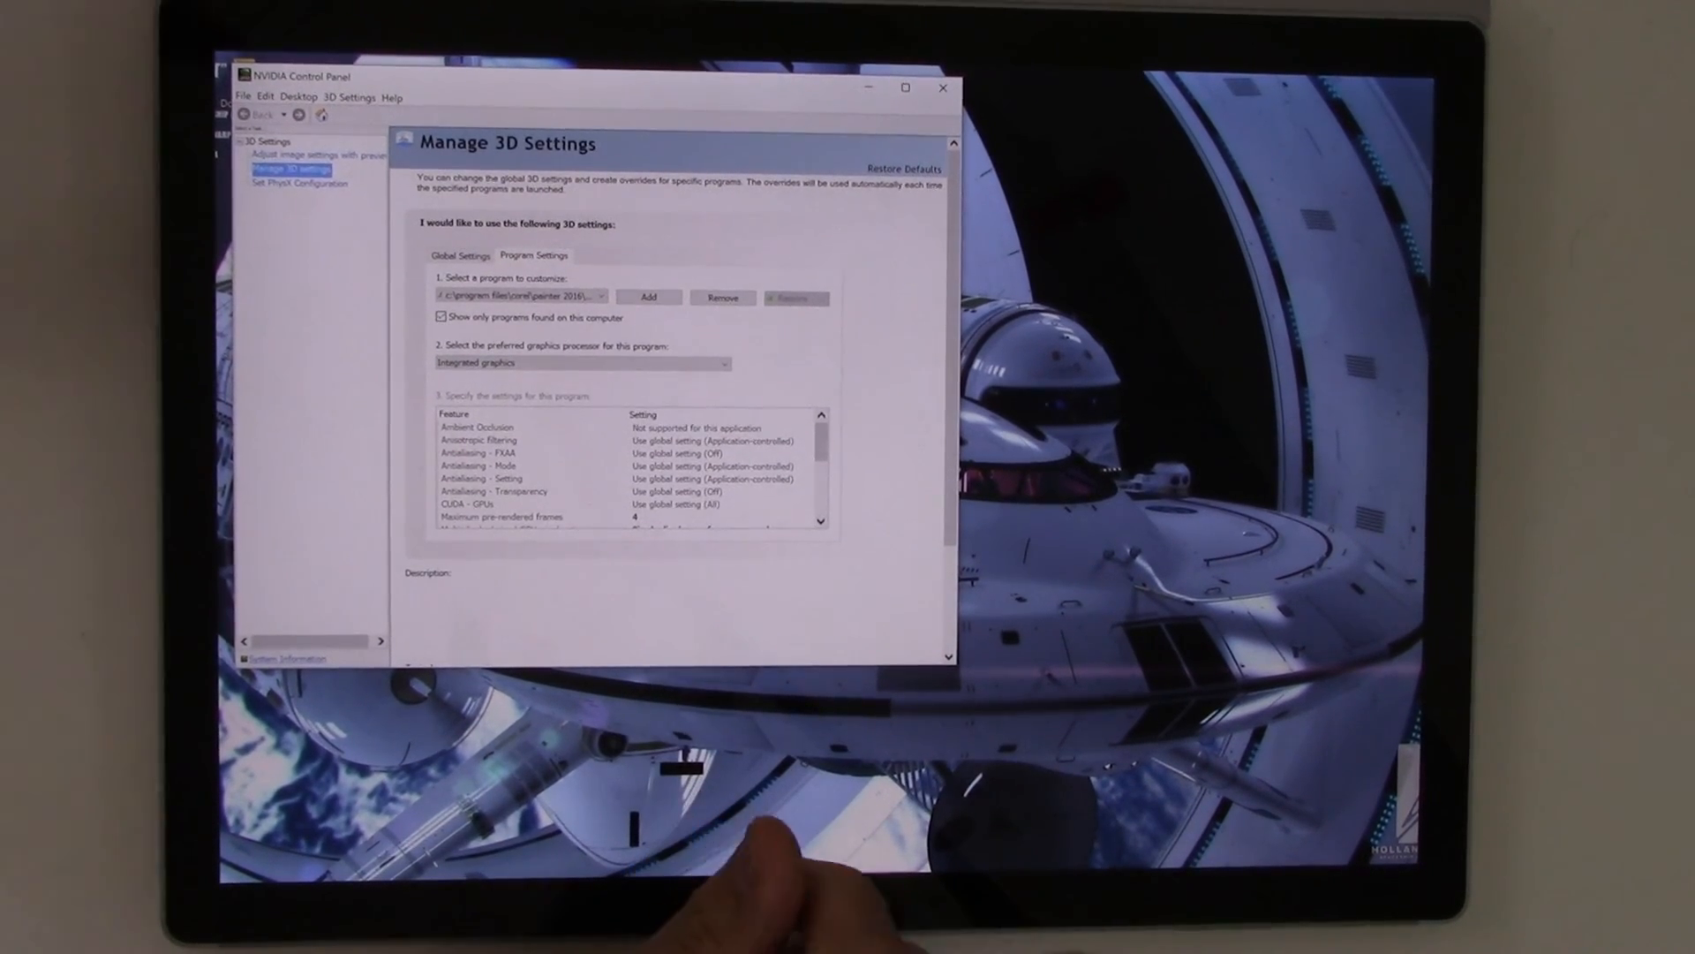
{"action": "mouse_move", "coordinate": [757, 865]}
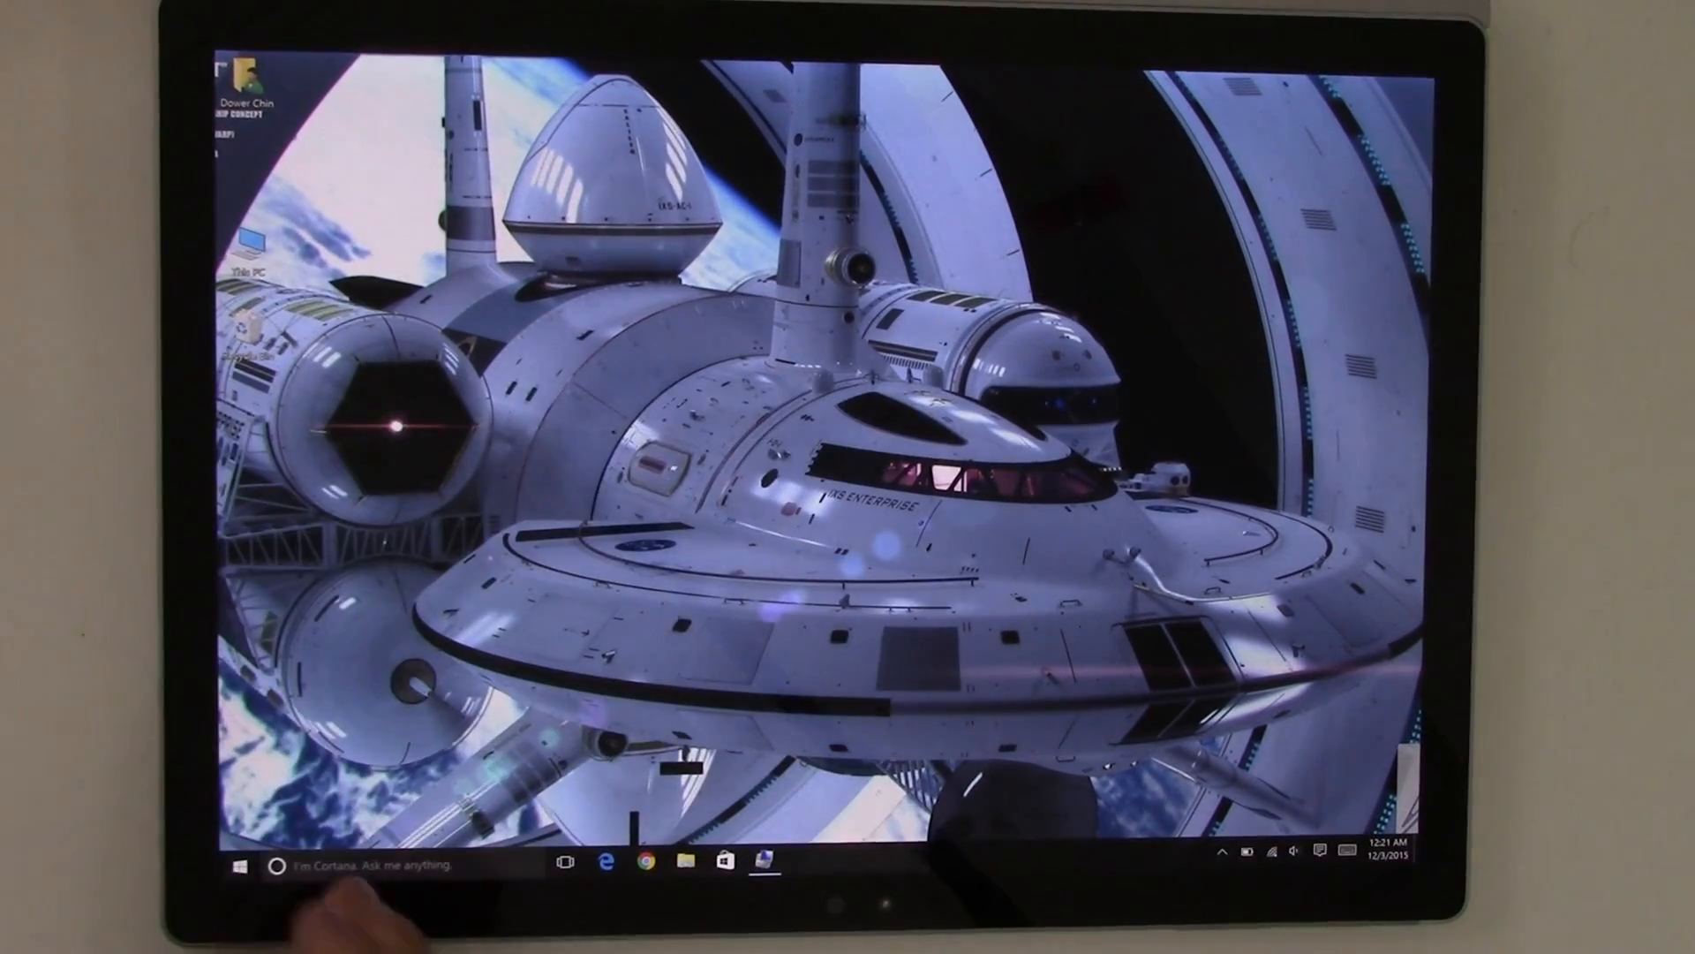
Launch Corel Painter 2016 from the Start menu tiles
{"action": "left_click", "coordinate": [232, 863]}
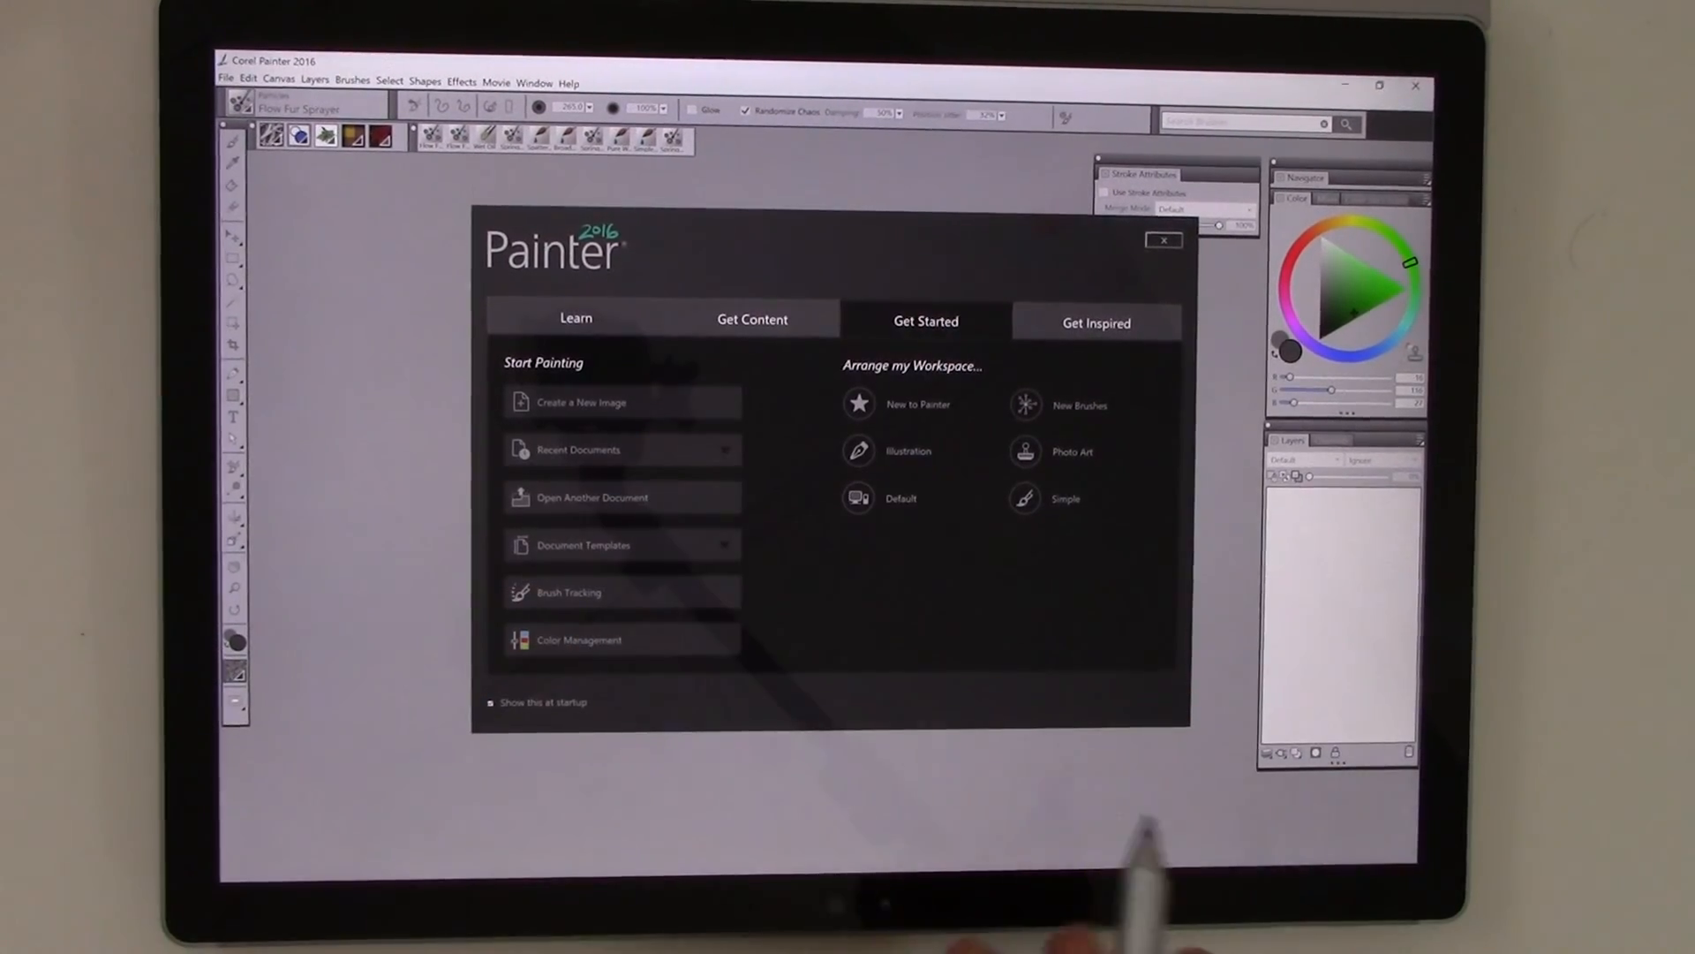
{"action": "left_click", "coordinate": [575, 320]}
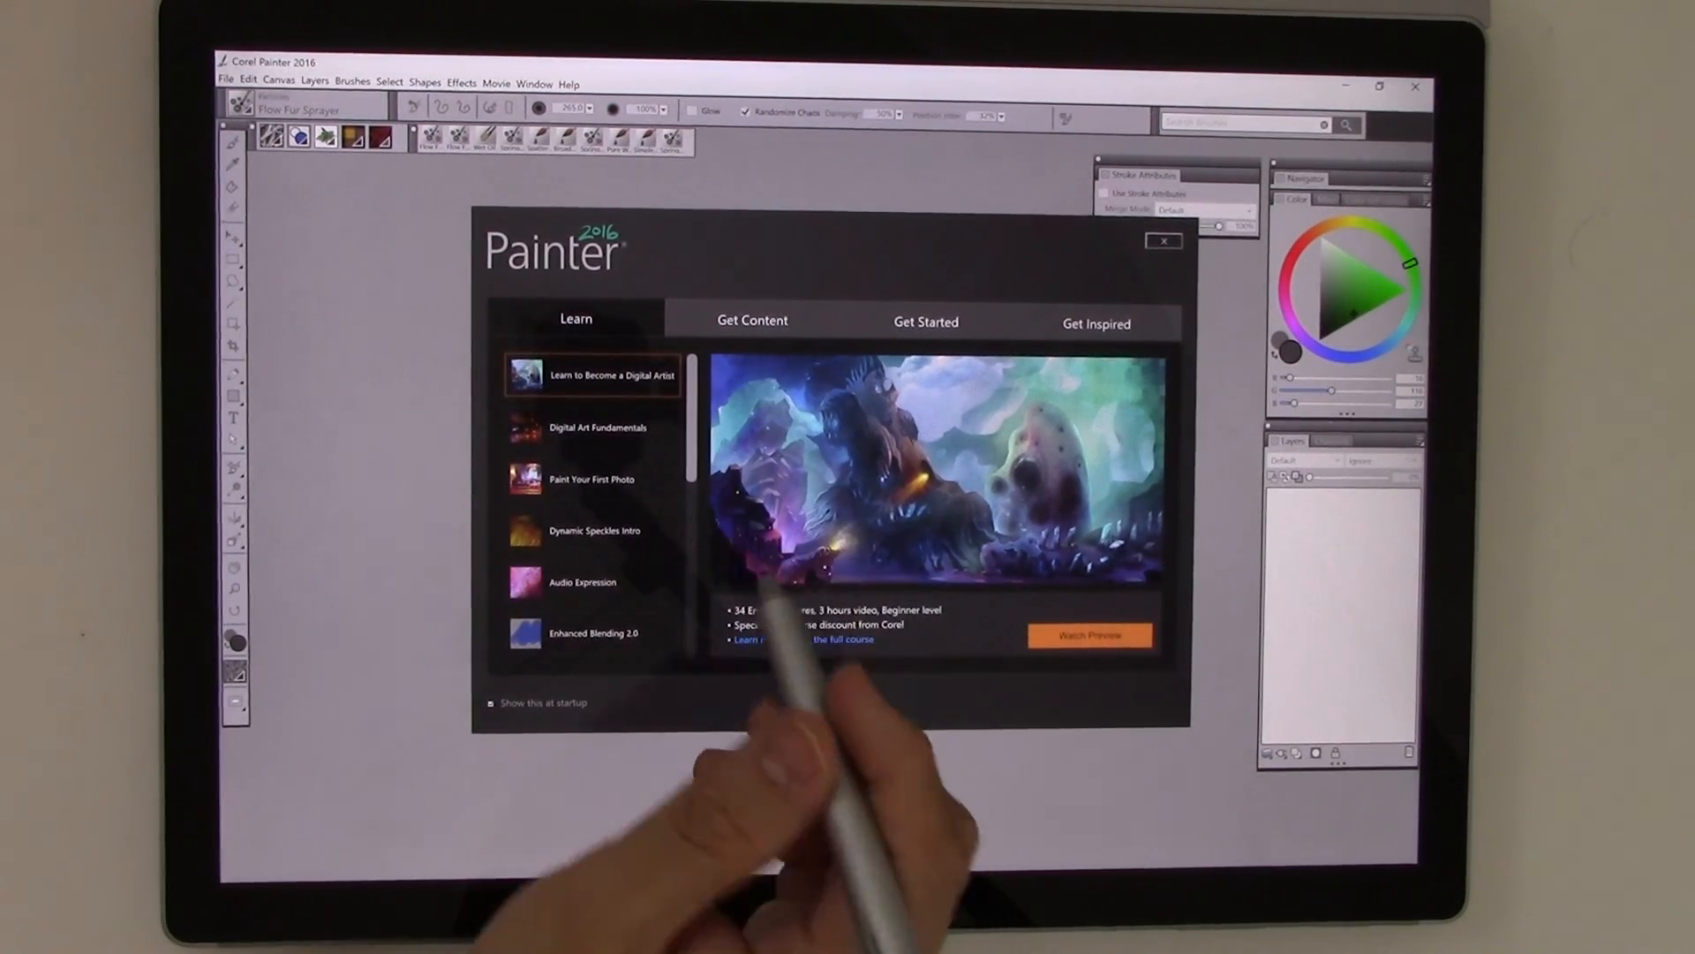
{"action": "left_click", "coordinate": [752, 320]}
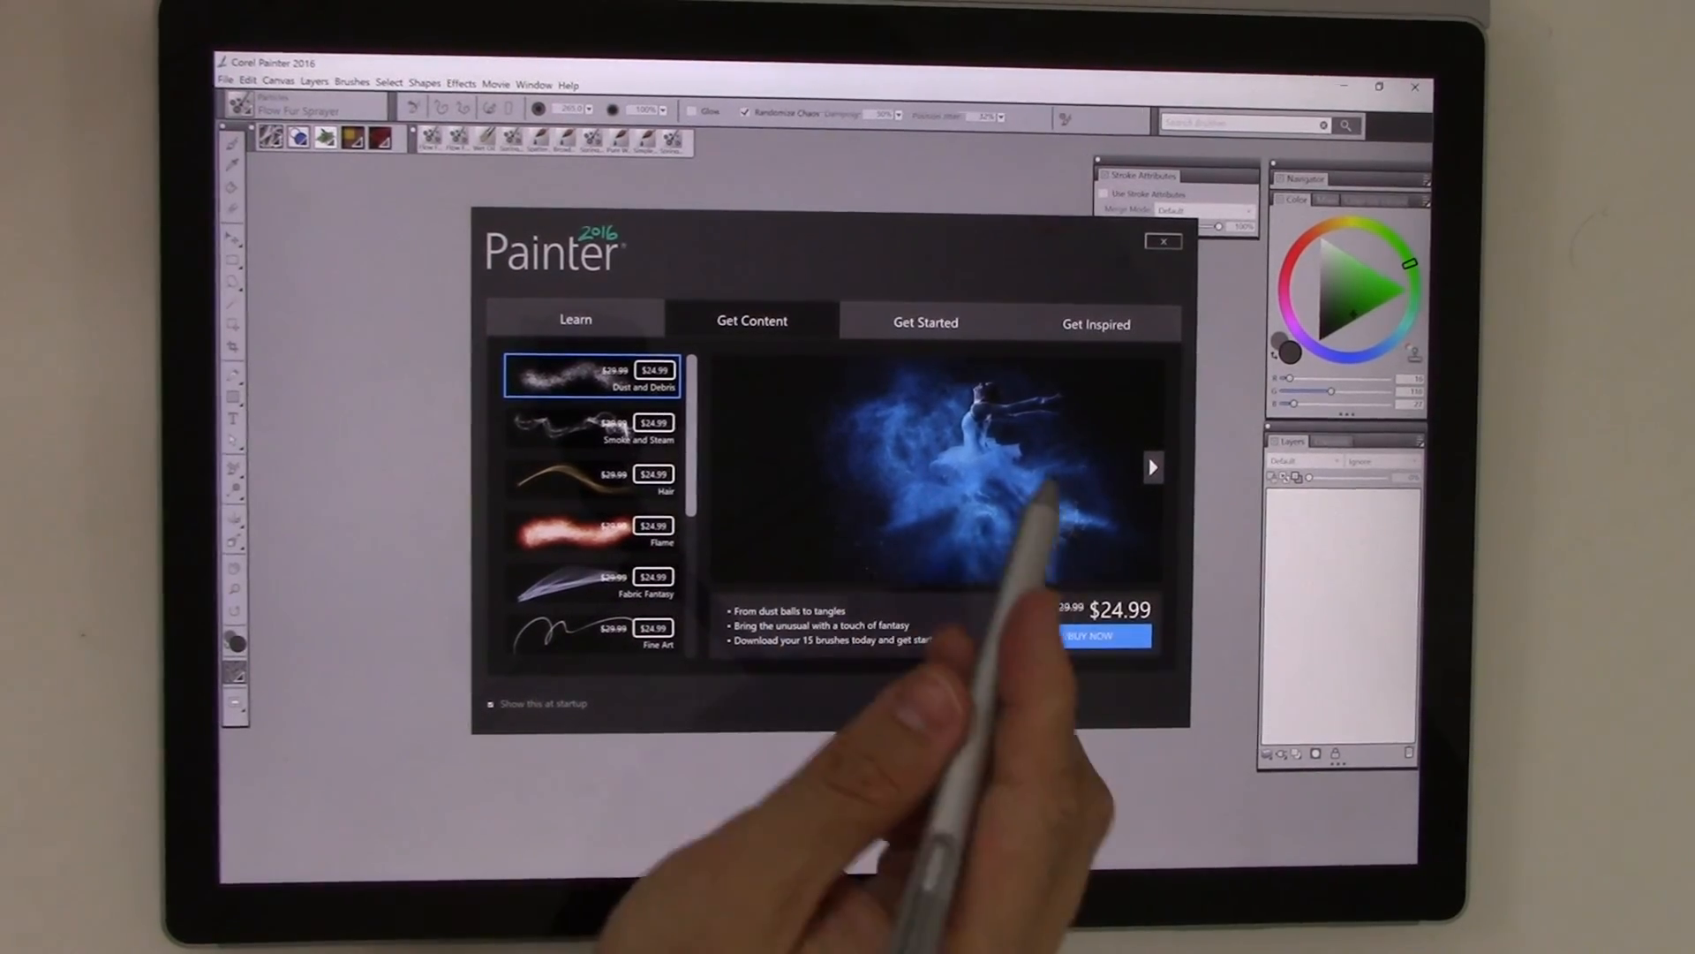
{"action": "left_click", "coordinate": [1151, 466]}
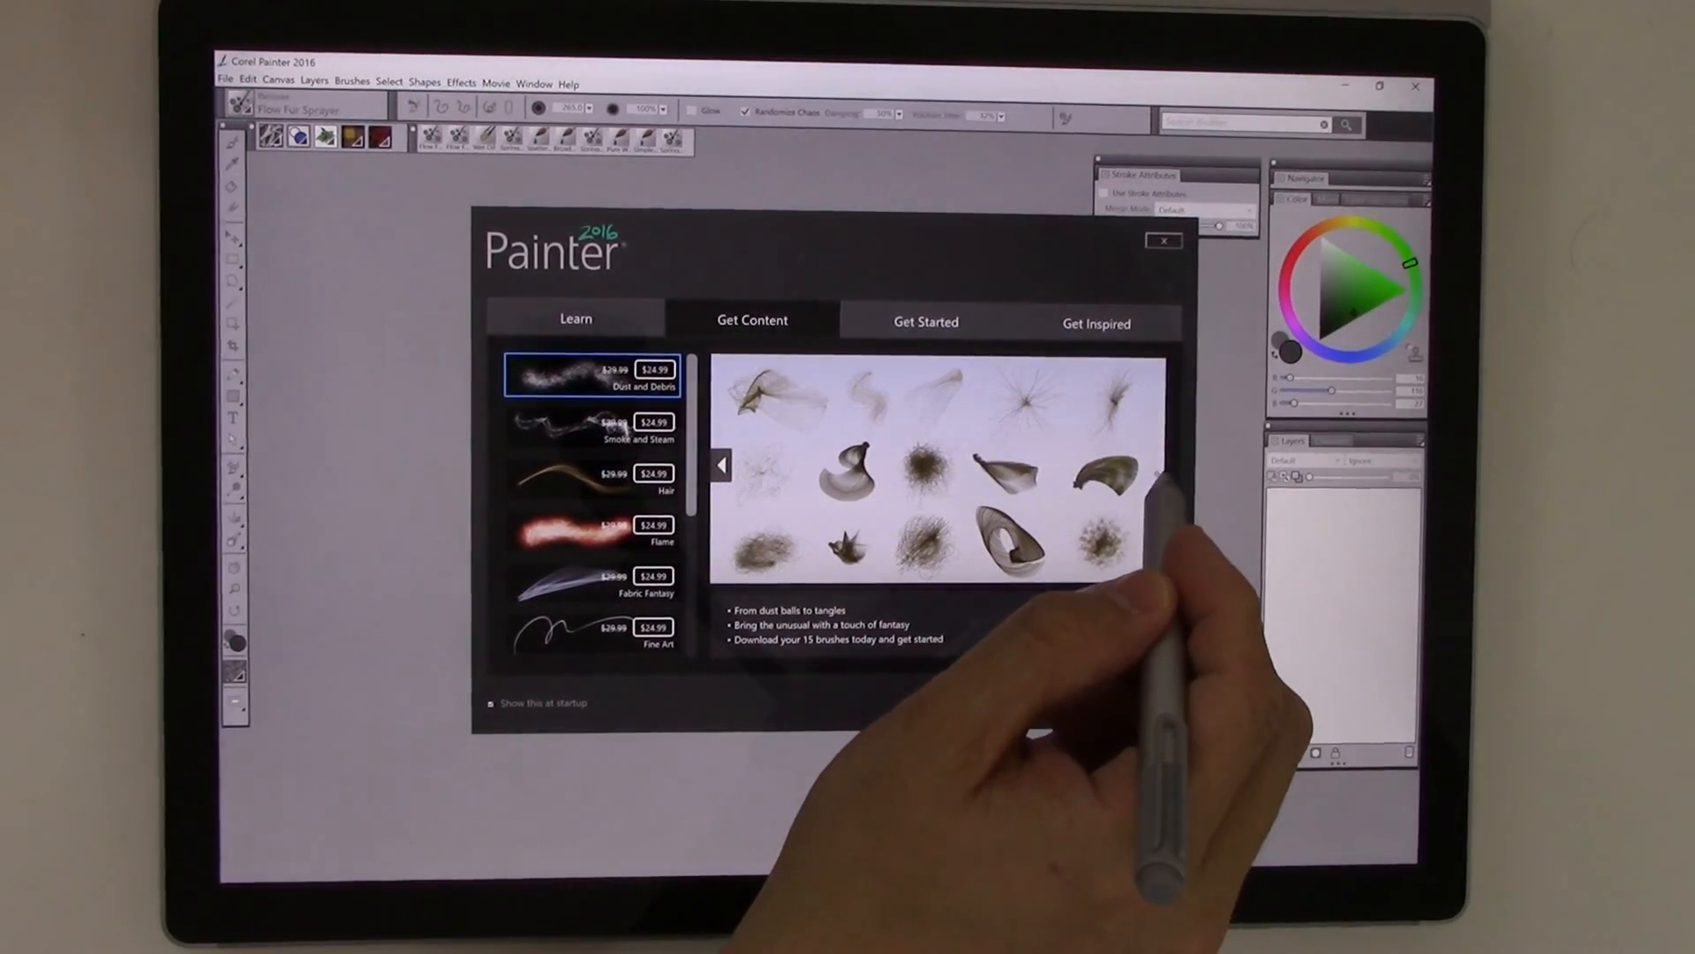
{"action": "left_click", "coordinate": [923, 321]}
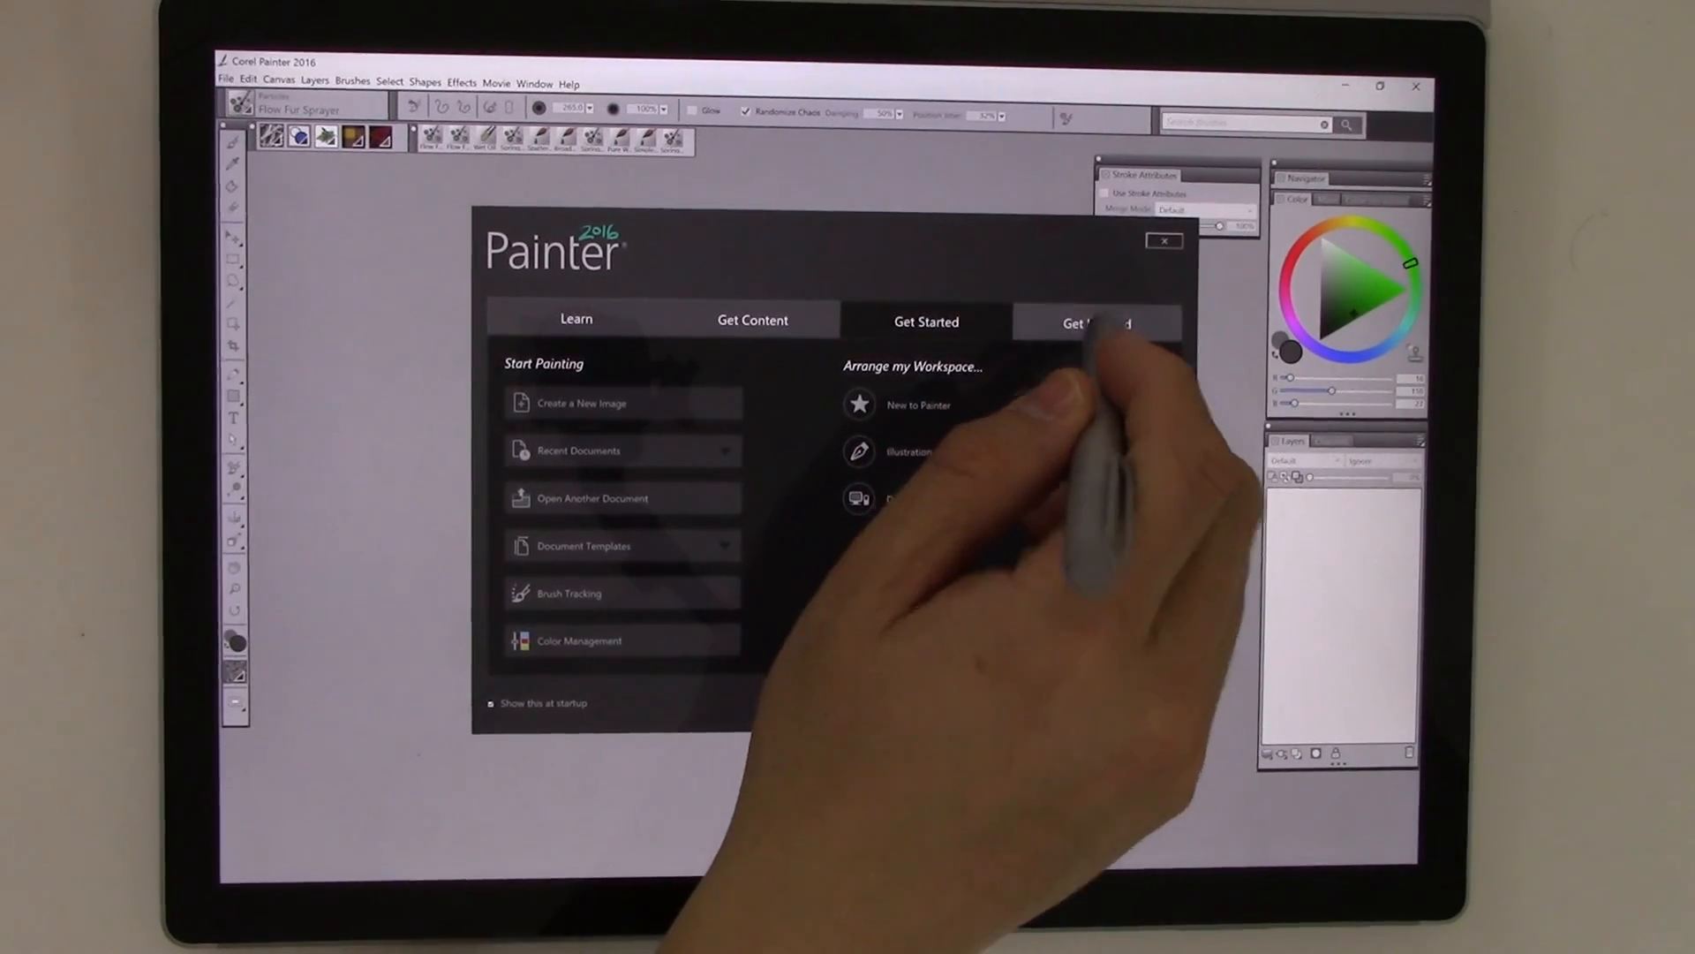
{"action": "left_click", "coordinate": [1094, 322]}
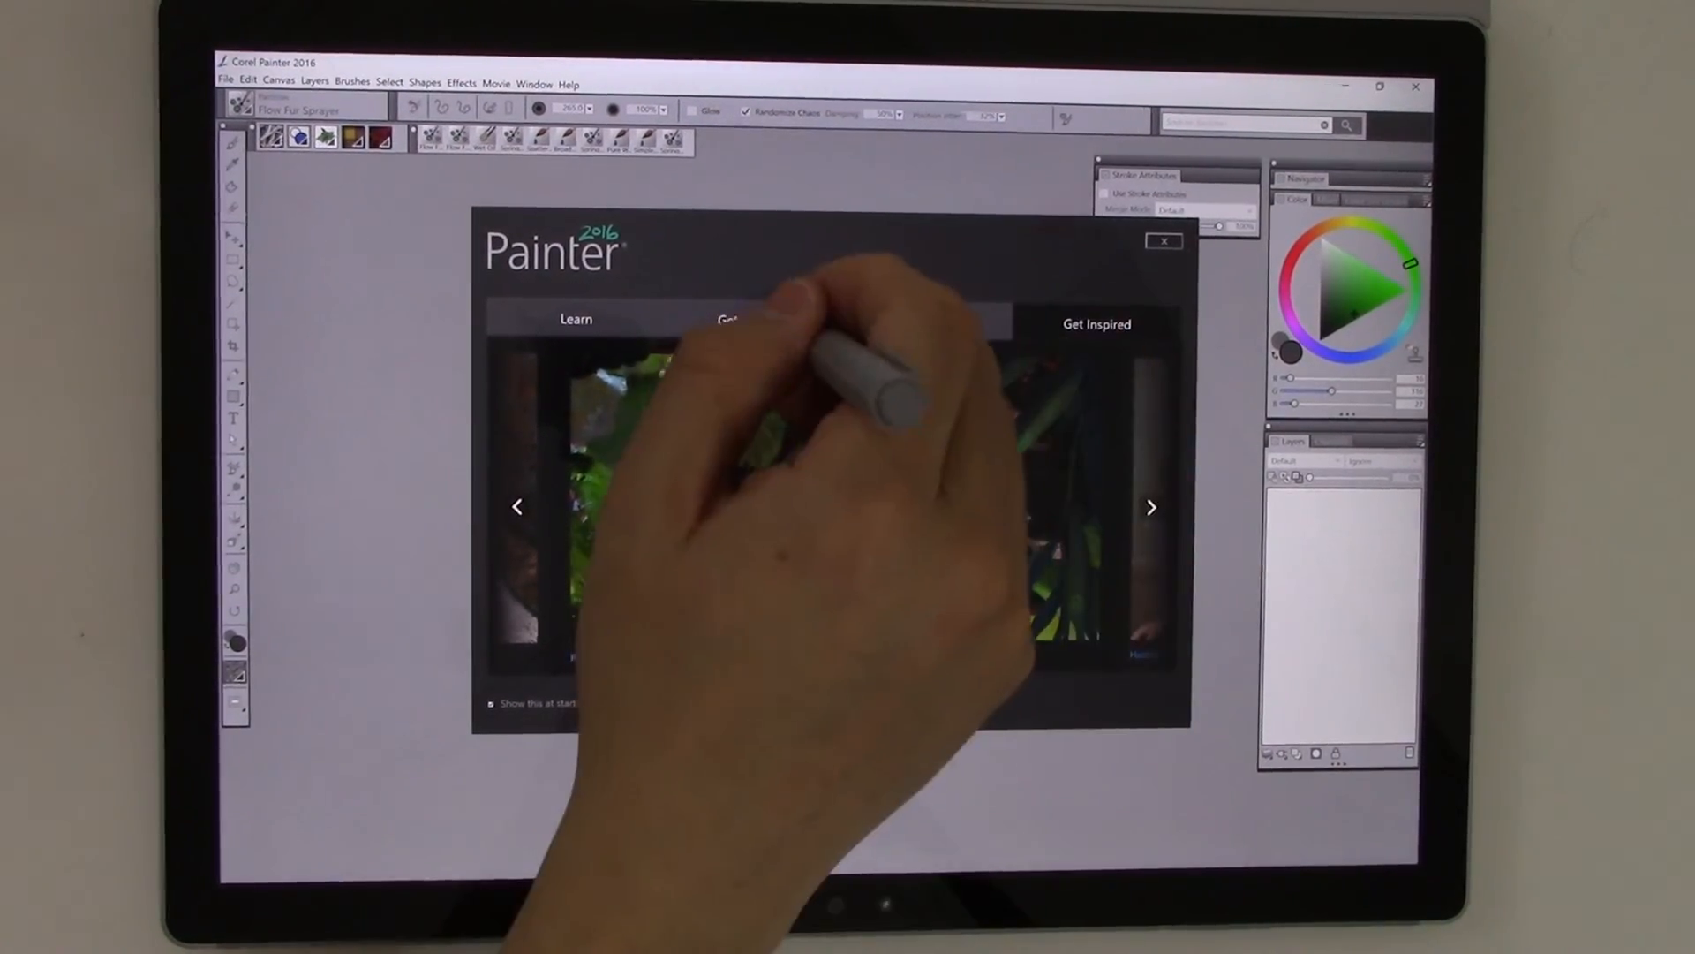
{"action": "left_click", "coordinate": [924, 321]}
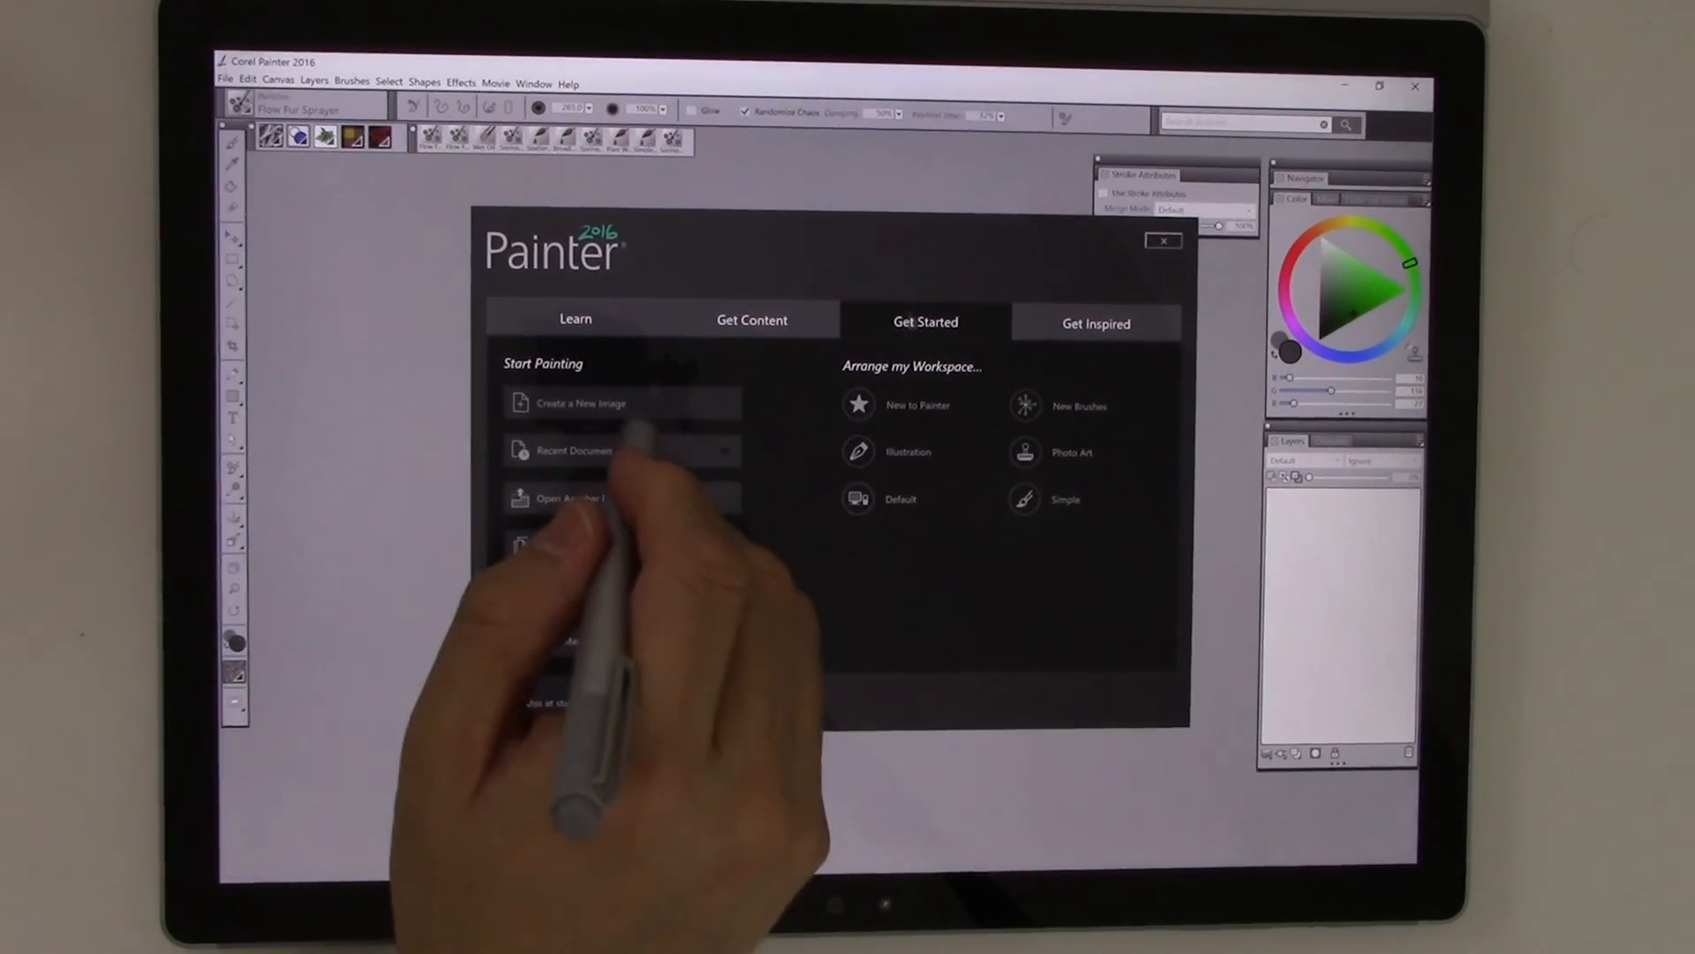
Create a new image, accepting the New Image dialog to get blank canvas Untitled-1
{"action": "left_click", "coordinate": [581, 403]}
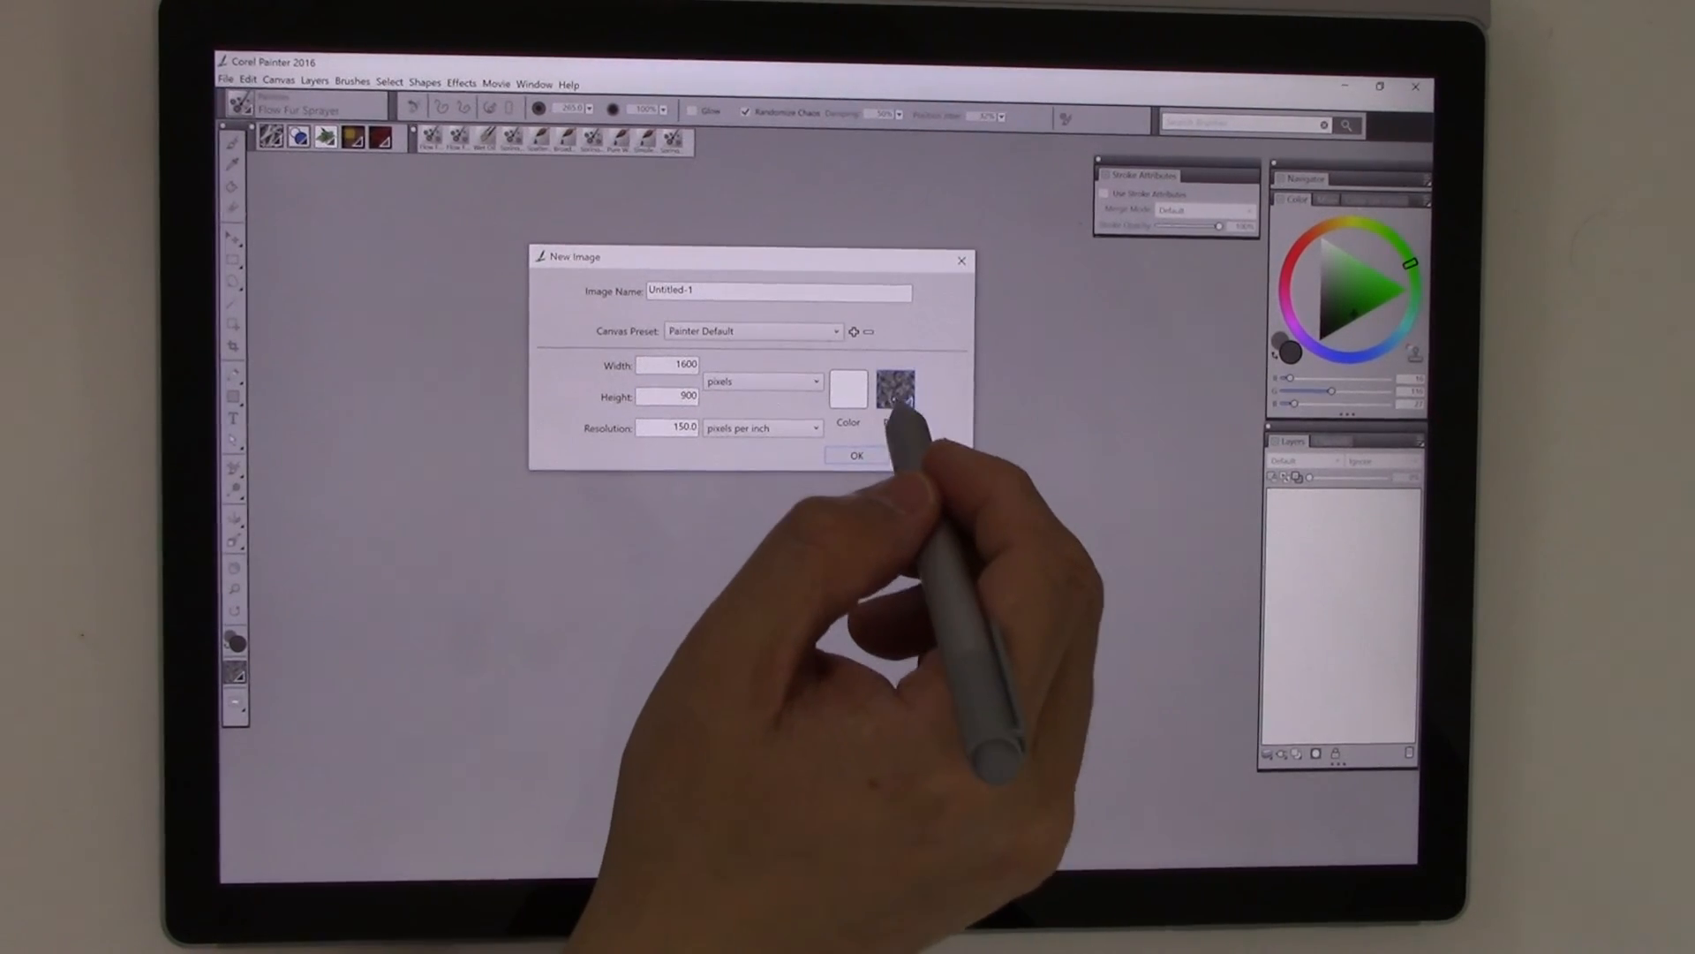
{"action": "left_click", "coordinate": [897, 386]}
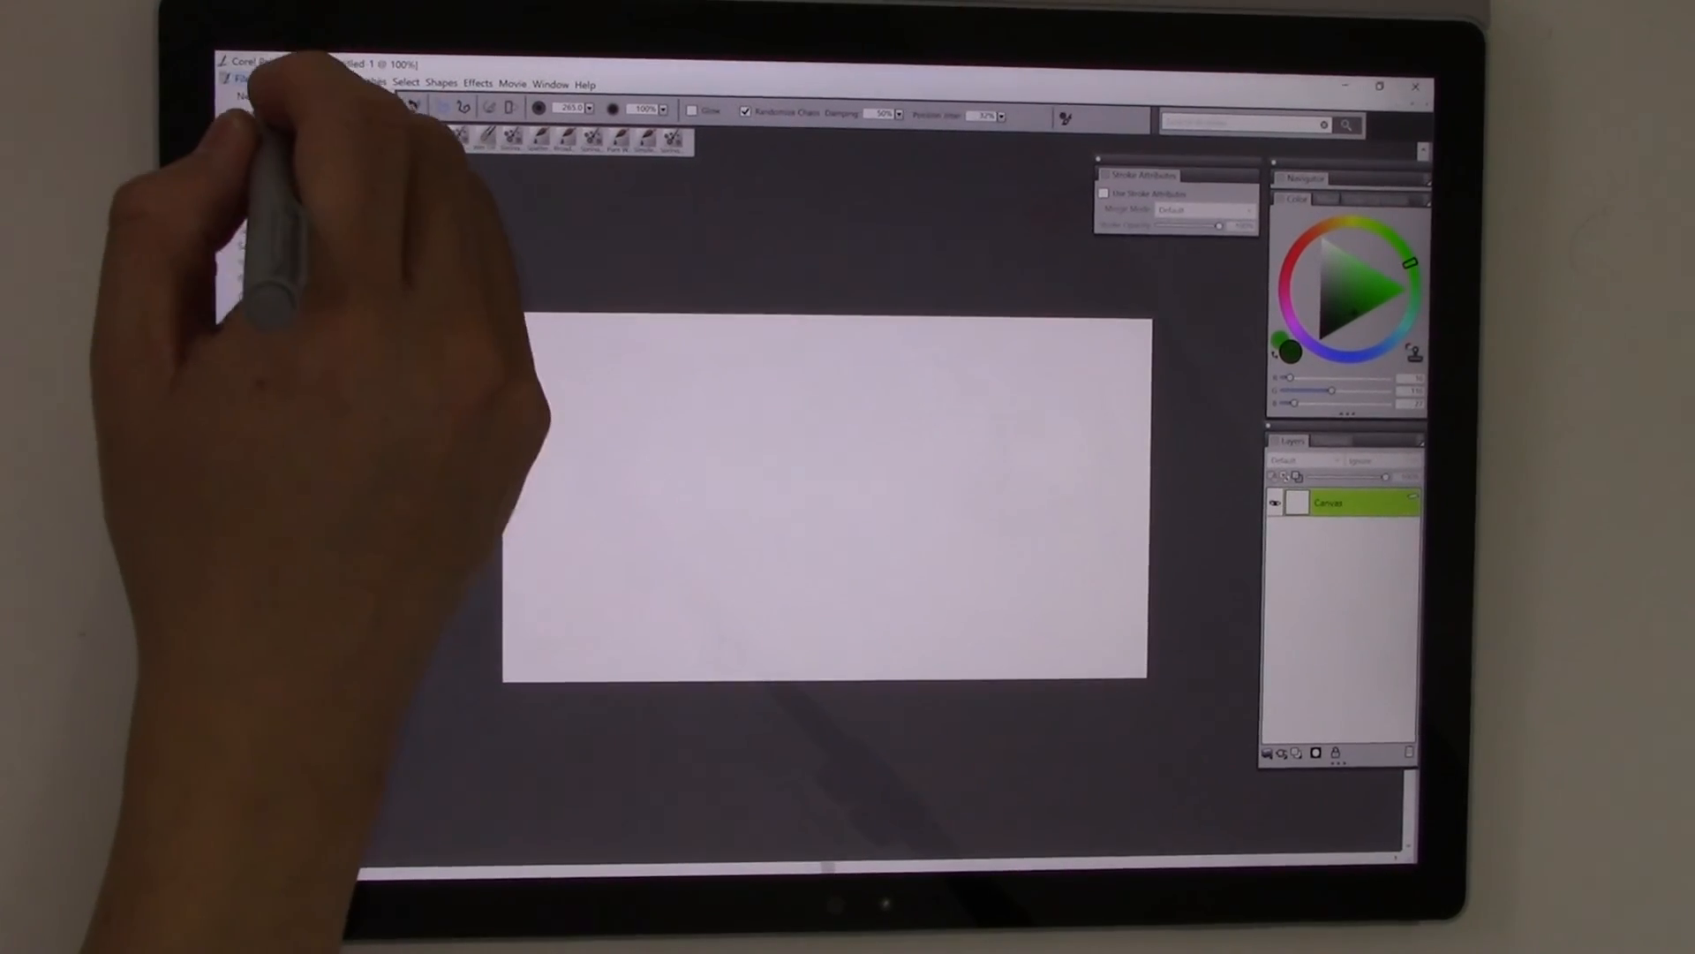
Review the Tablet, Performance and Interface preference pages, then accept with OK
{"action": "left_click", "coordinate": [265, 83]}
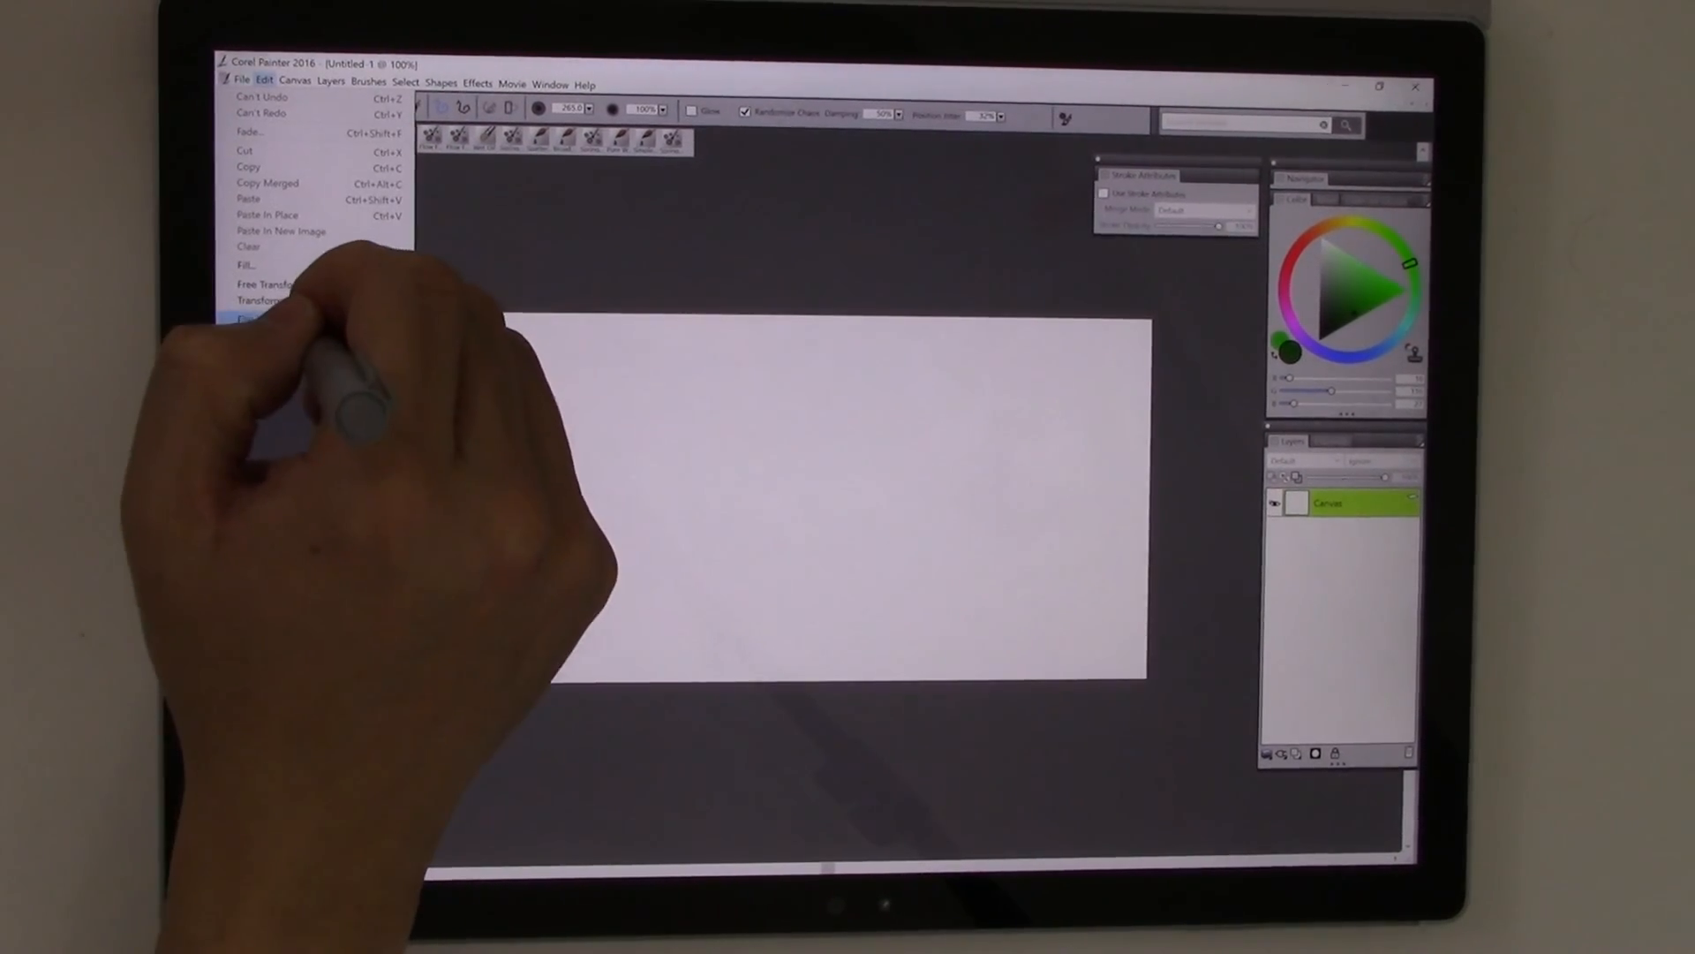
{"action": "left_click", "coordinate": [263, 353]}
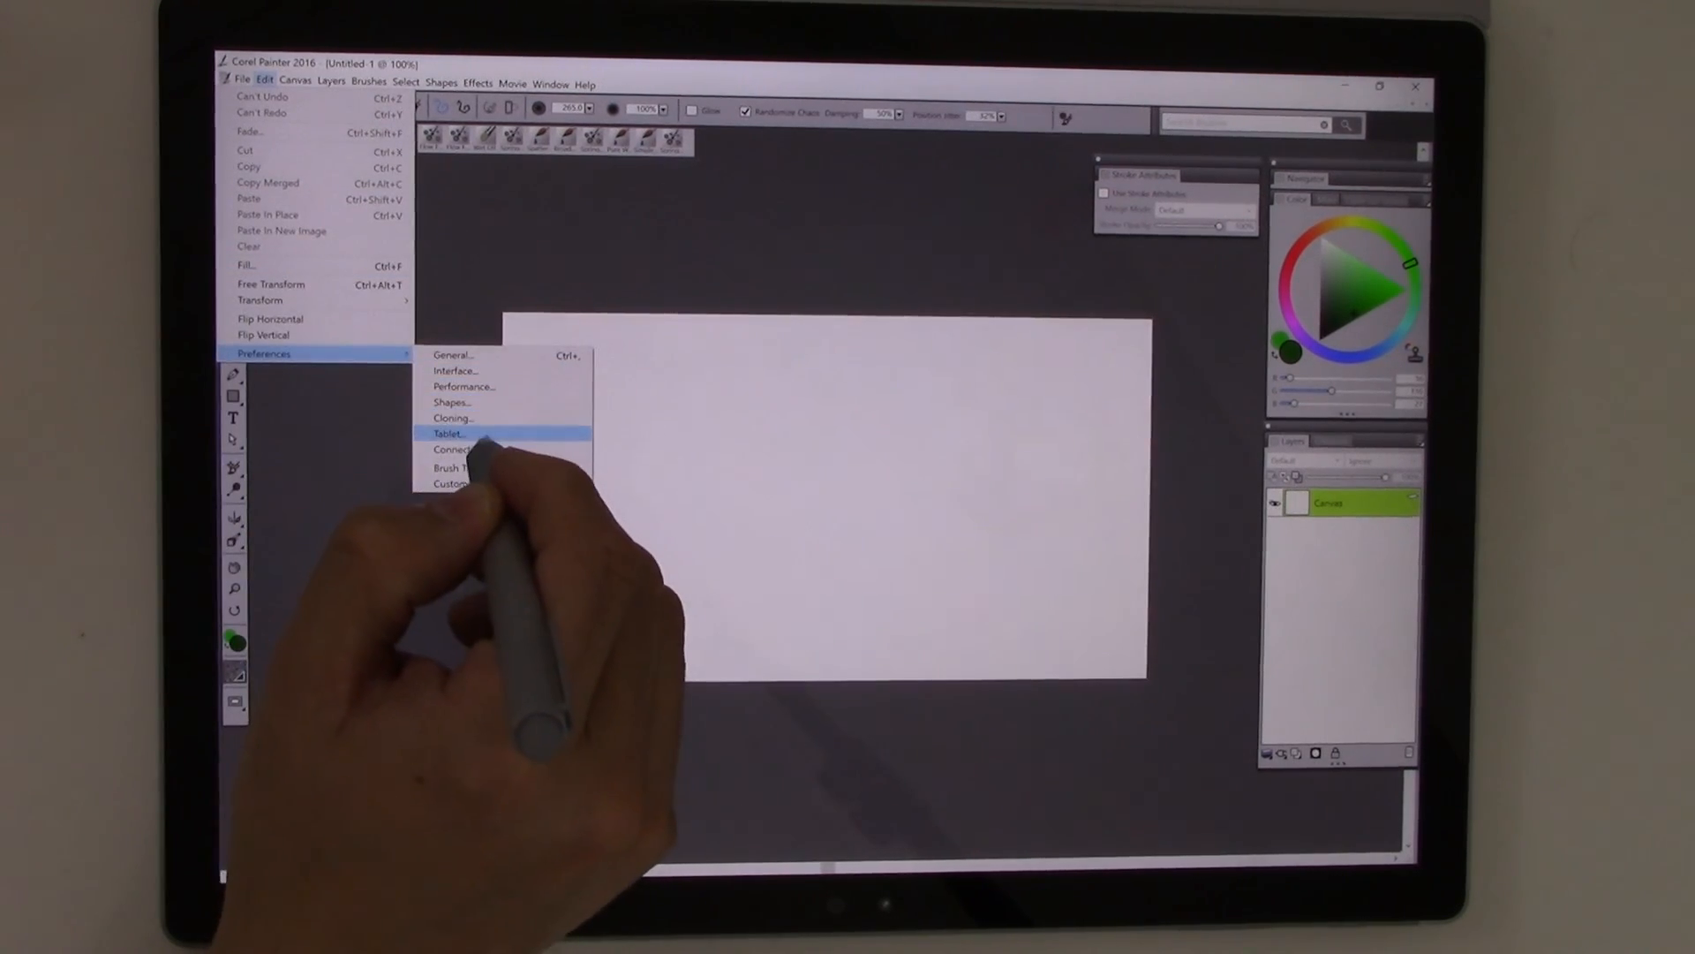
{"action": "left_click", "coordinate": [435, 432]}
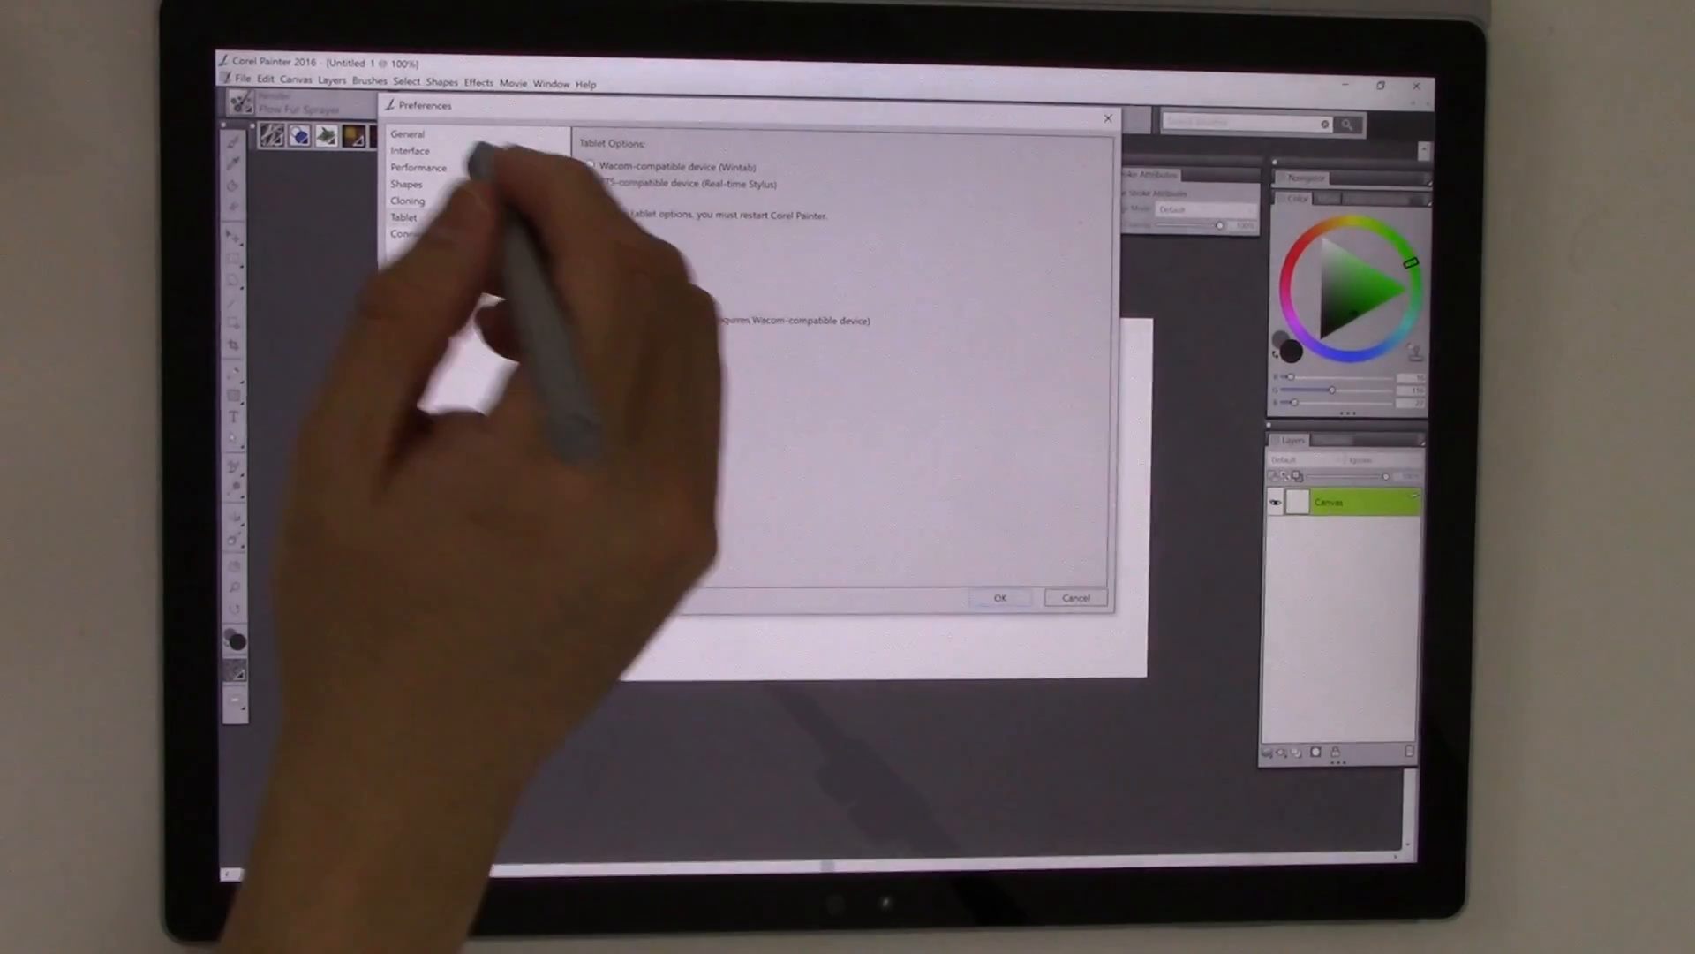
{"action": "left_click", "coordinate": [417, 168]}
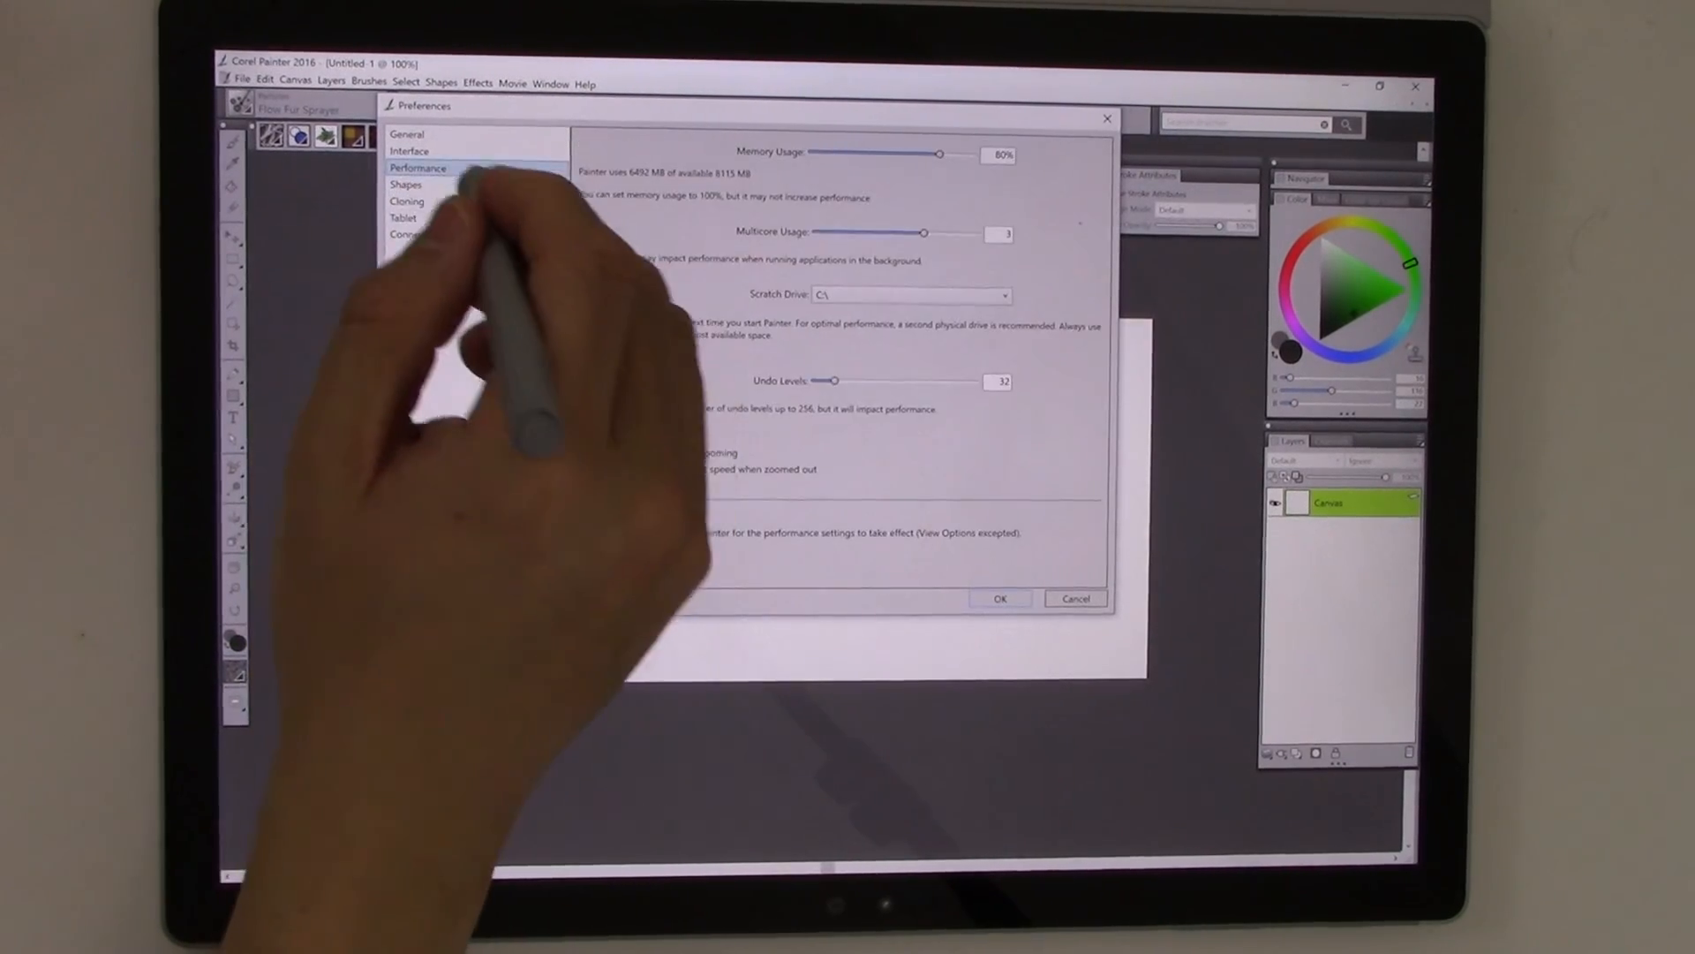
{"action": "left_click", "coordinate": [409, 150]}
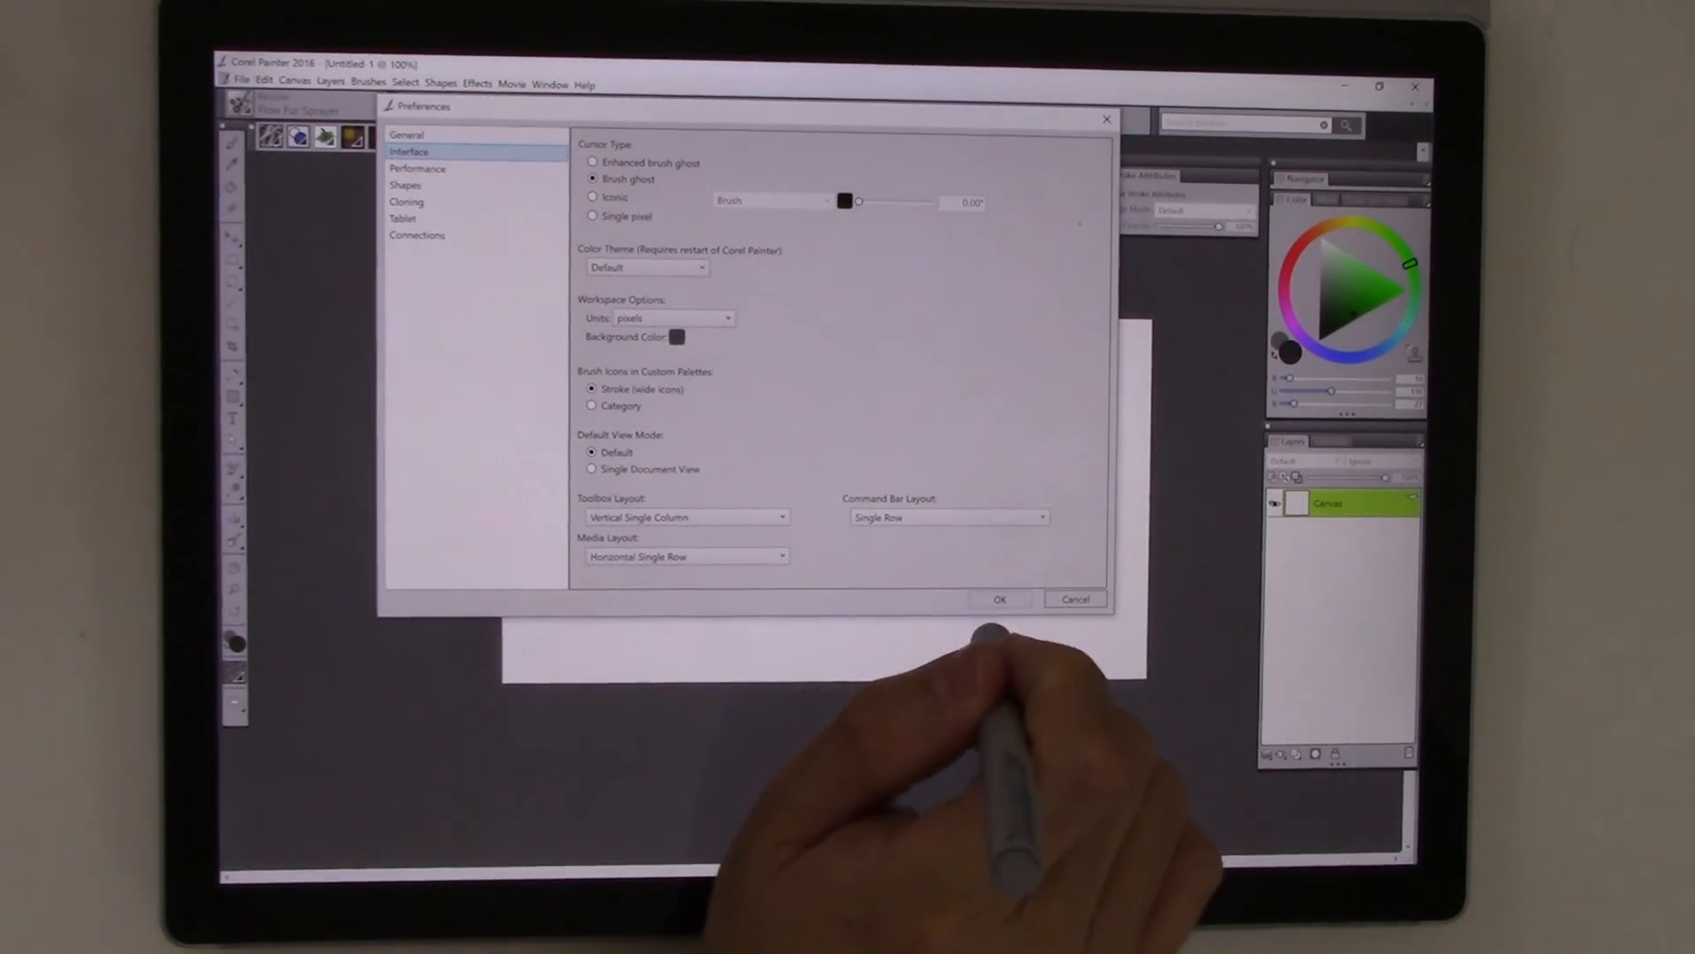
{"action": "left_click", "coordinate": [997, 599]}
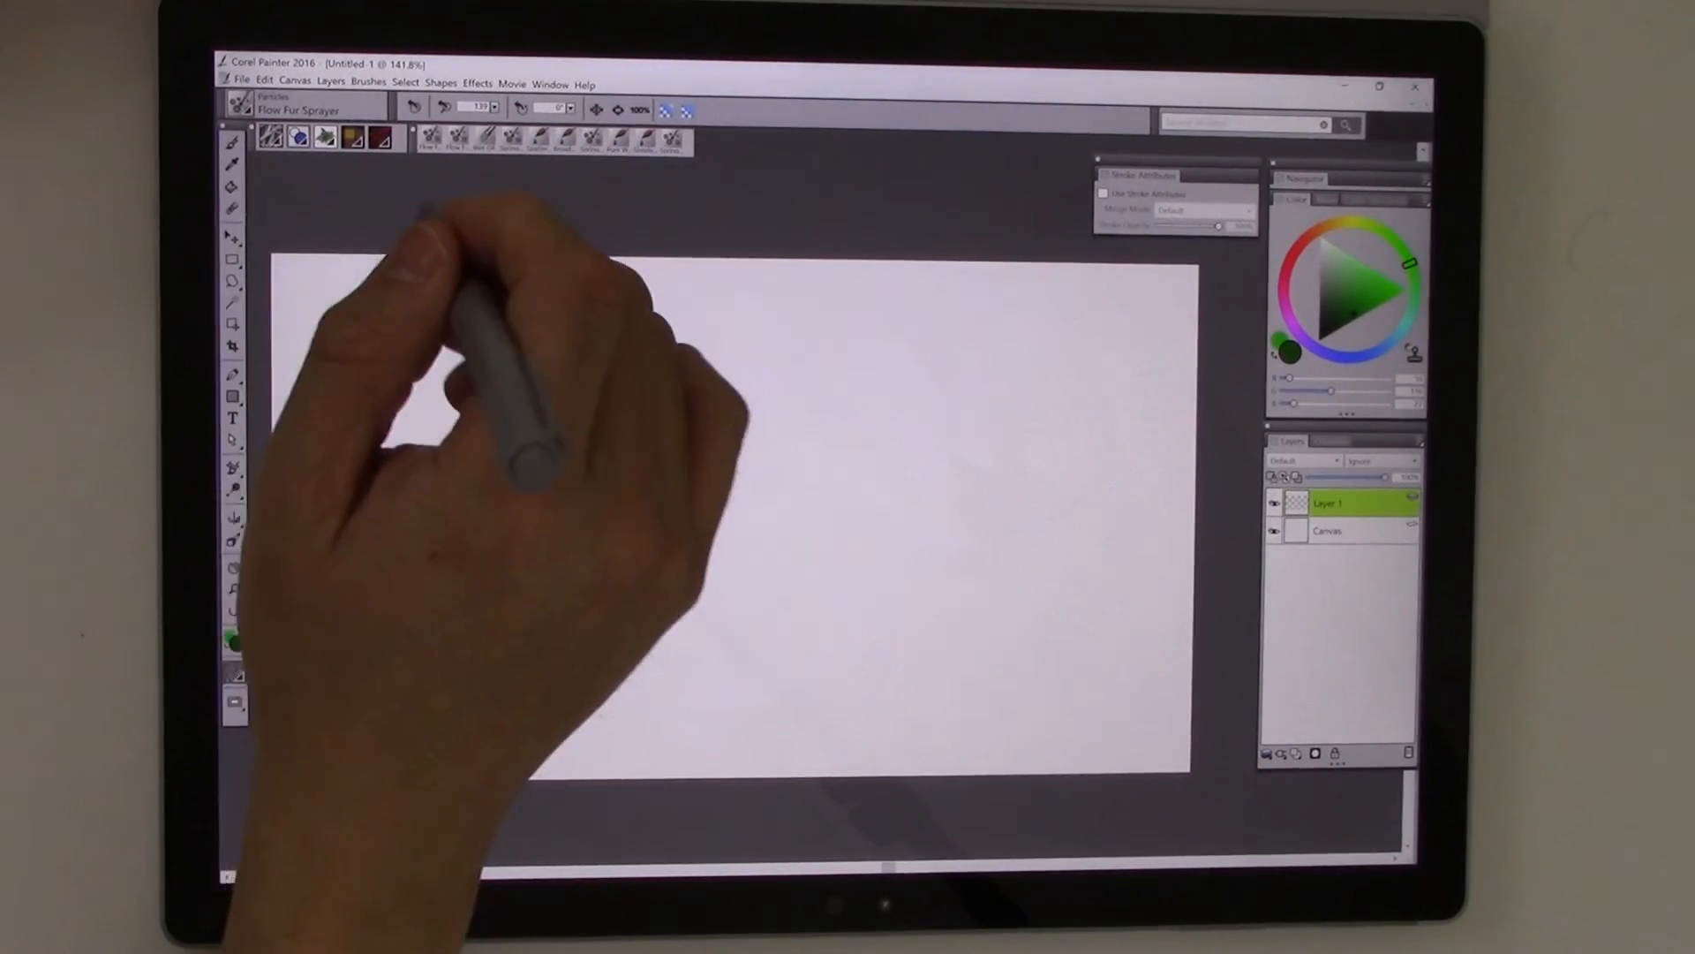
Choose the Digital Watercolor category in the brush library, loading Spatter Water
{"action": "left_click", "coordinate": [270, 123]}
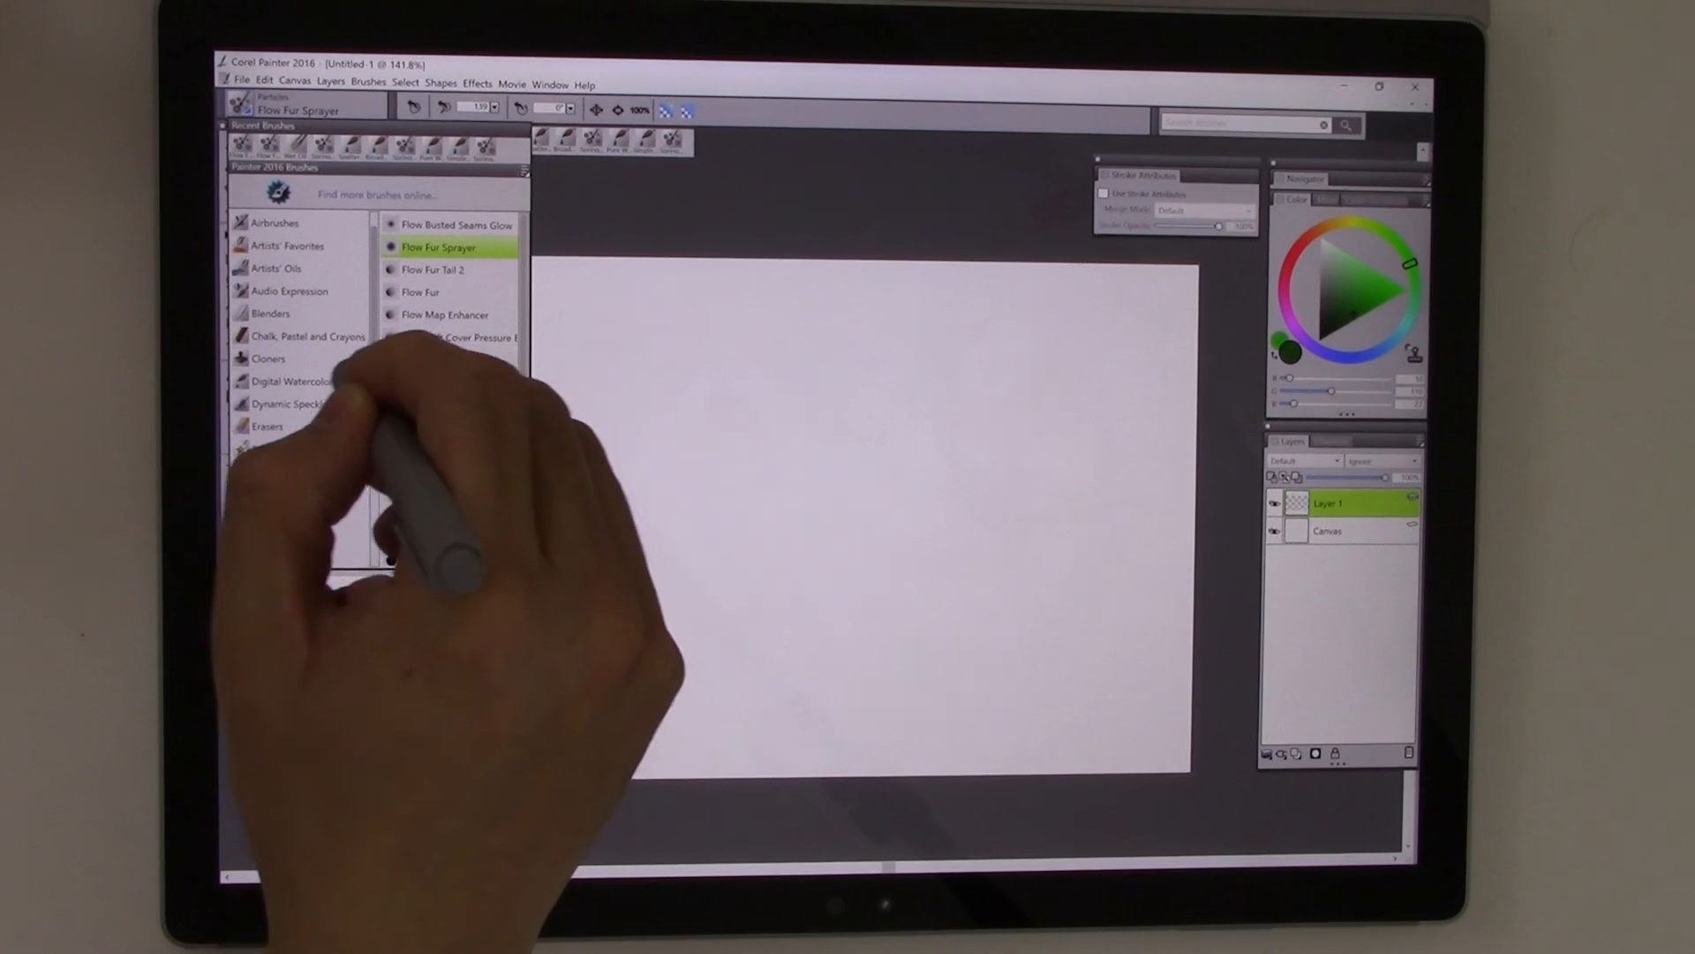
{"action": "left_click", "coordinate": [288, 381]}
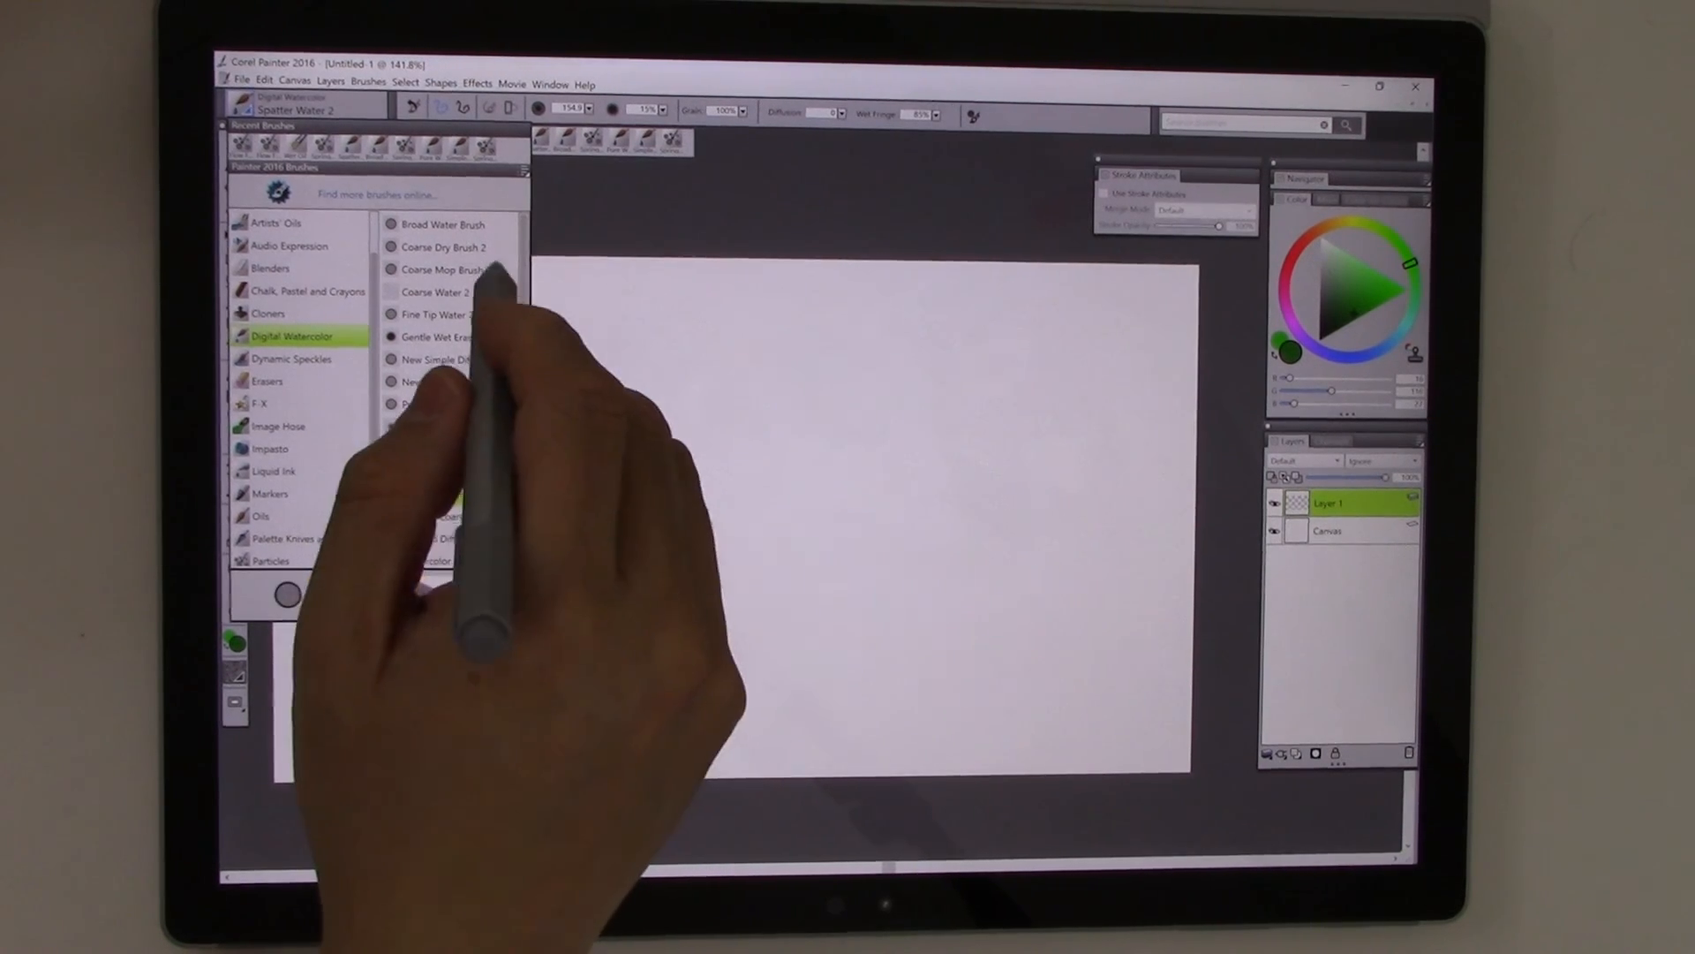
Paint blue sky washes and grey-blue hills on Layer 1 with the Broad Water Brush
{"action": "left_click", "coordinate": [442, 224]}
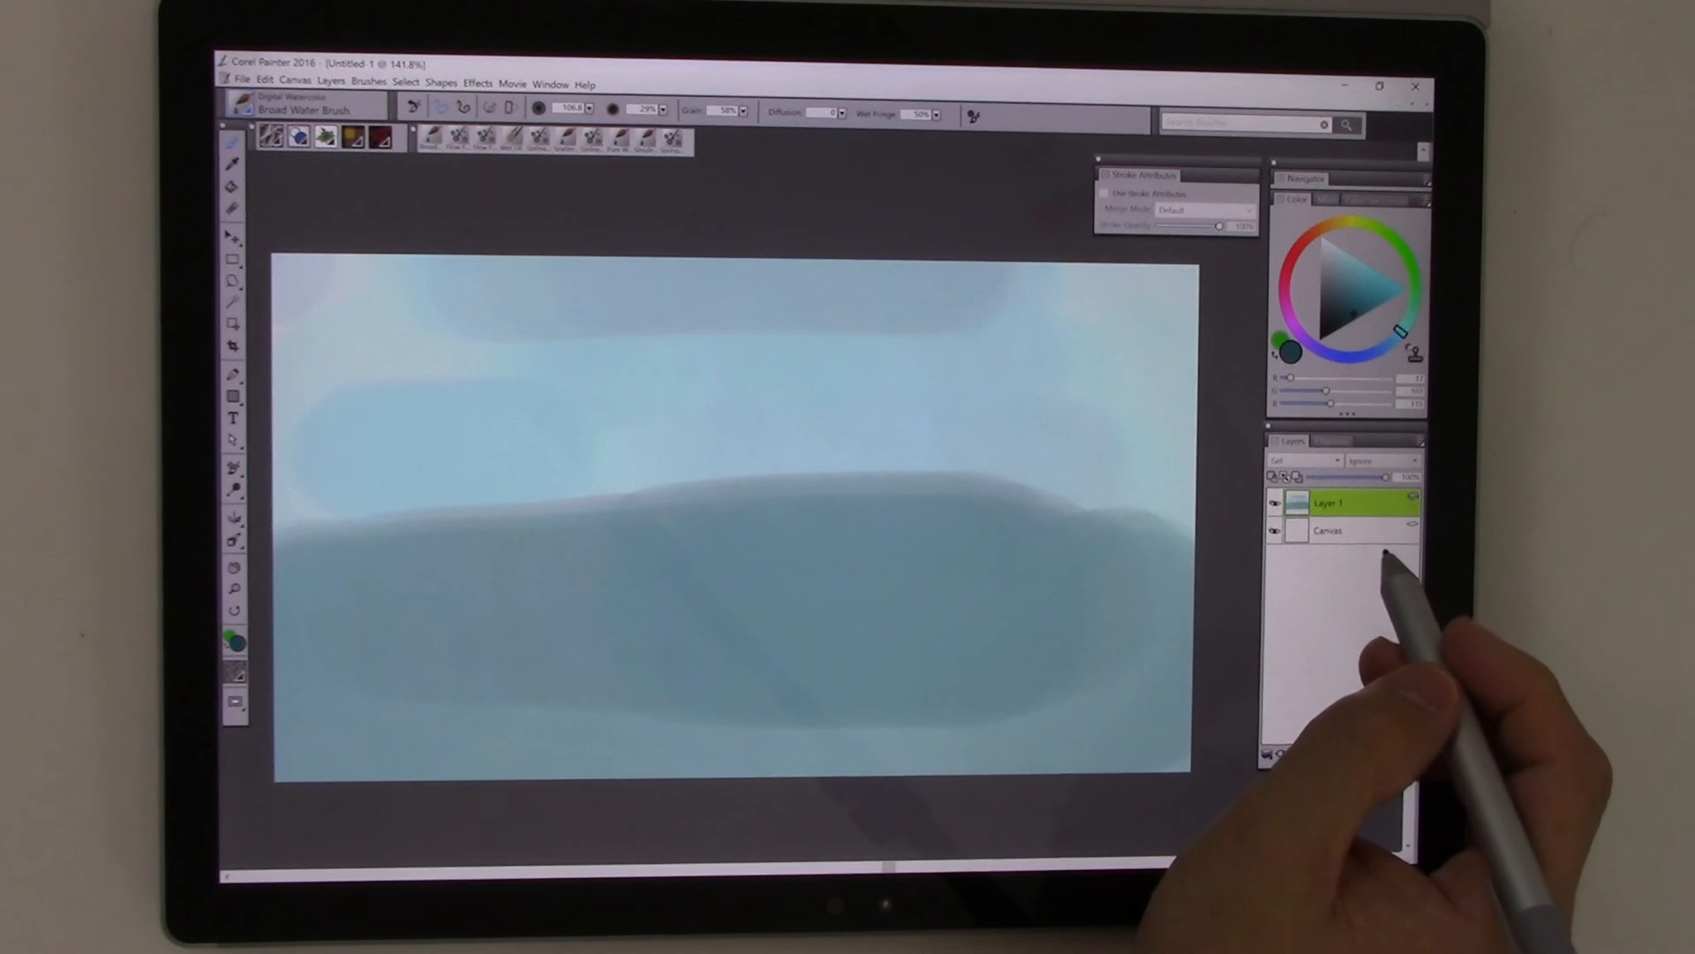
Add Layer 2 beneath Layer 1 and paint brown ground with Oils, ending on the Particles category
{"action": "left_click", "coordinate": [1265, 754]}
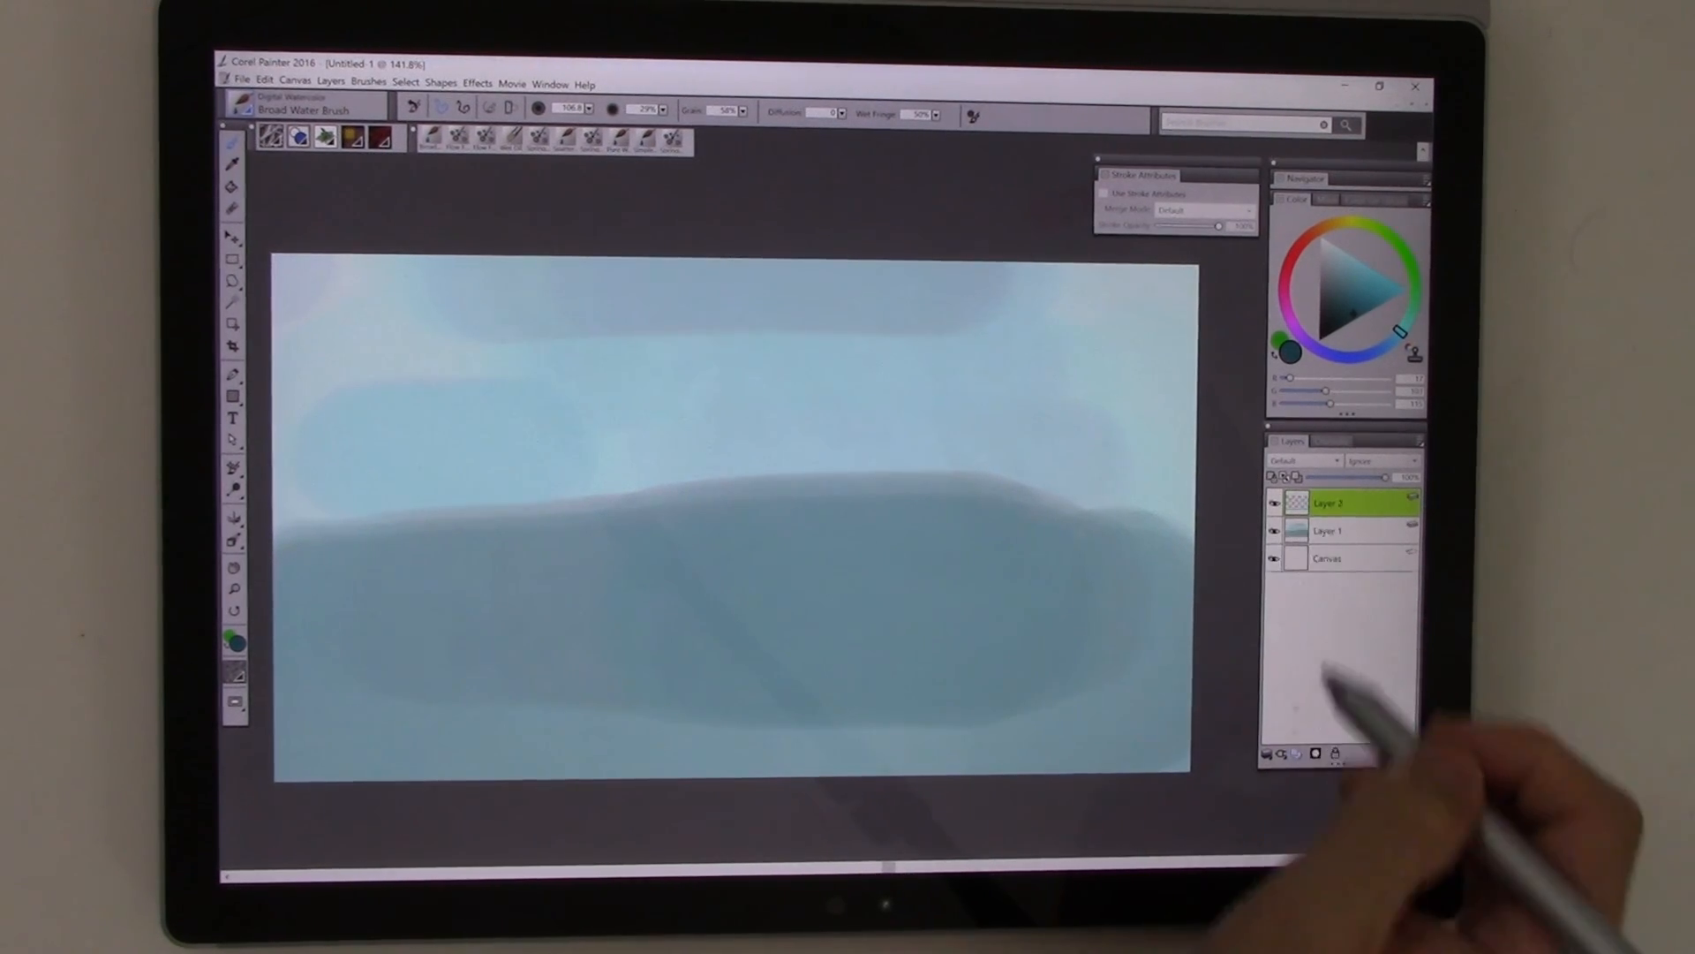
{"action": "left_click", "coordinate": [1328, 531]}
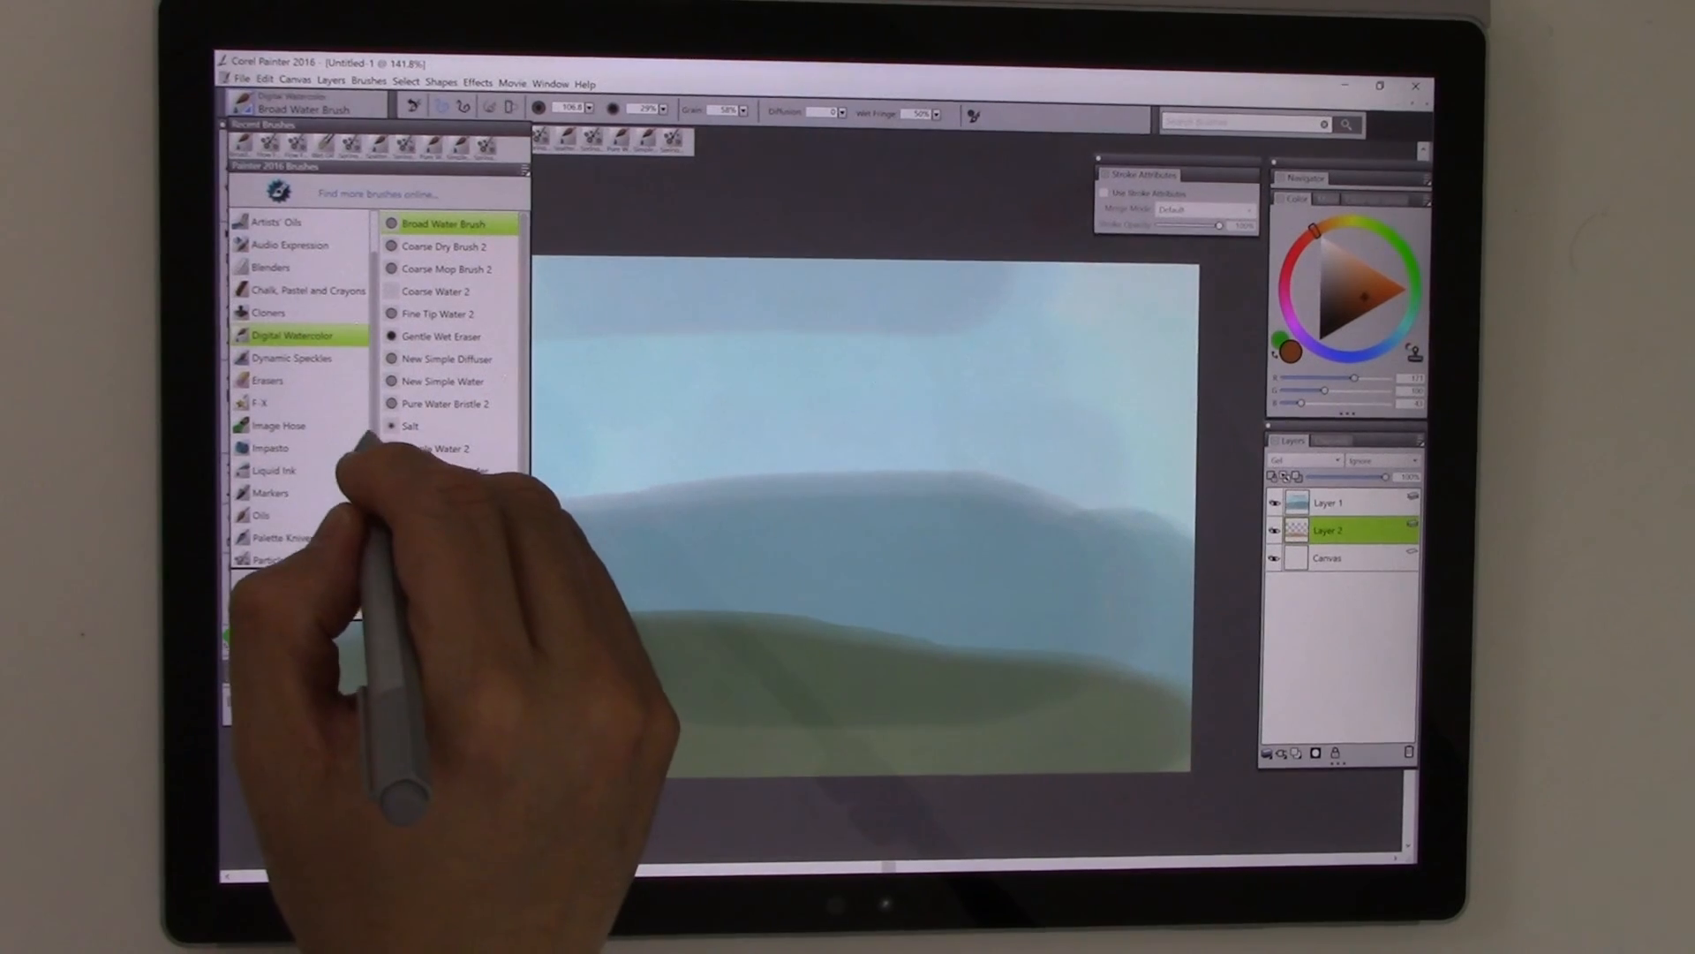
{"action": "left_click", "coordinate": [260, 425]}
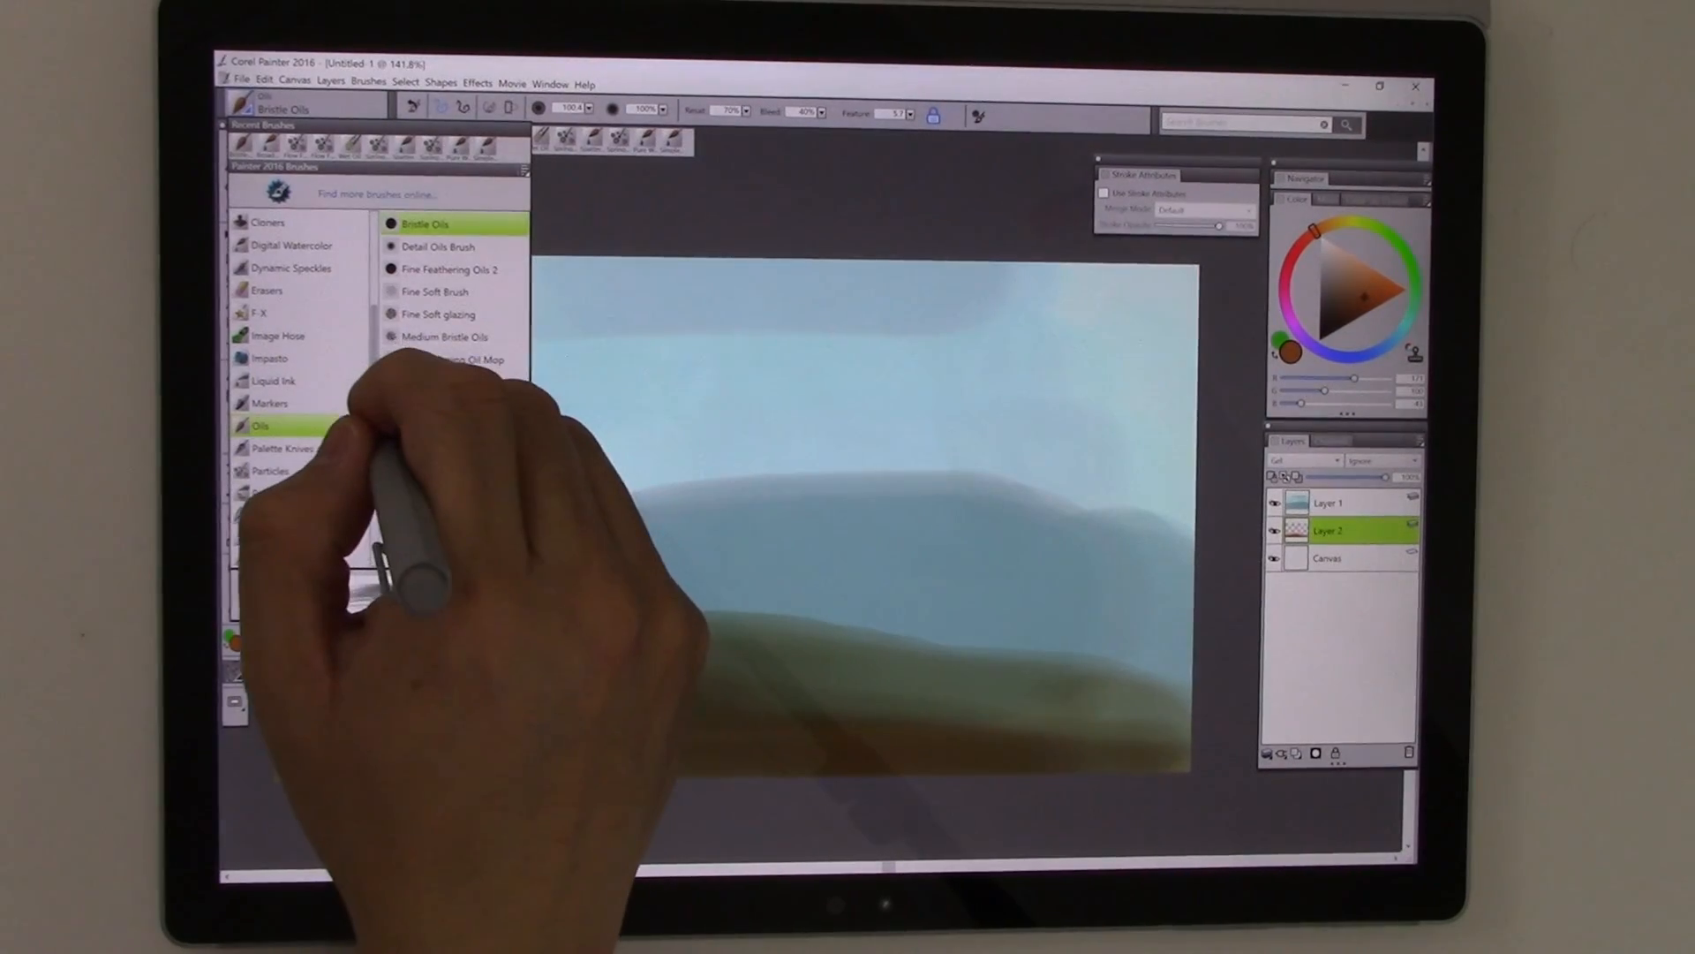
{"action": "left_click", "coordinate": [271, 469]}
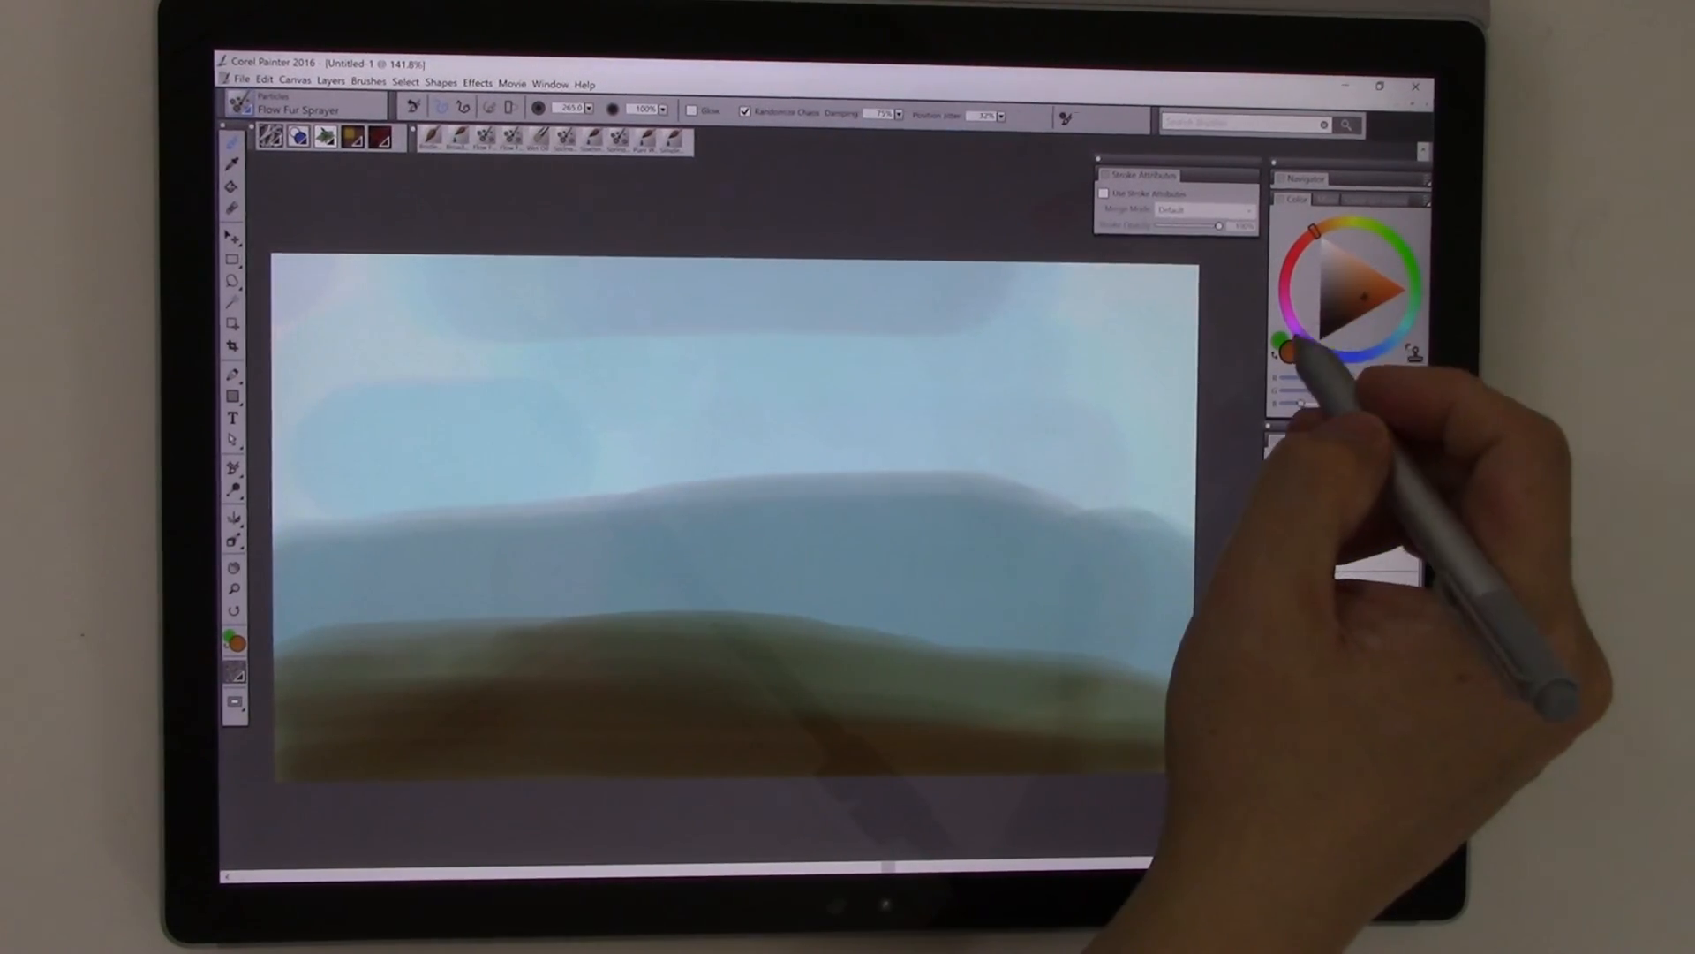
Pick a green colour, add Layer 3 and spray grass blades across the foreground hillside
{"action": "left_click", "coordinate": [1345, 291]}
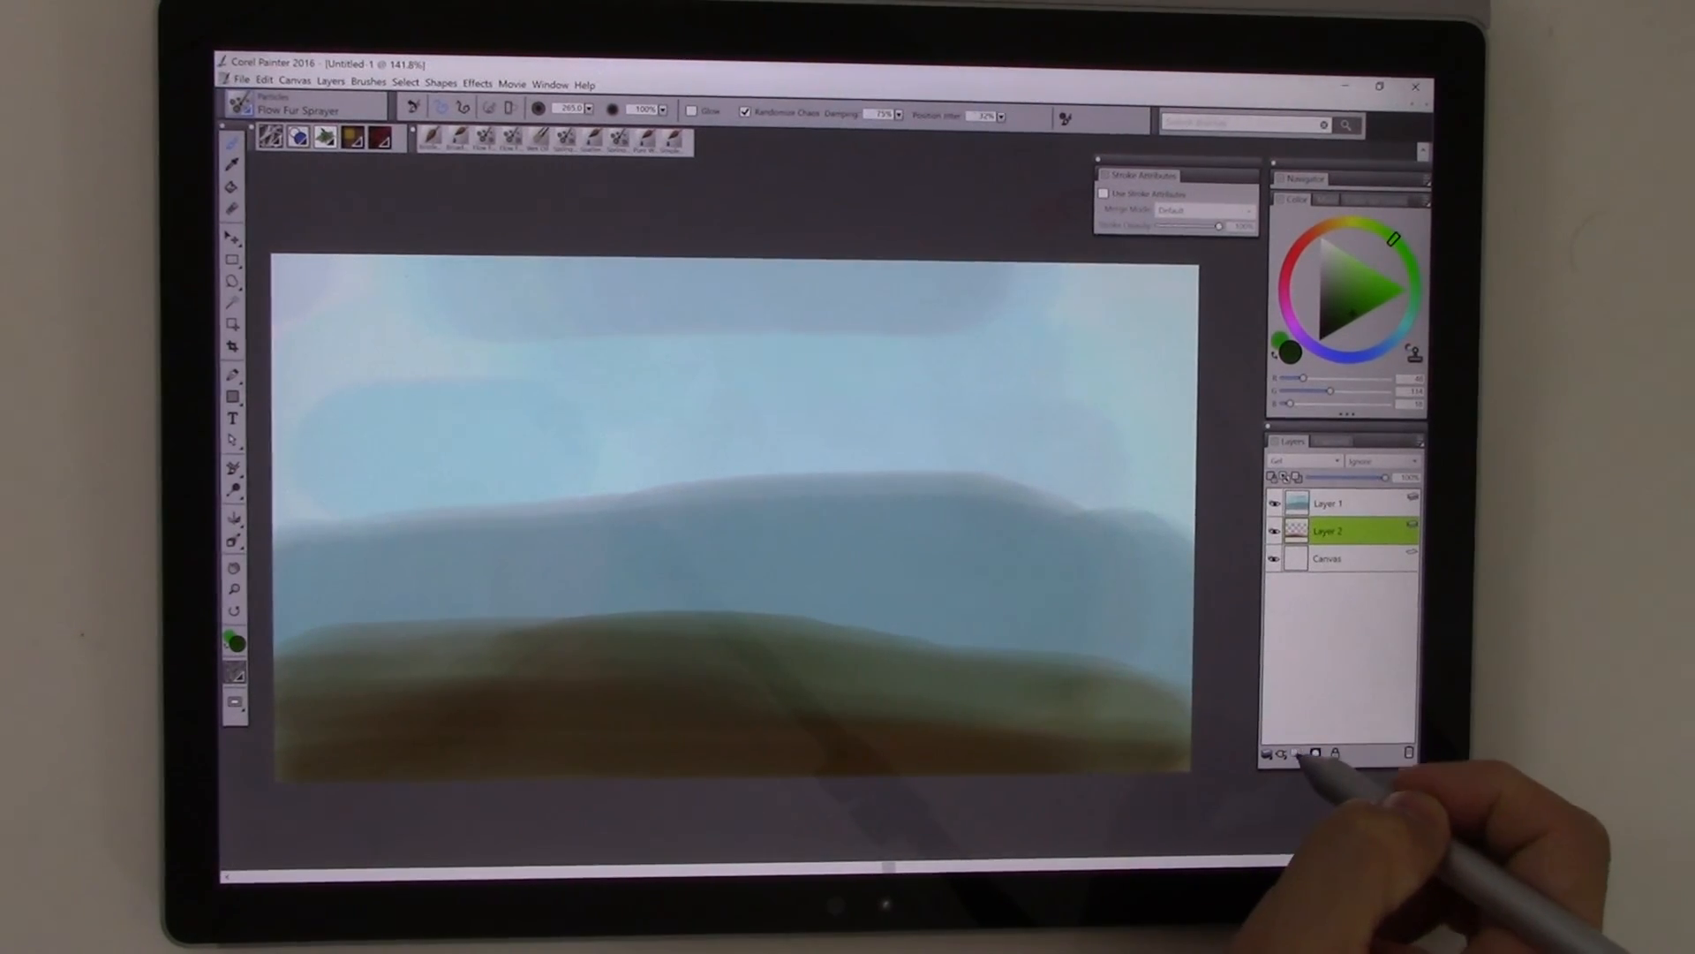
{"action": "left_click", "coordinate": [1268, 753]}
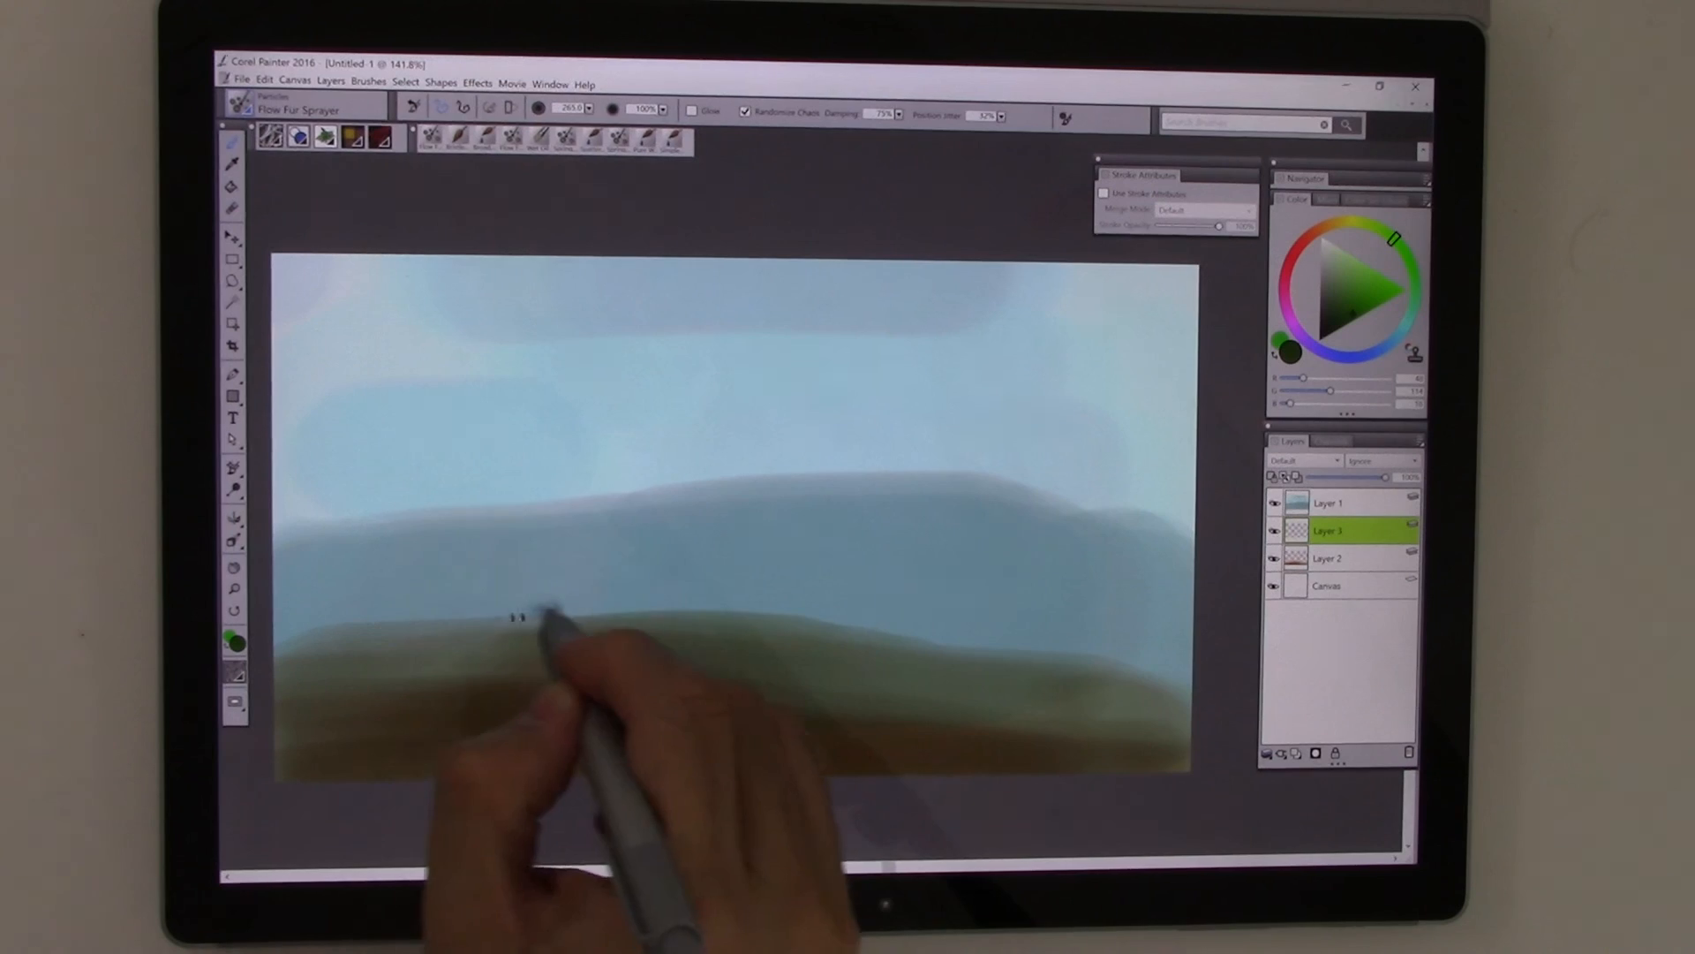
{"action": "left_click_drag", "start_coordinate": [509, 627], "coordinate": [973, 622]}
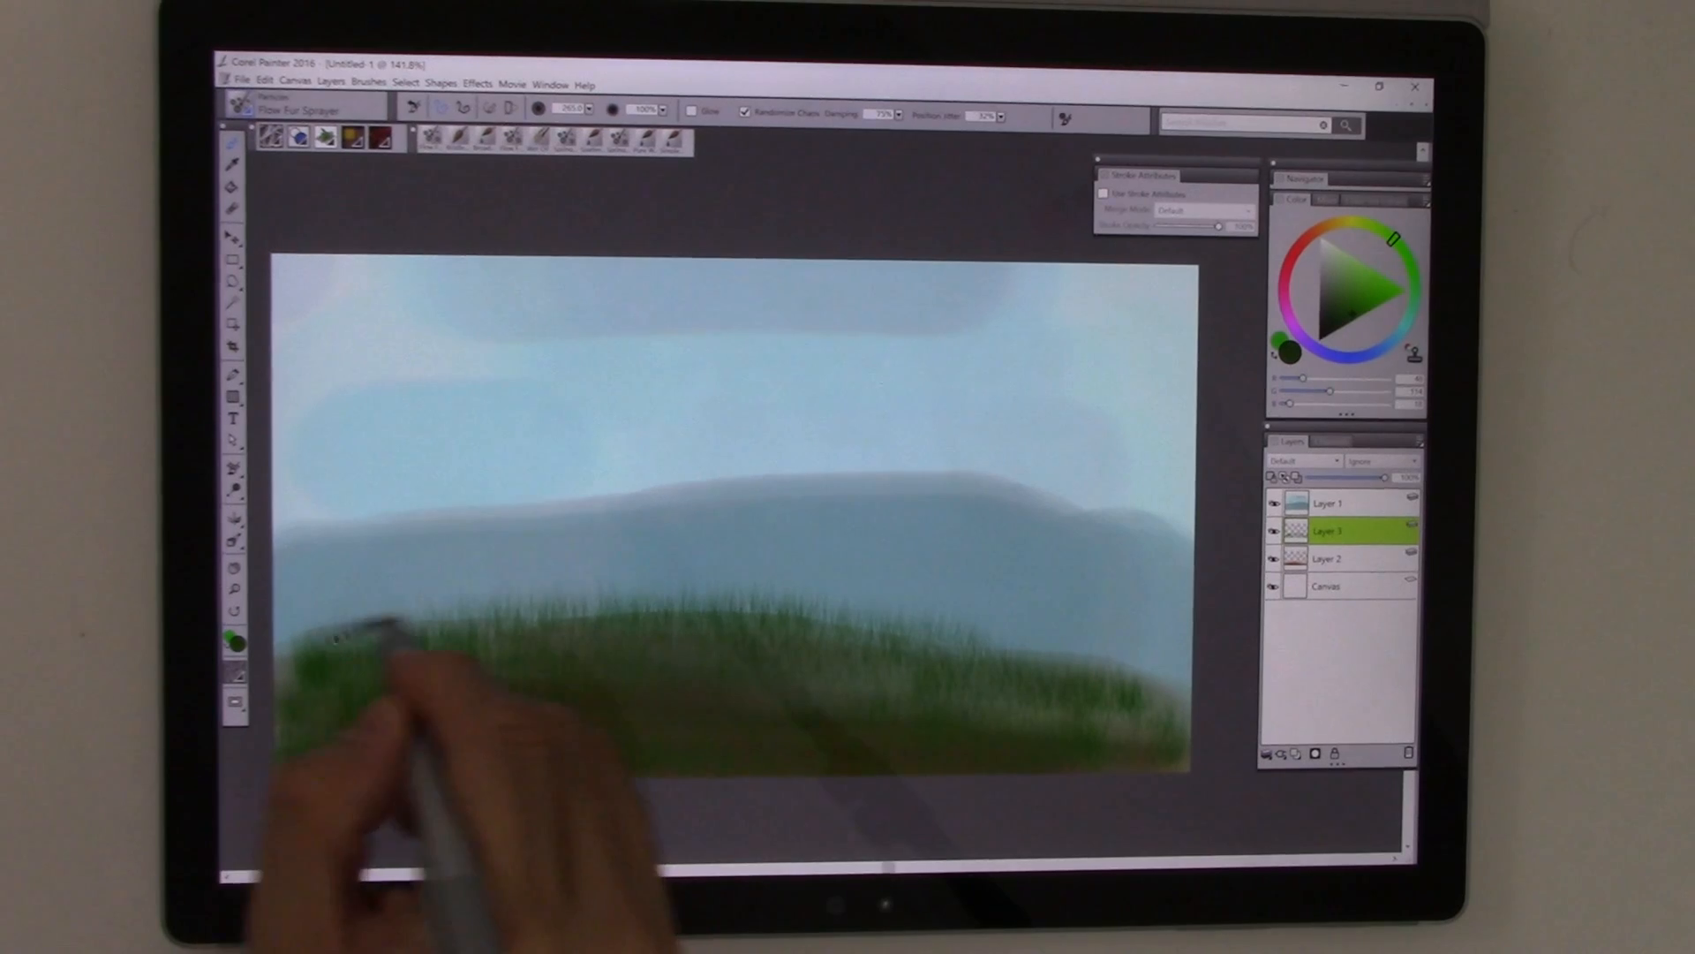
{"action": "left_click_drag", "start_coordinate": [368, 637], "coordinate": [1167, 692]}
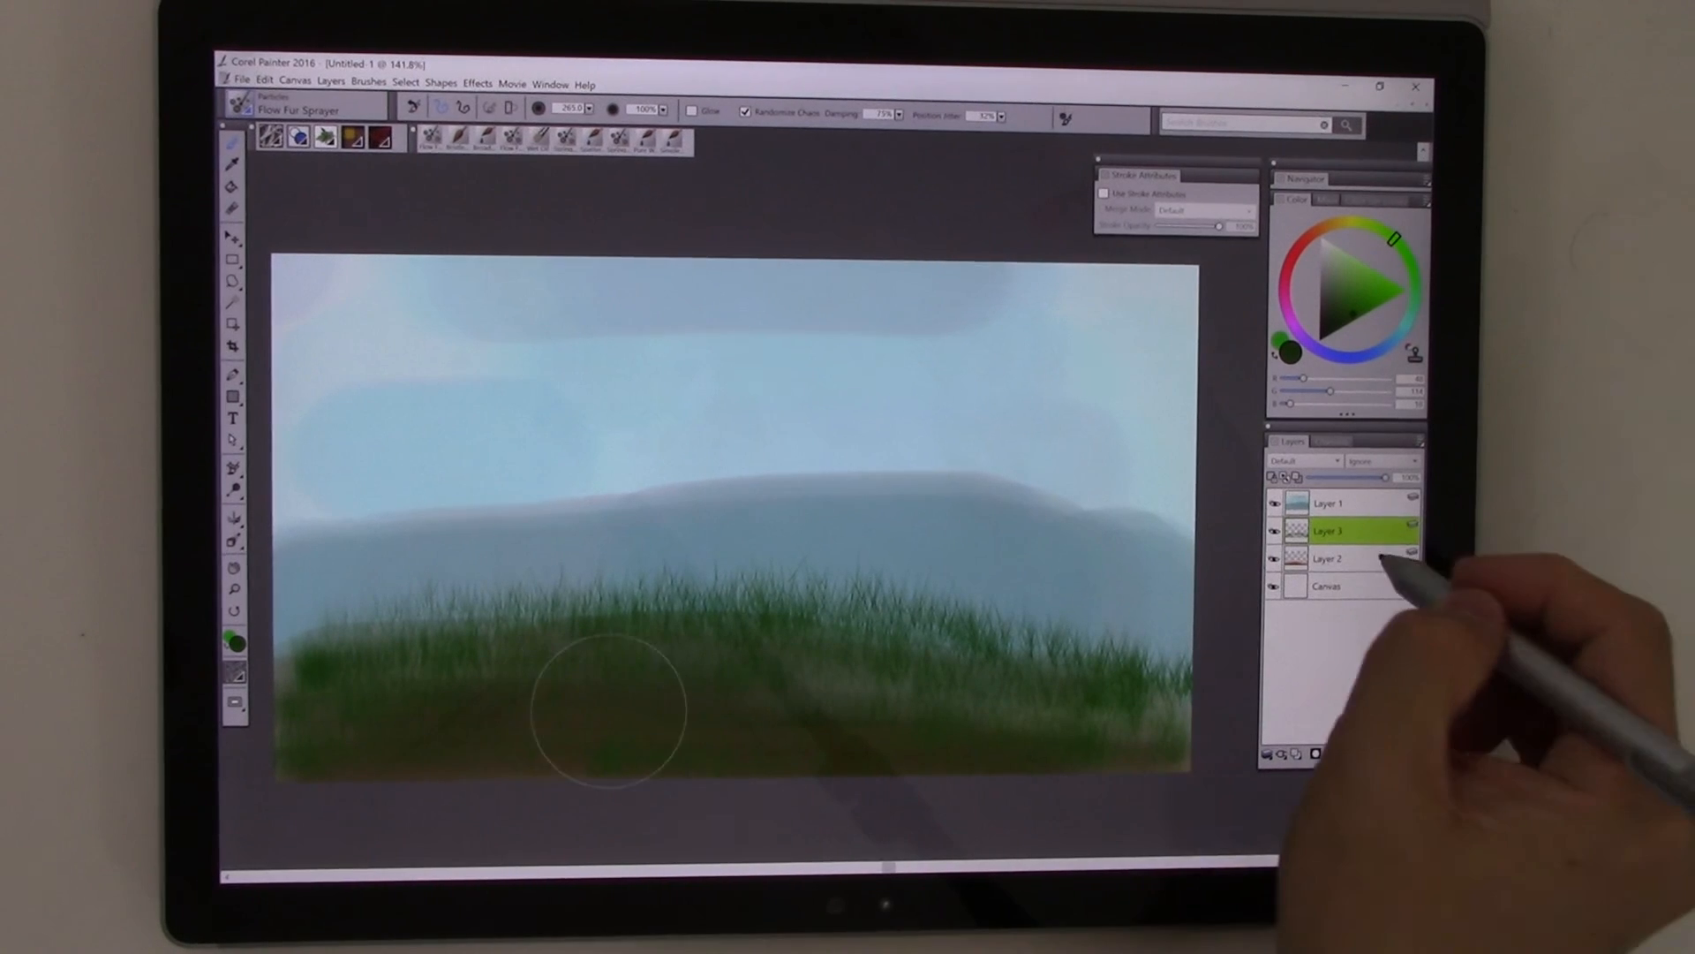
Switch between the ground and grass layers and spray more grass along the meadow's bottom
{"action": "left_click", "coordinate": [1326, 558]}
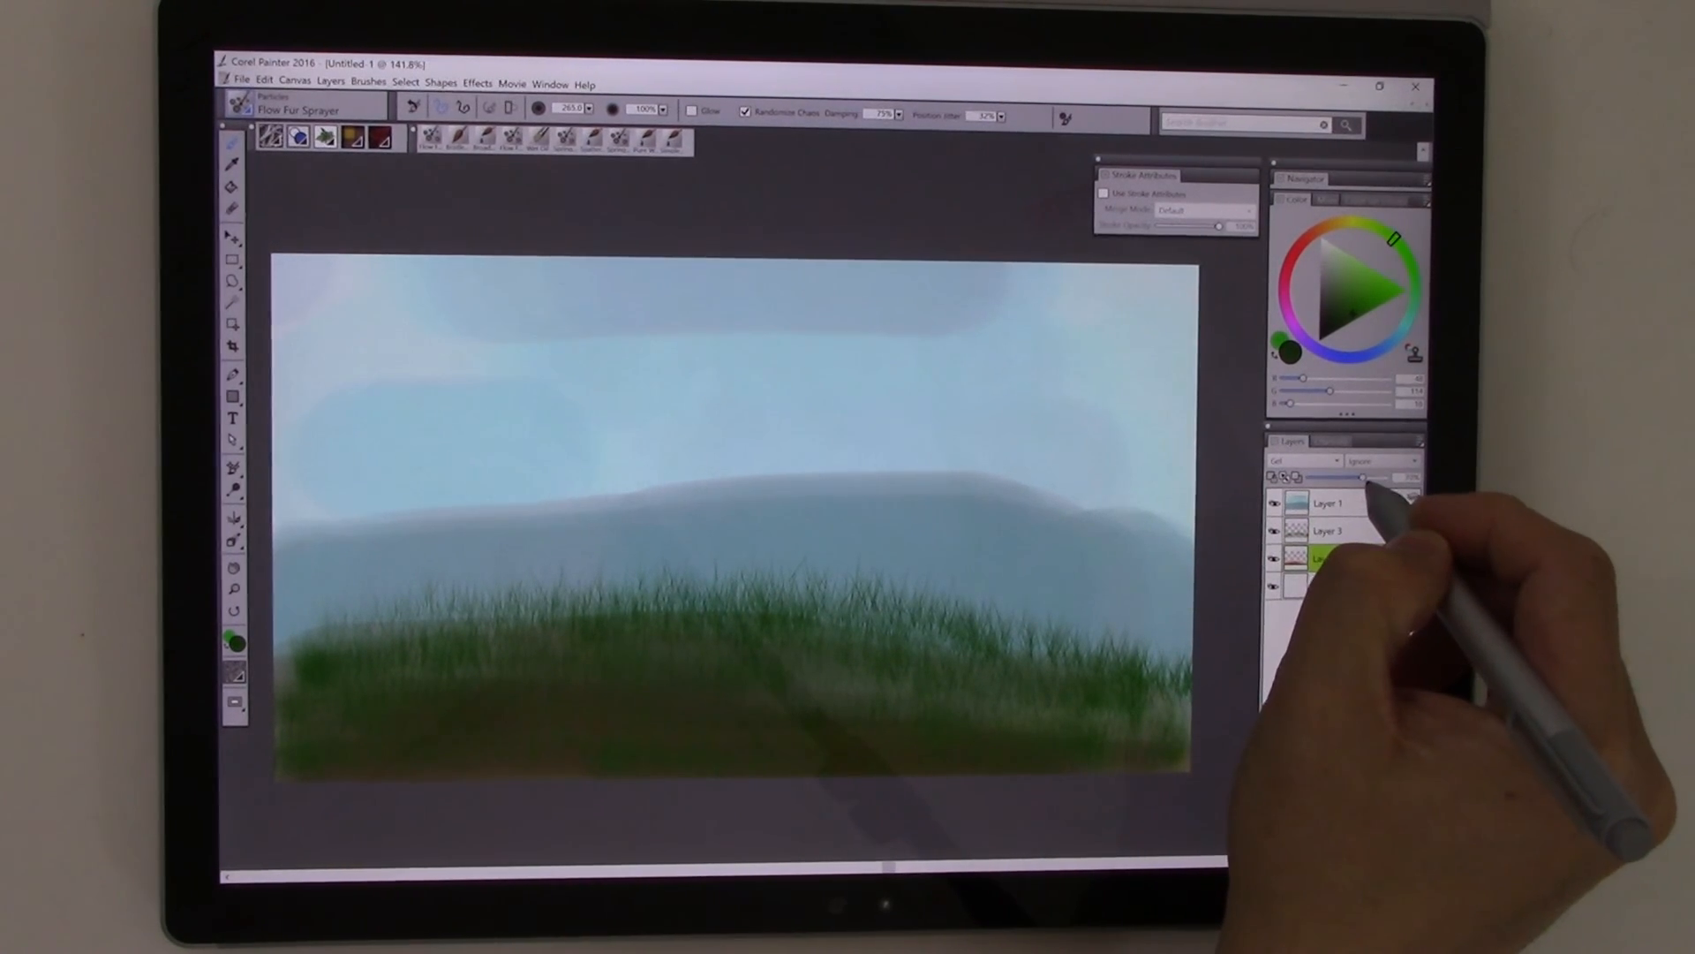
{"action": "left_click", "coordinate": [1328, 558]}
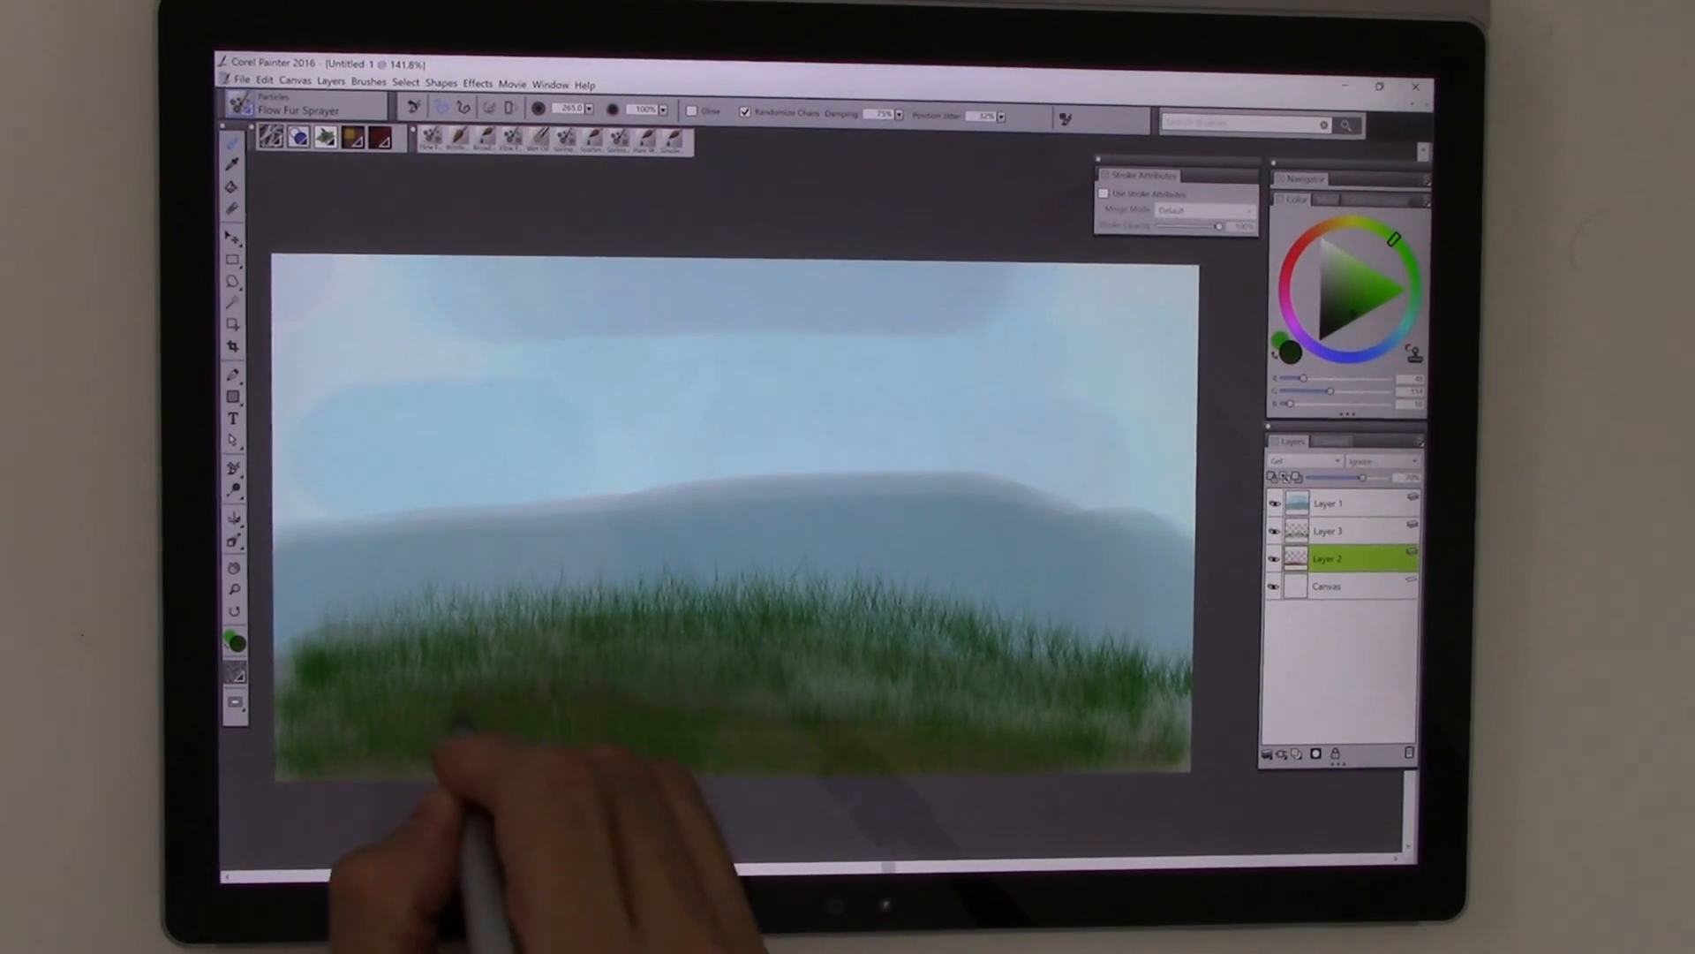
{"action": "left_click", "coordinate": [1326, 503]}
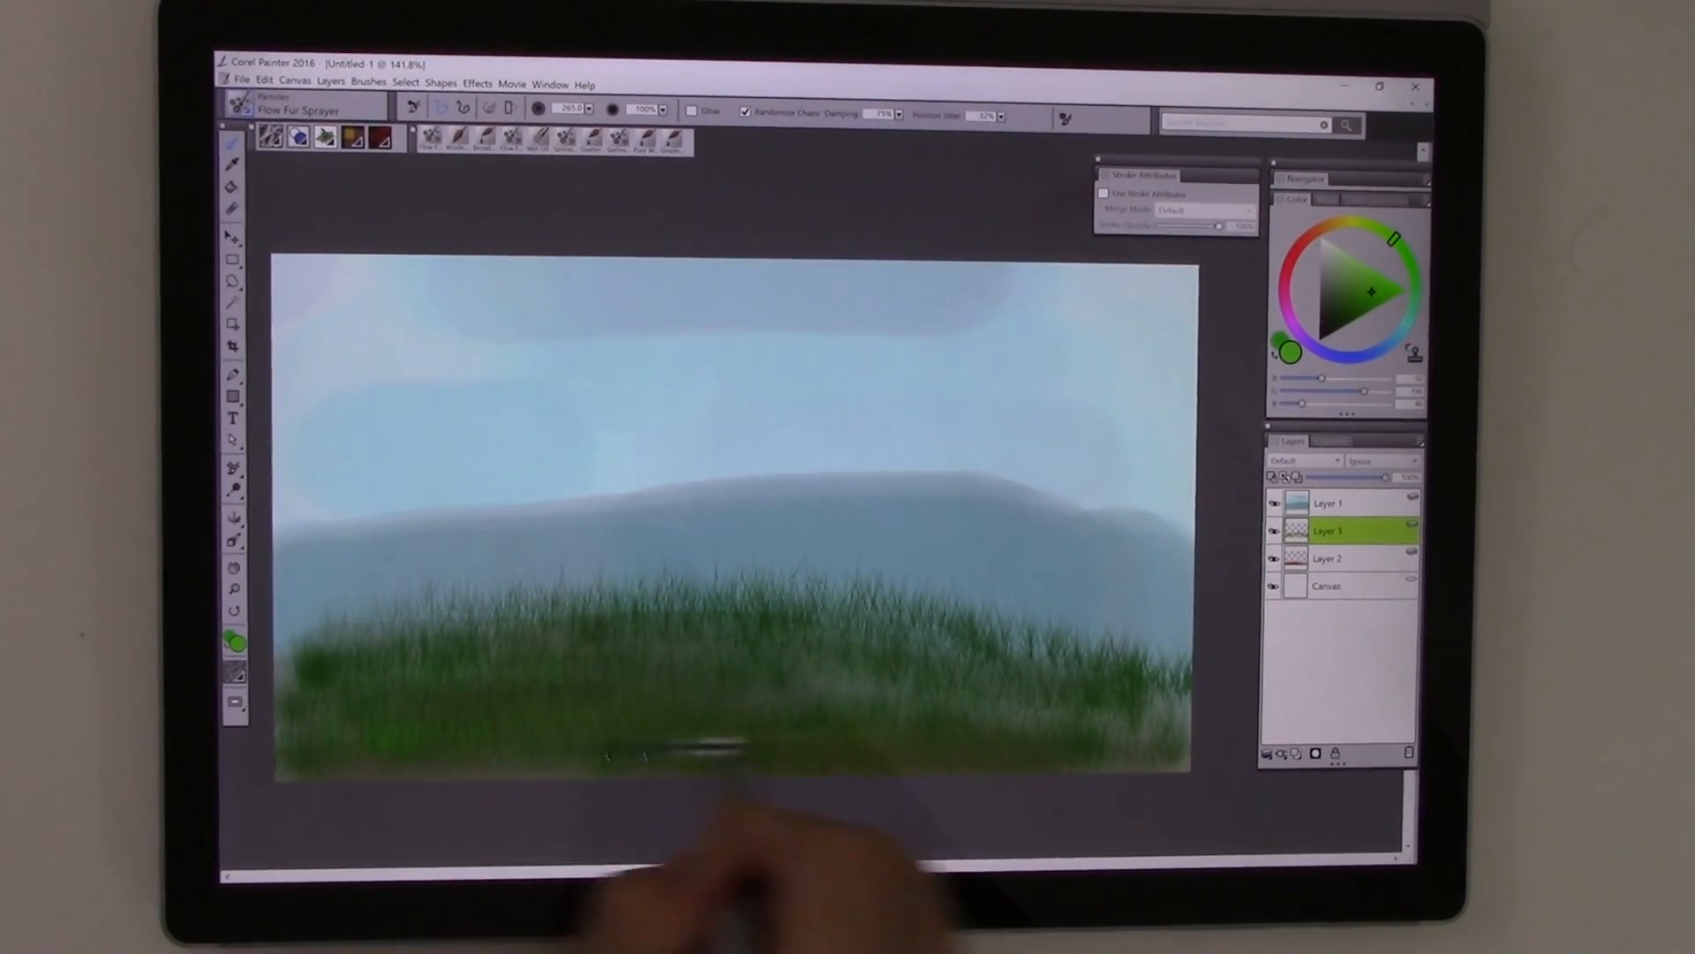
{"action": "left_click_drag", "start_coordinate": [703, 734], "coordinate": [1028, 724]}
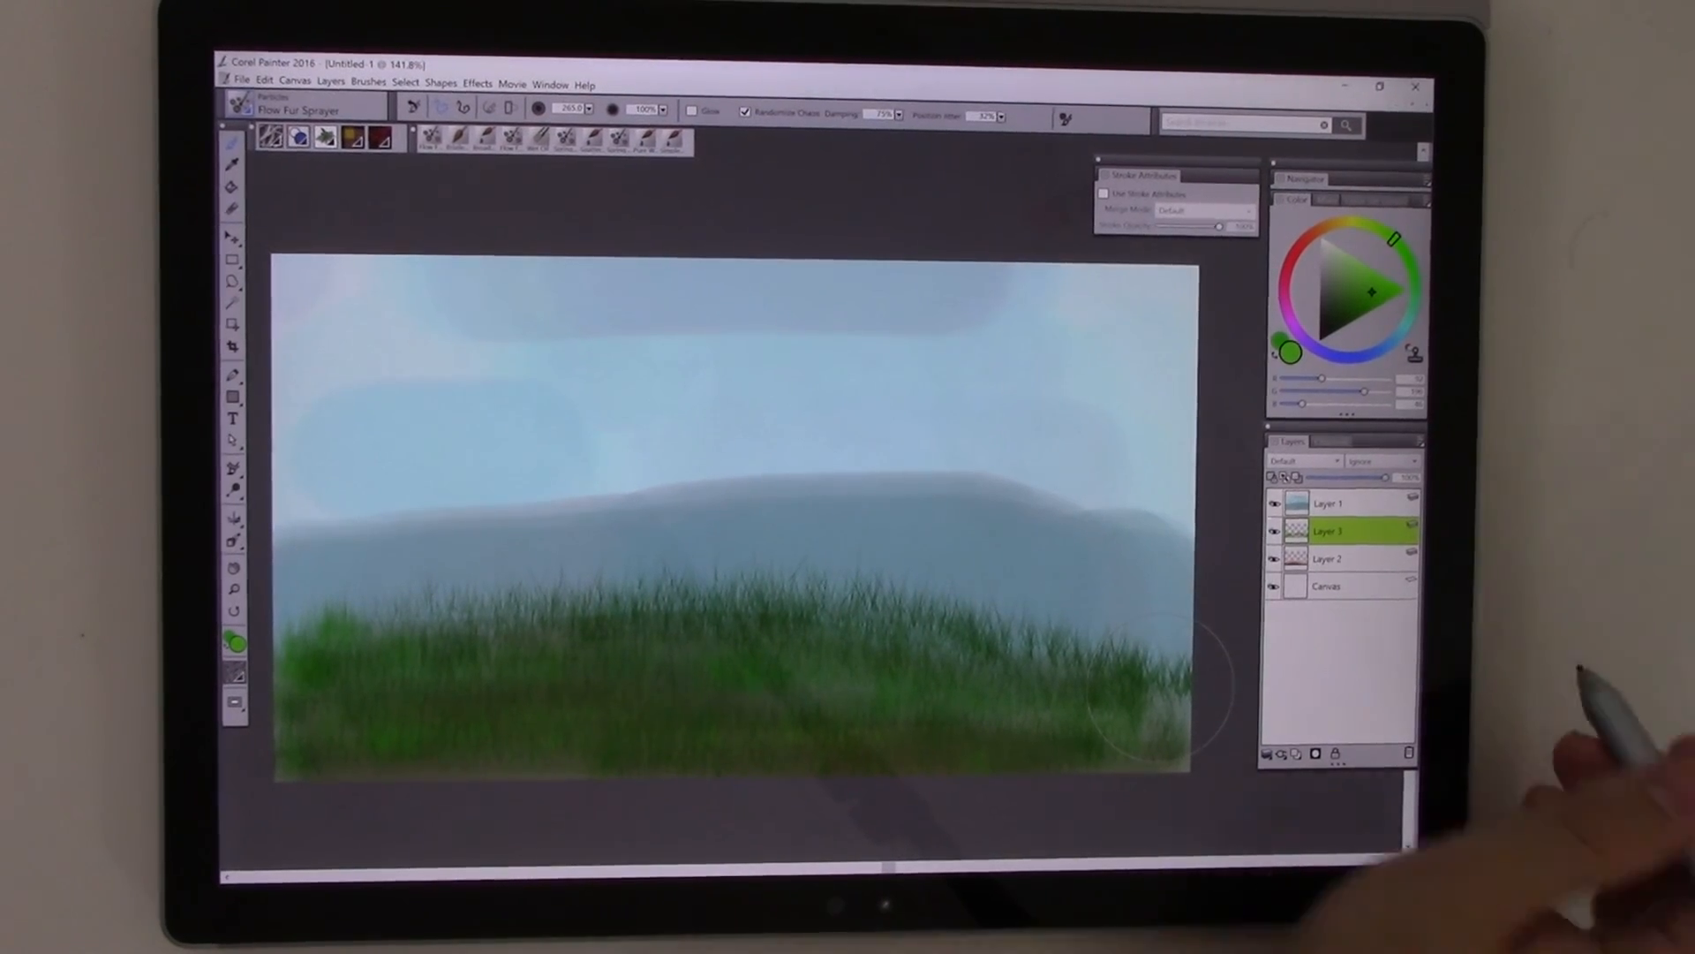
Choose the Spring Flame Glow 2 particle brush from the library and set the colour to red
{"action": "left_click", "coordinate": [240, 103]}
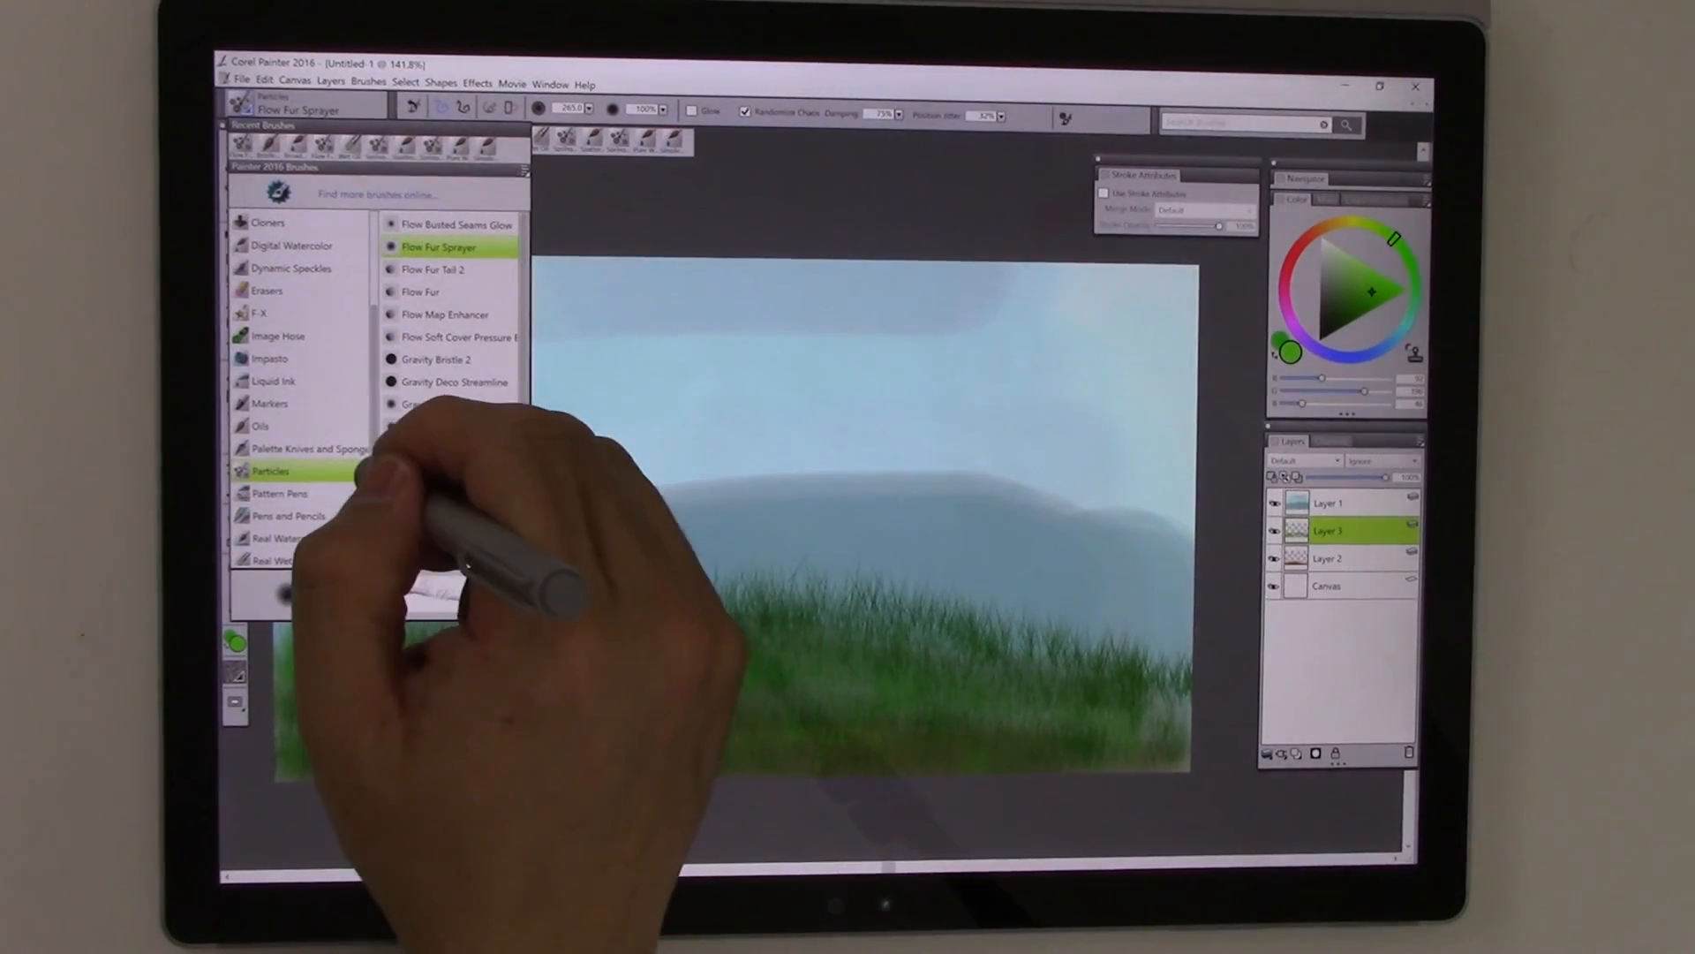
{"action": "scroll", "scroll_direction": "down", "scroll_amount": 3}
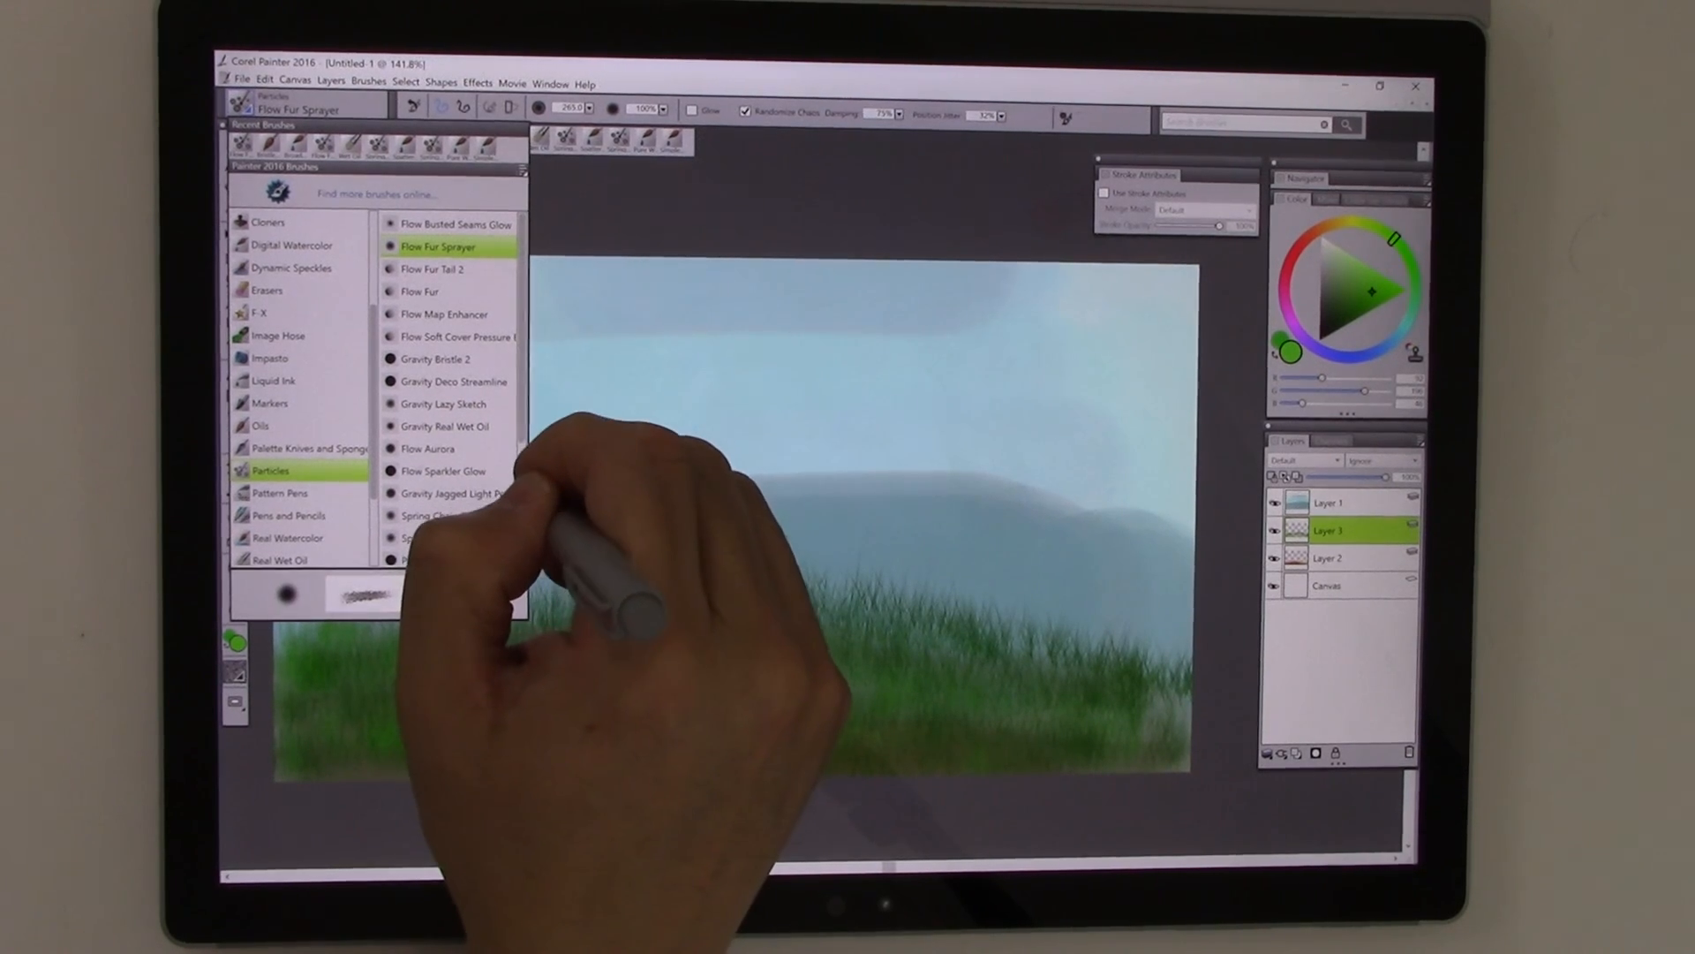
{"action": "scroll", "scroll_direction": "down", "scroll_amount": 3}
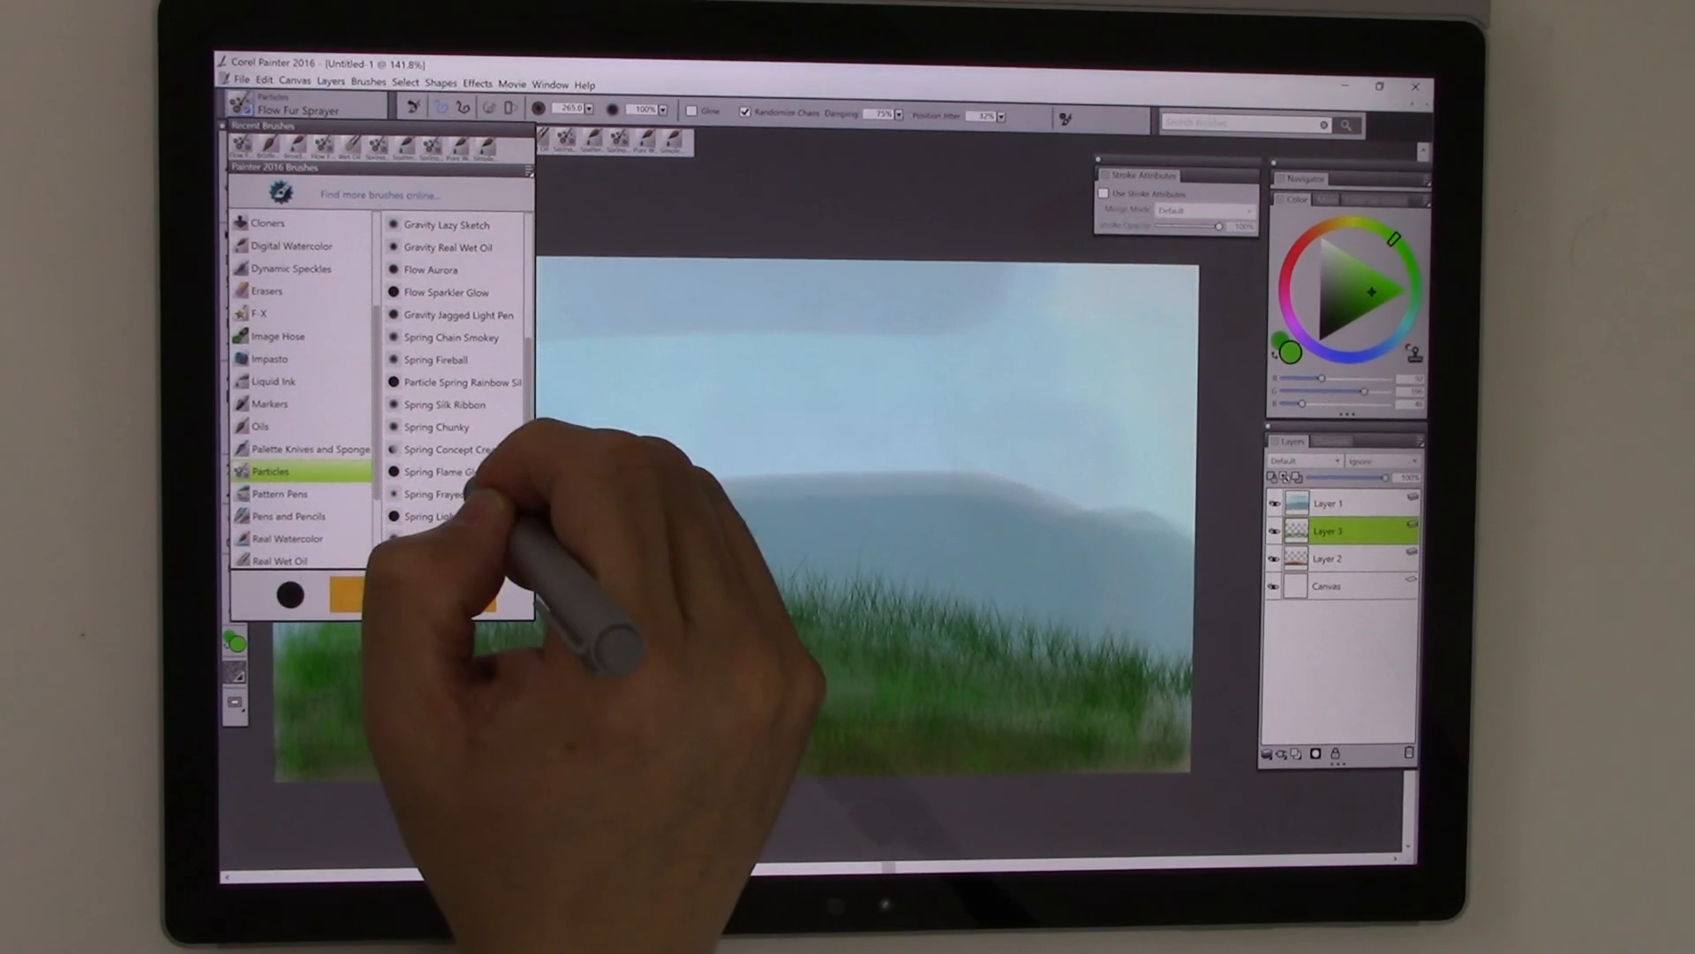
{"action": "left_click", "coordinate": [448, 471]}
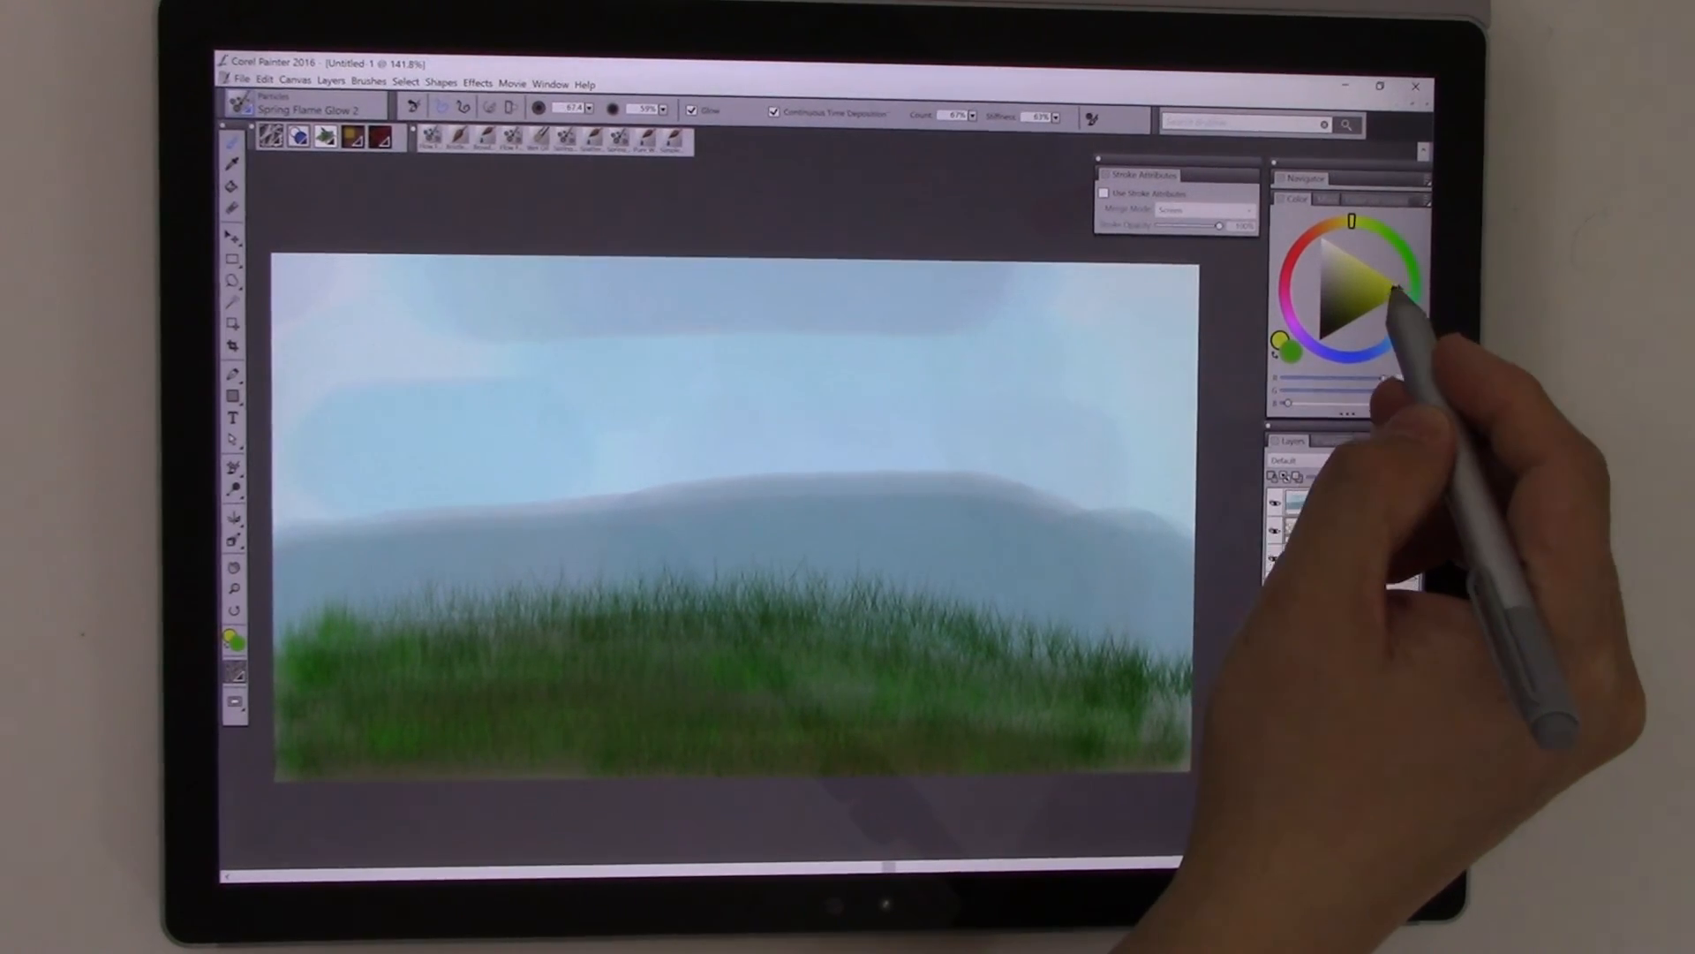
{"action": "left_click", "coordinate": [1314, 259]}
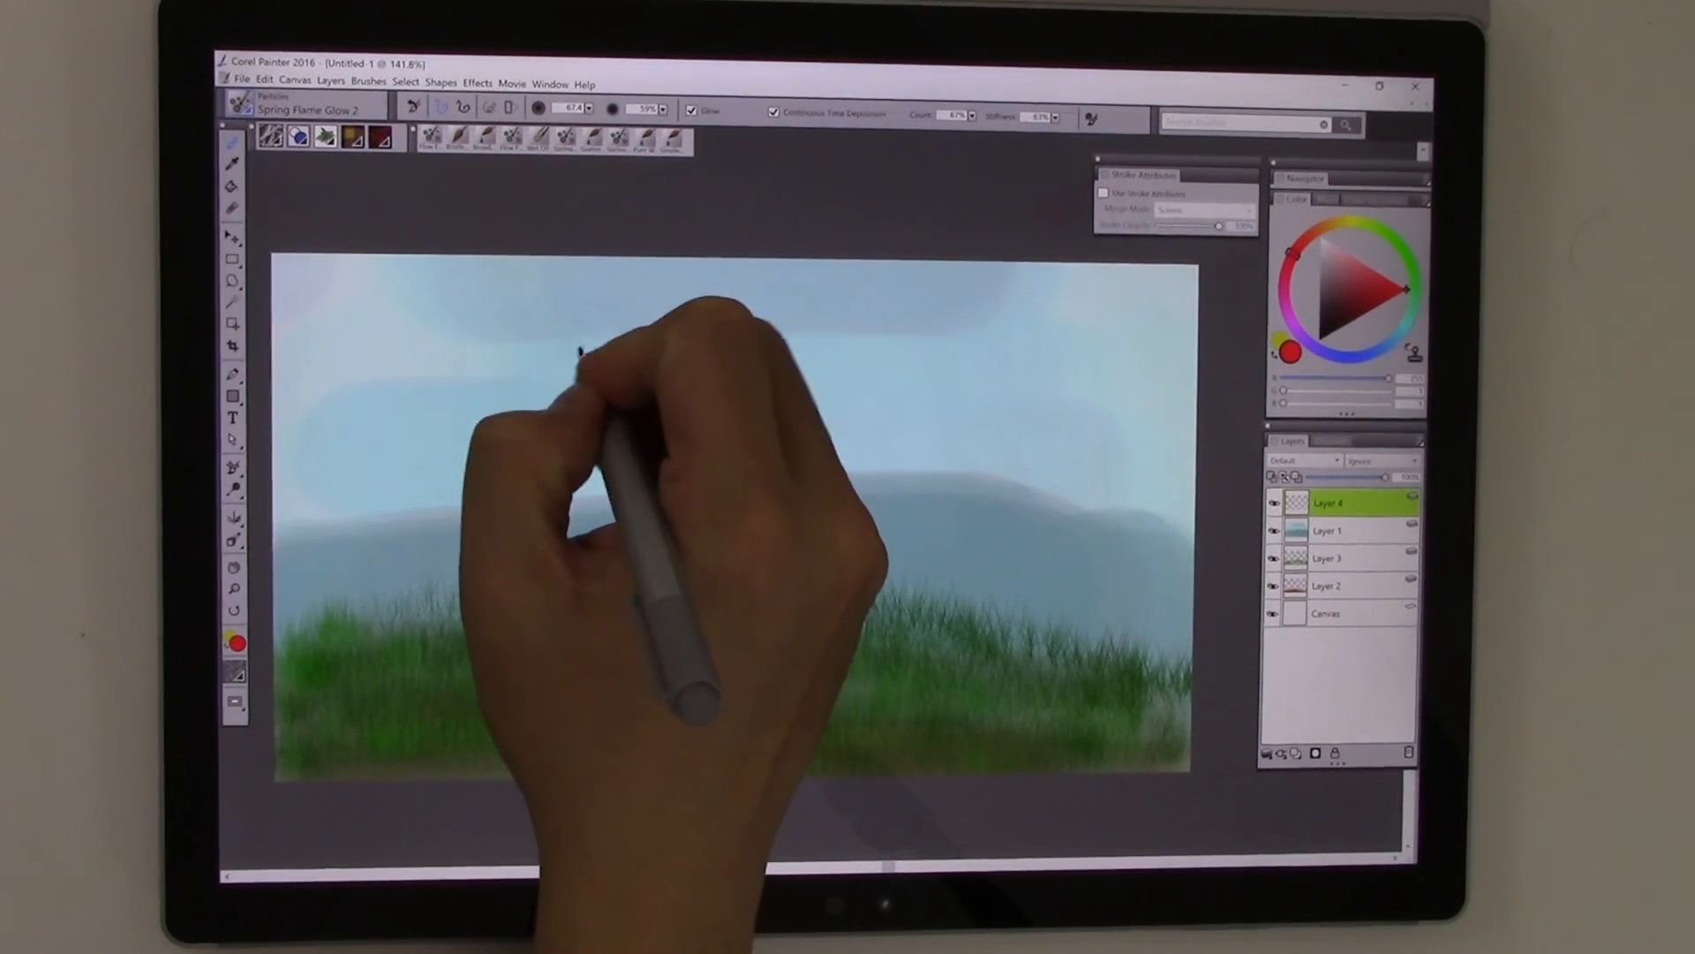
Paint red fireballs in the upper-left sky, upper-right sky and above the hill
{"action": "left_click", "coordinate": [579, 325]}
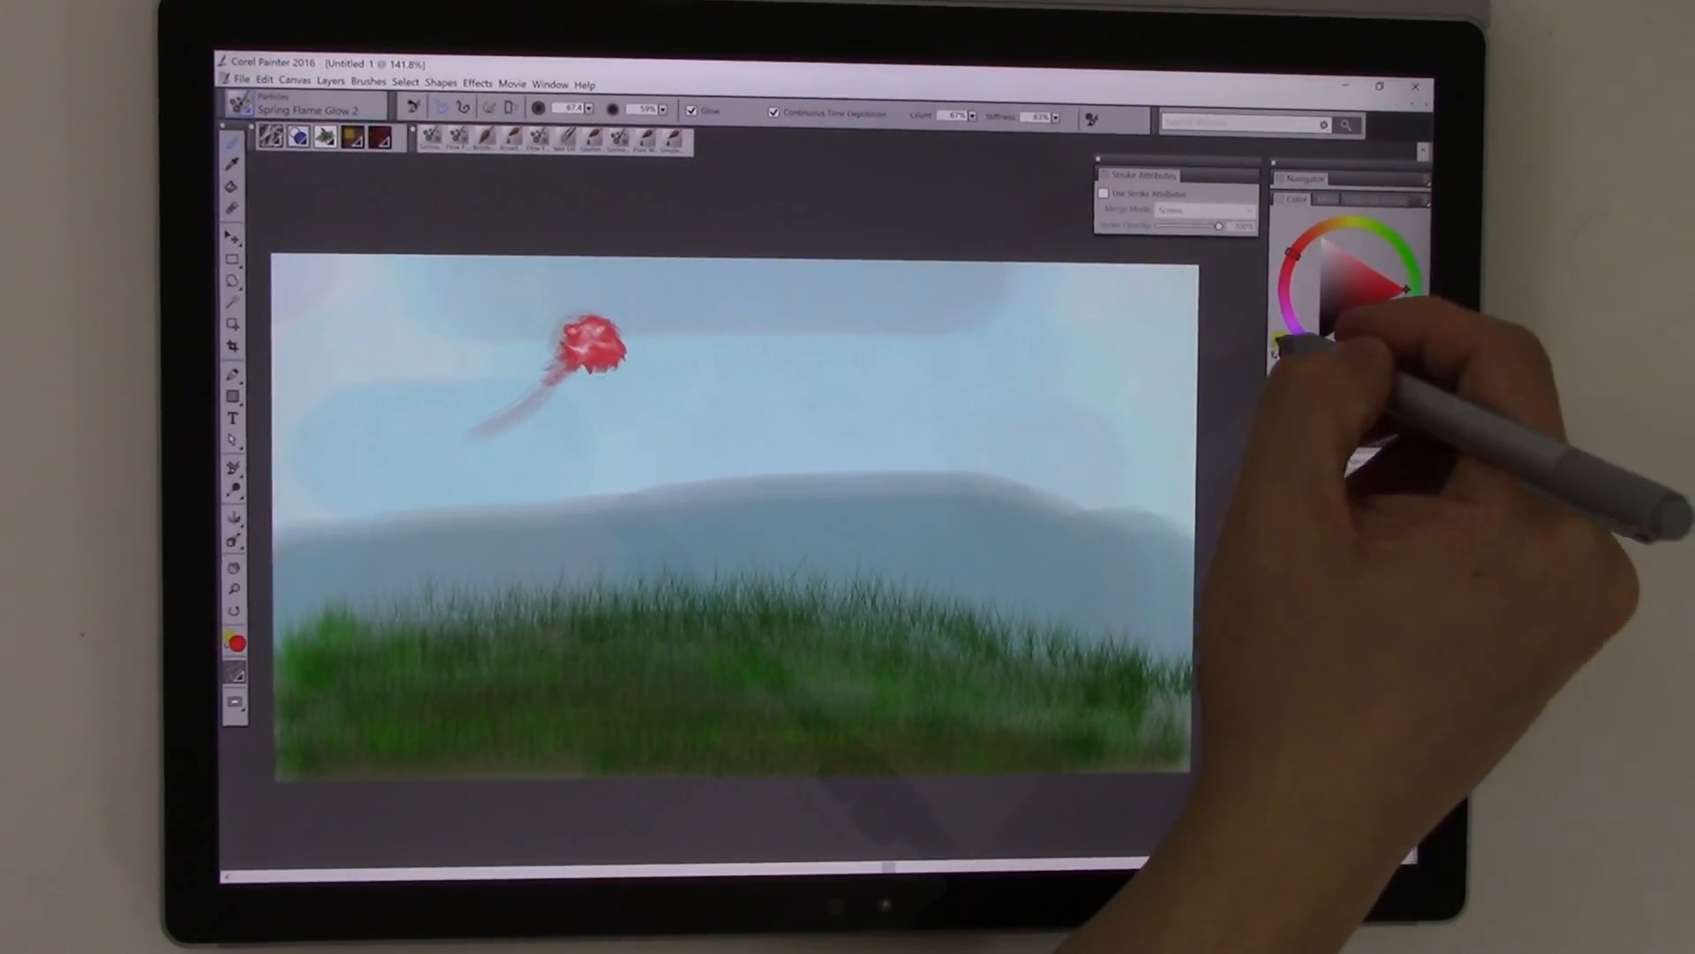
{"action": "left_click", "coordinate": [1349, 222]}
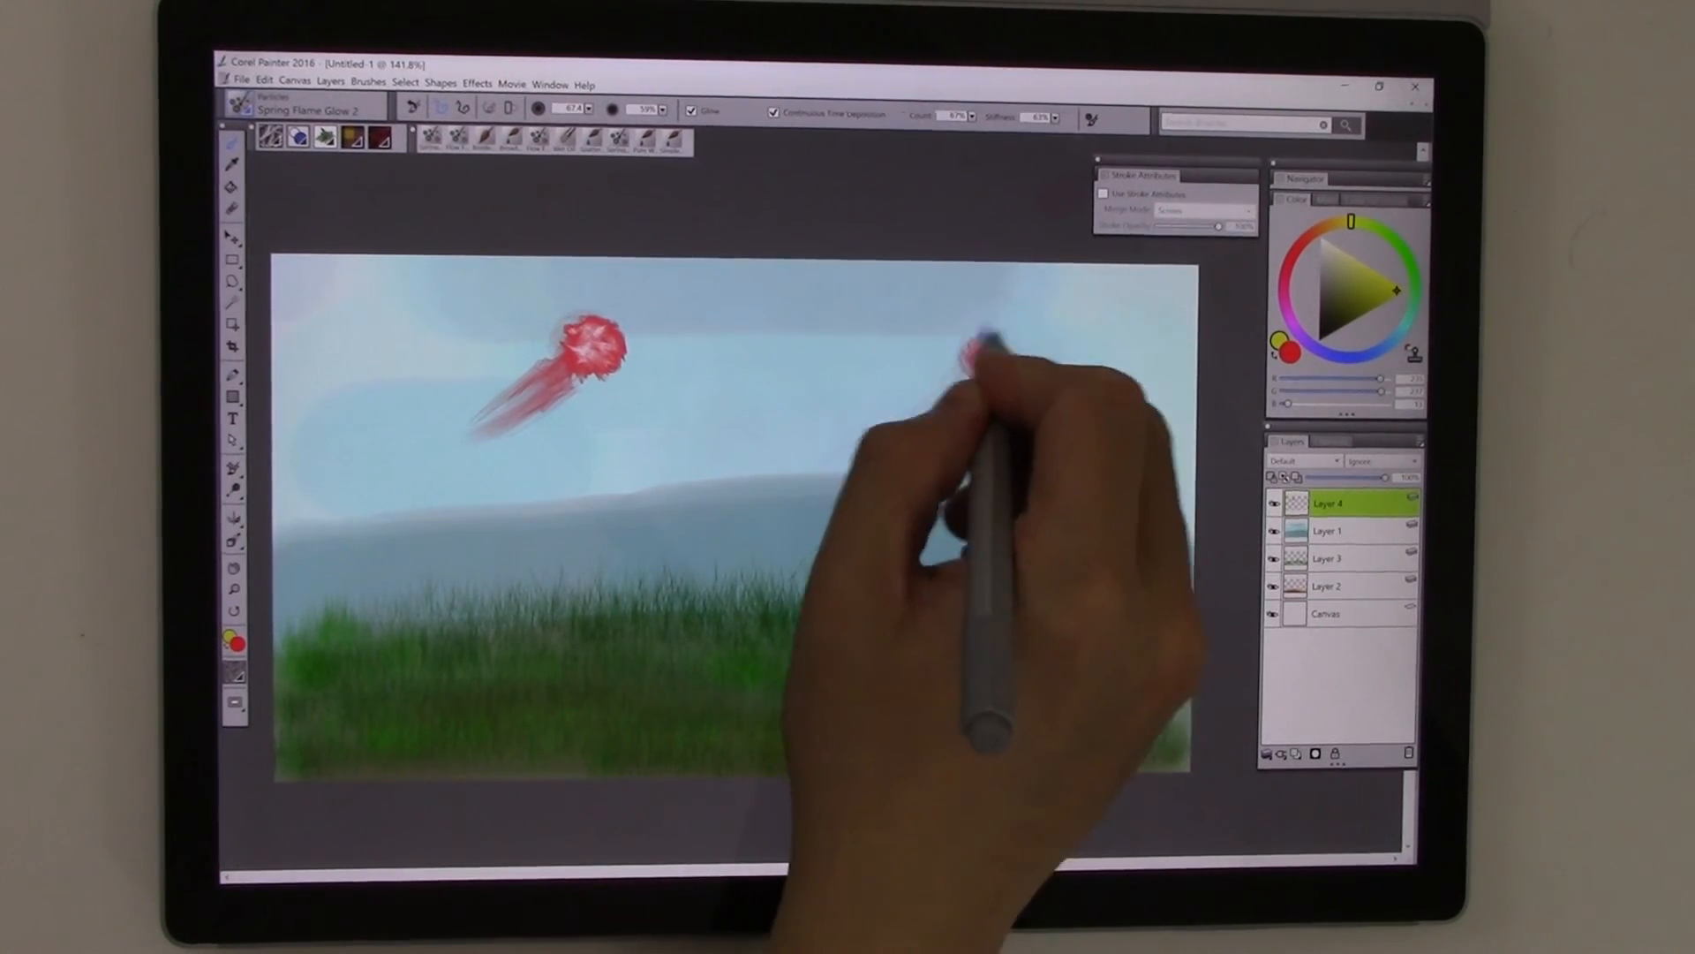
{"action": "left_click_drag", "start_coordinate": [978, 346], "coordinate": [995, 367]}
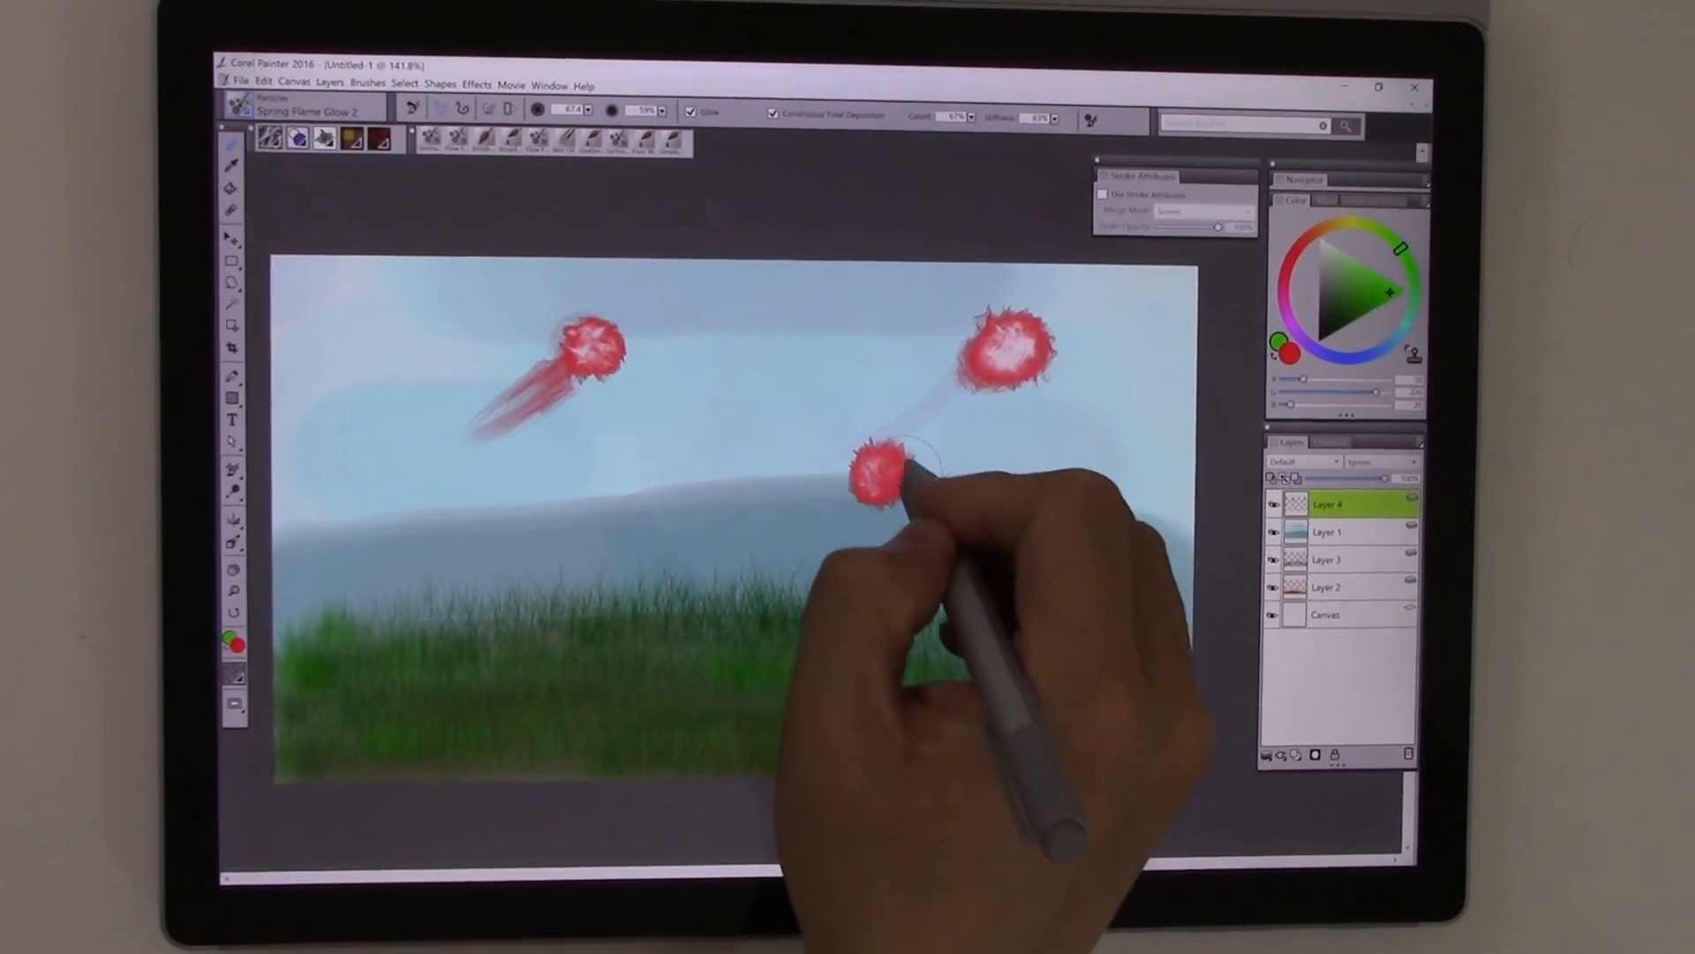
{"action": "left_click_drag", "start_coordinate": [918, 464], "coordinate": [854, 475]}
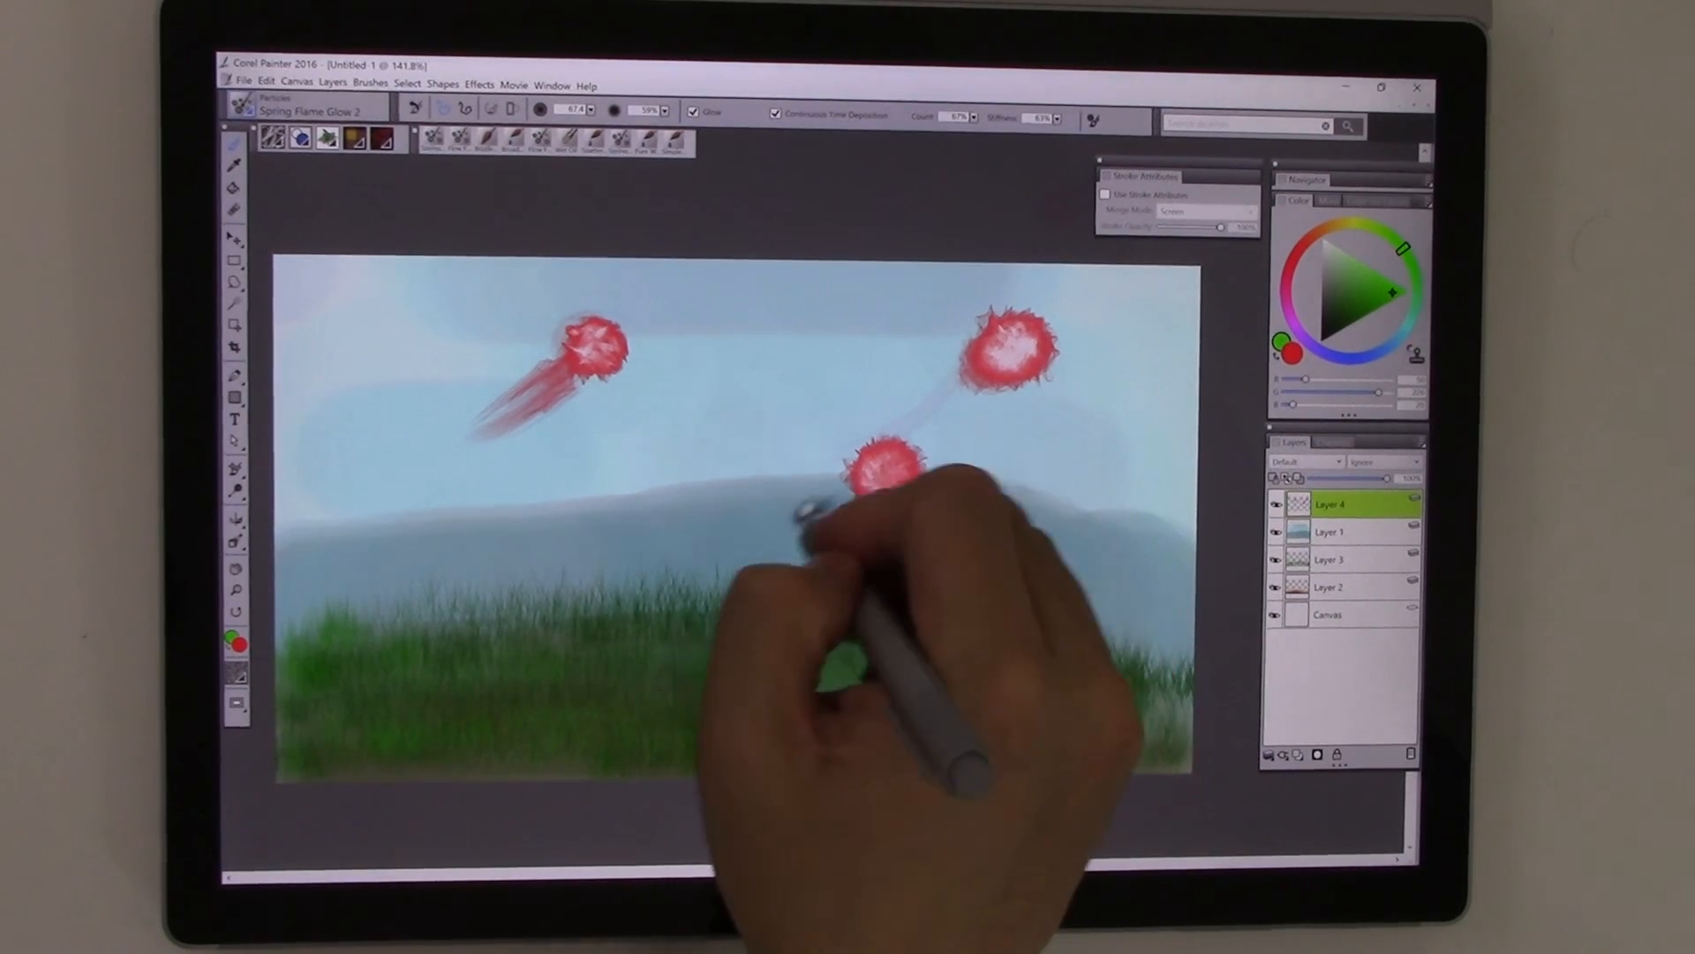
Pull a long red trail from the middle fireball down-left toward the grass
{"action": "left_click_drag", "start_coordinate": [918, 487], "coordinate": [671, 584]}
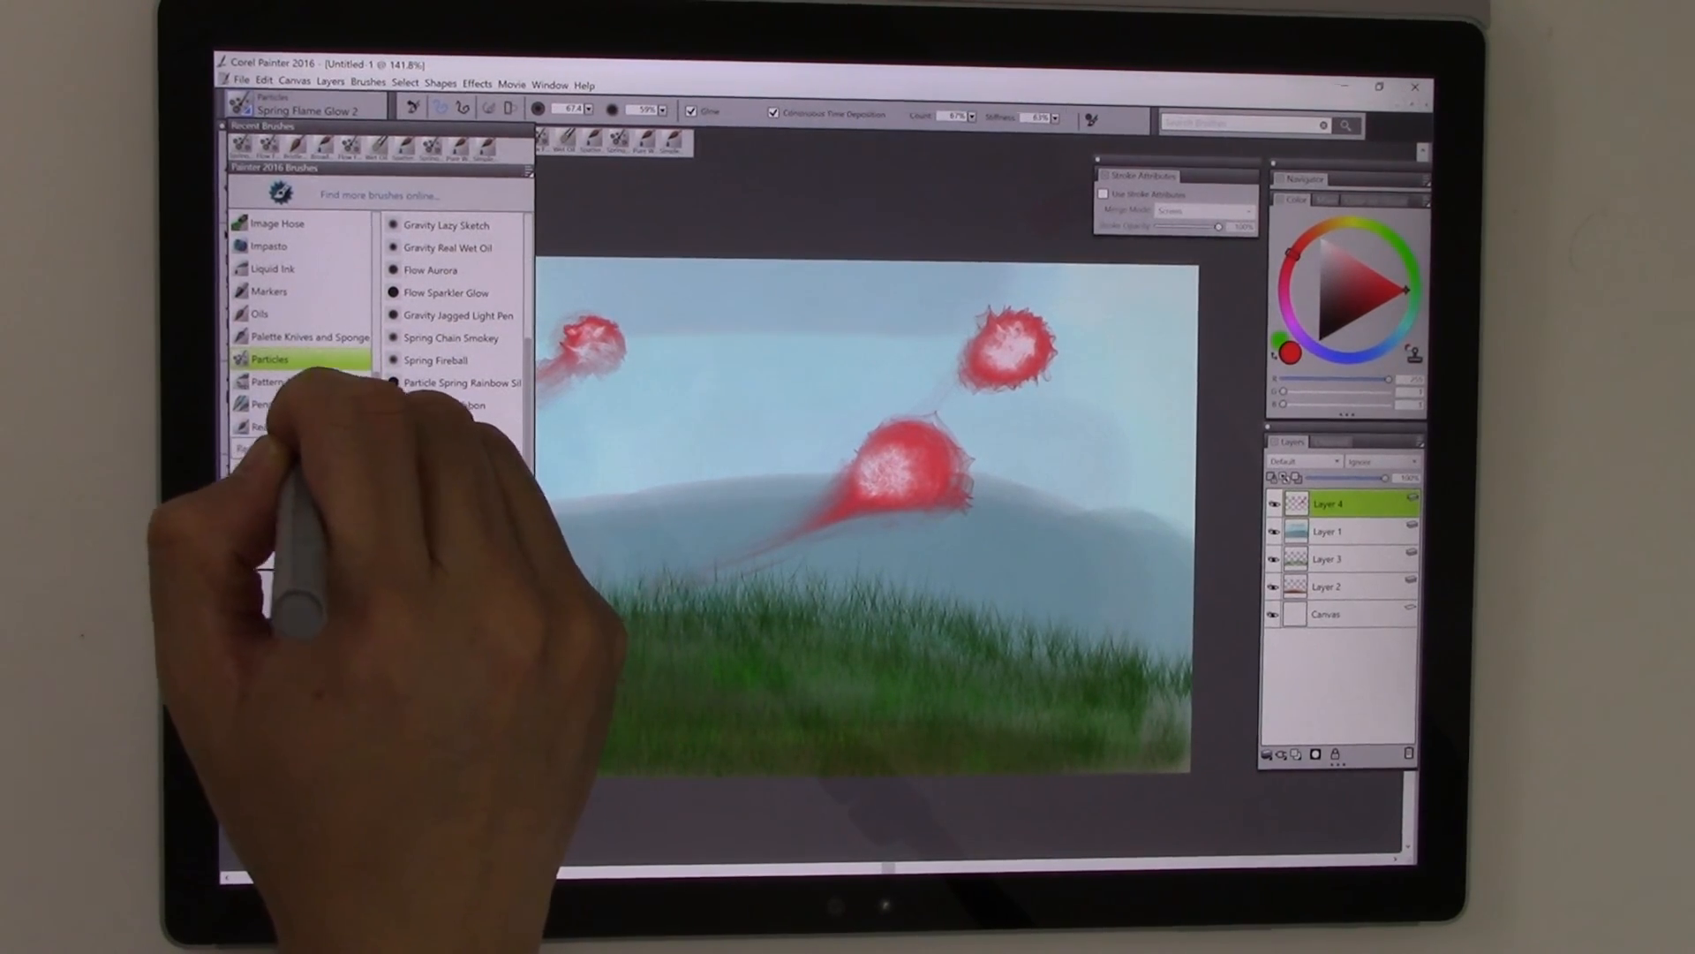
Choose Real Watercolor > Splatter Dry and test a splatter stroke across the sky
{"action": "left_click", "coordinate": [290, 426]}
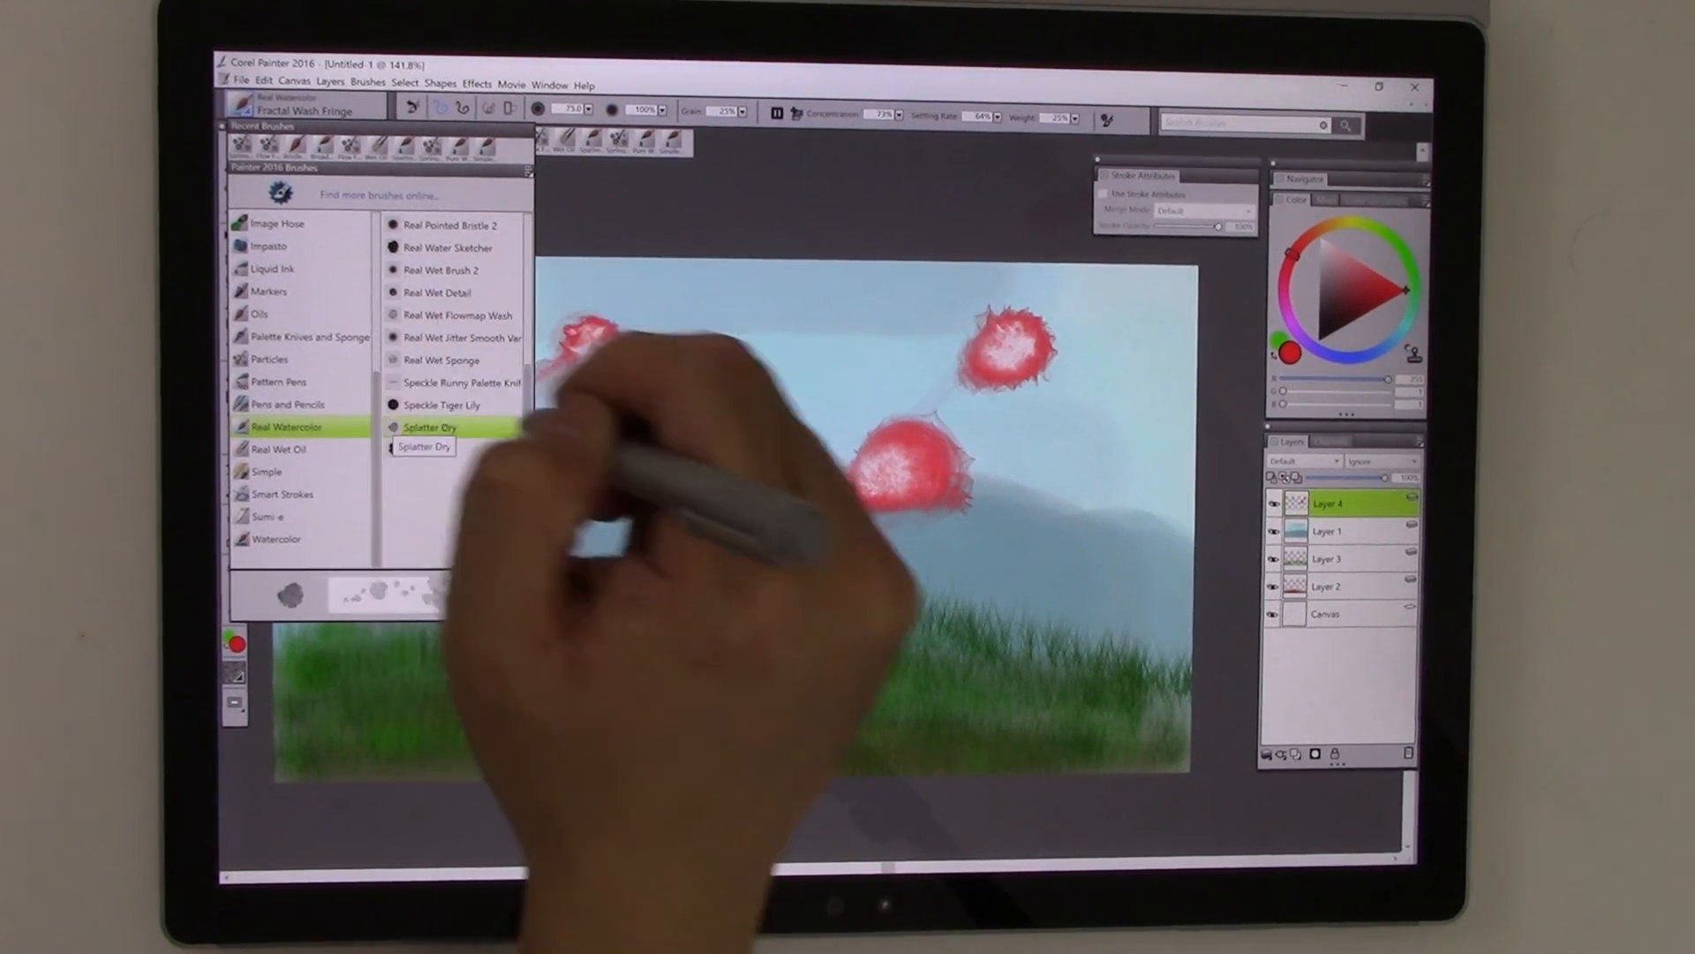
{"action": "left_click", "coordinate": [429, 425]}
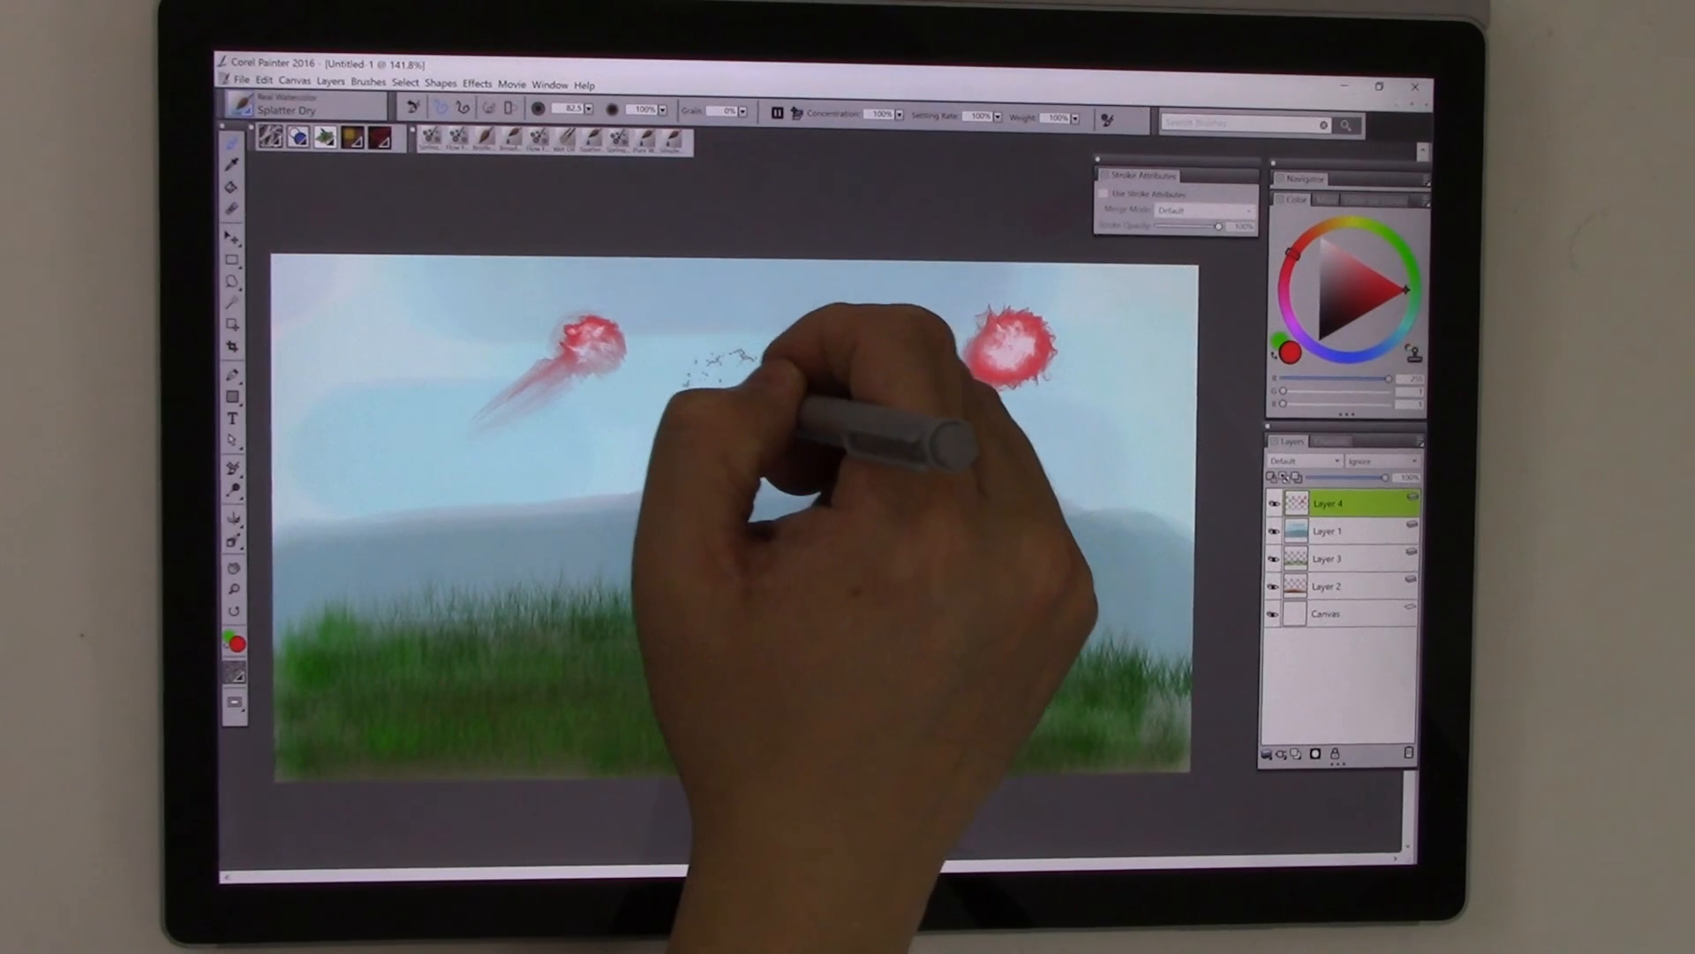
{"action": "left_click_drag", "start_coordinate": [714, 367], "coordinate": [918, 464]}
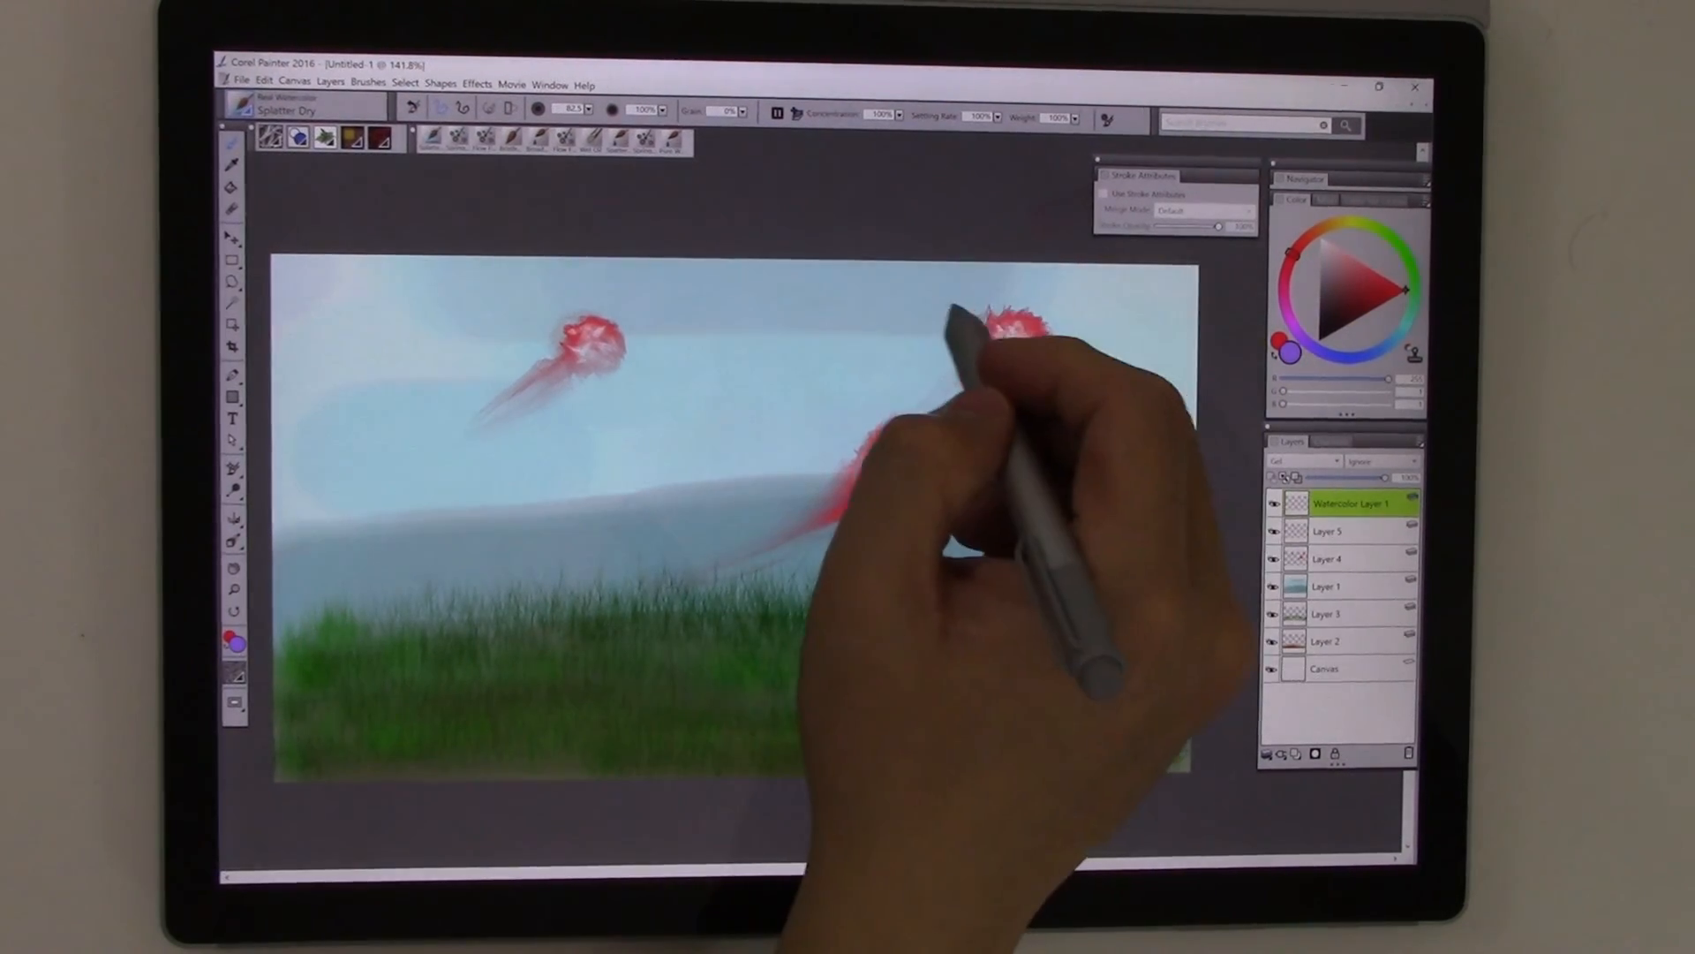
{"action": "left_click_drag", "start_coordinate": [994, 325], "coordinate": [810, 367]}
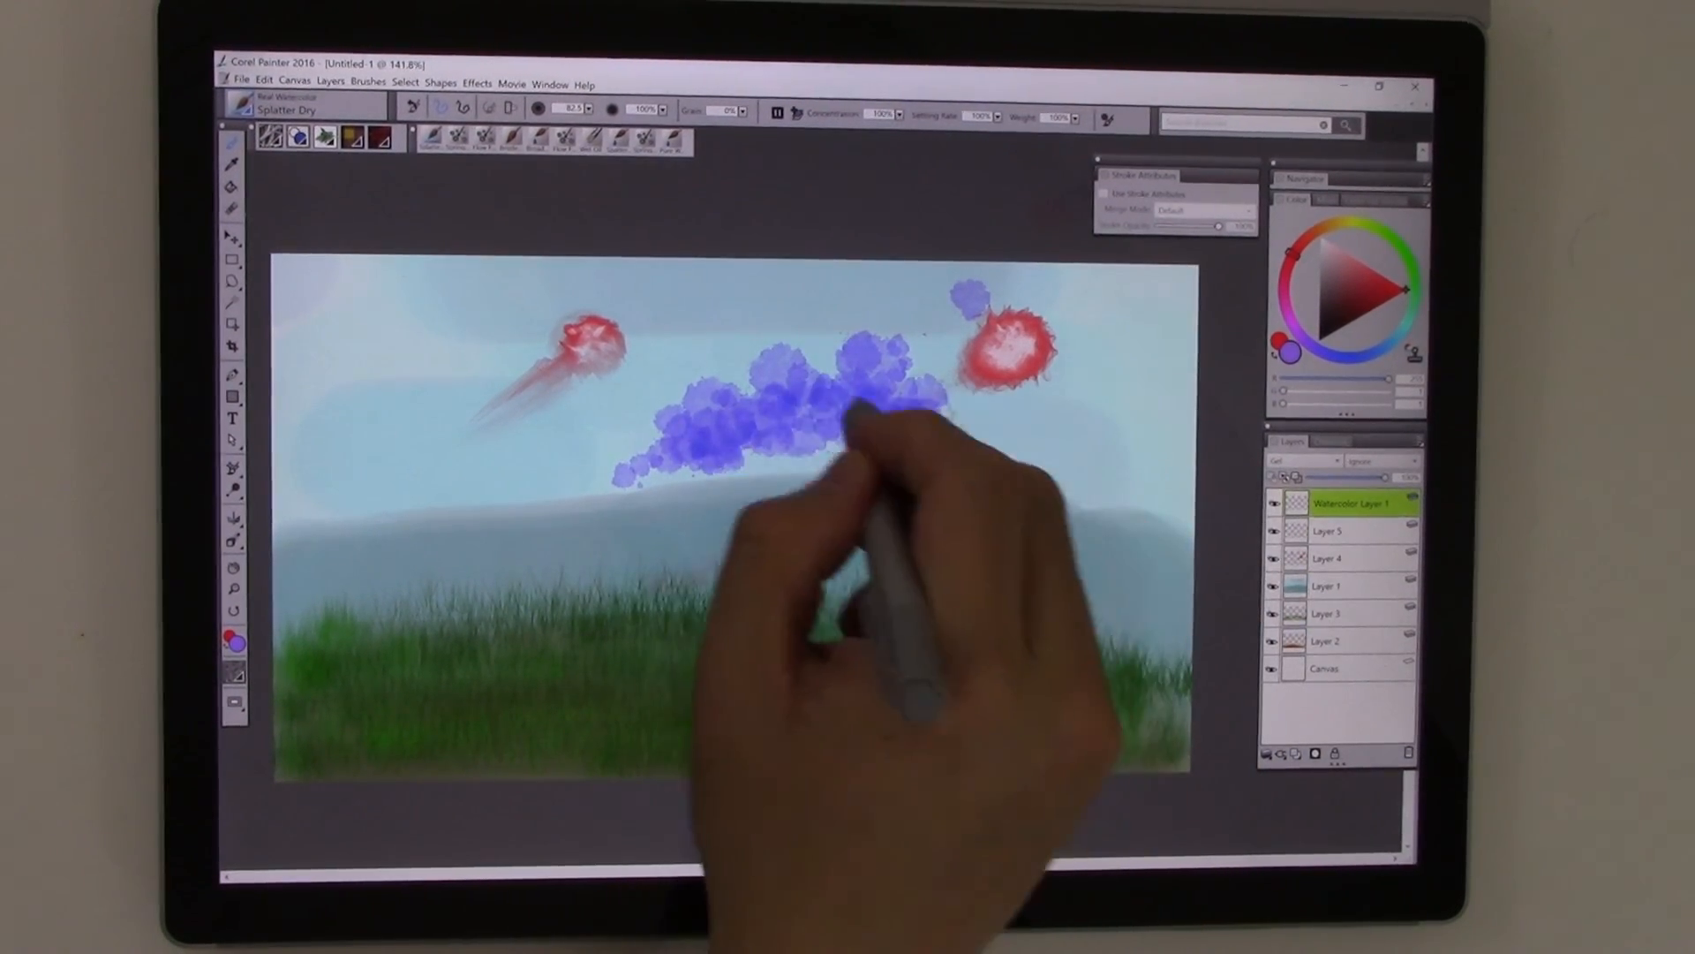
{"action": "left_click_drag", "start_coordinate": [886, 412], "coordinate": [908, 464]}
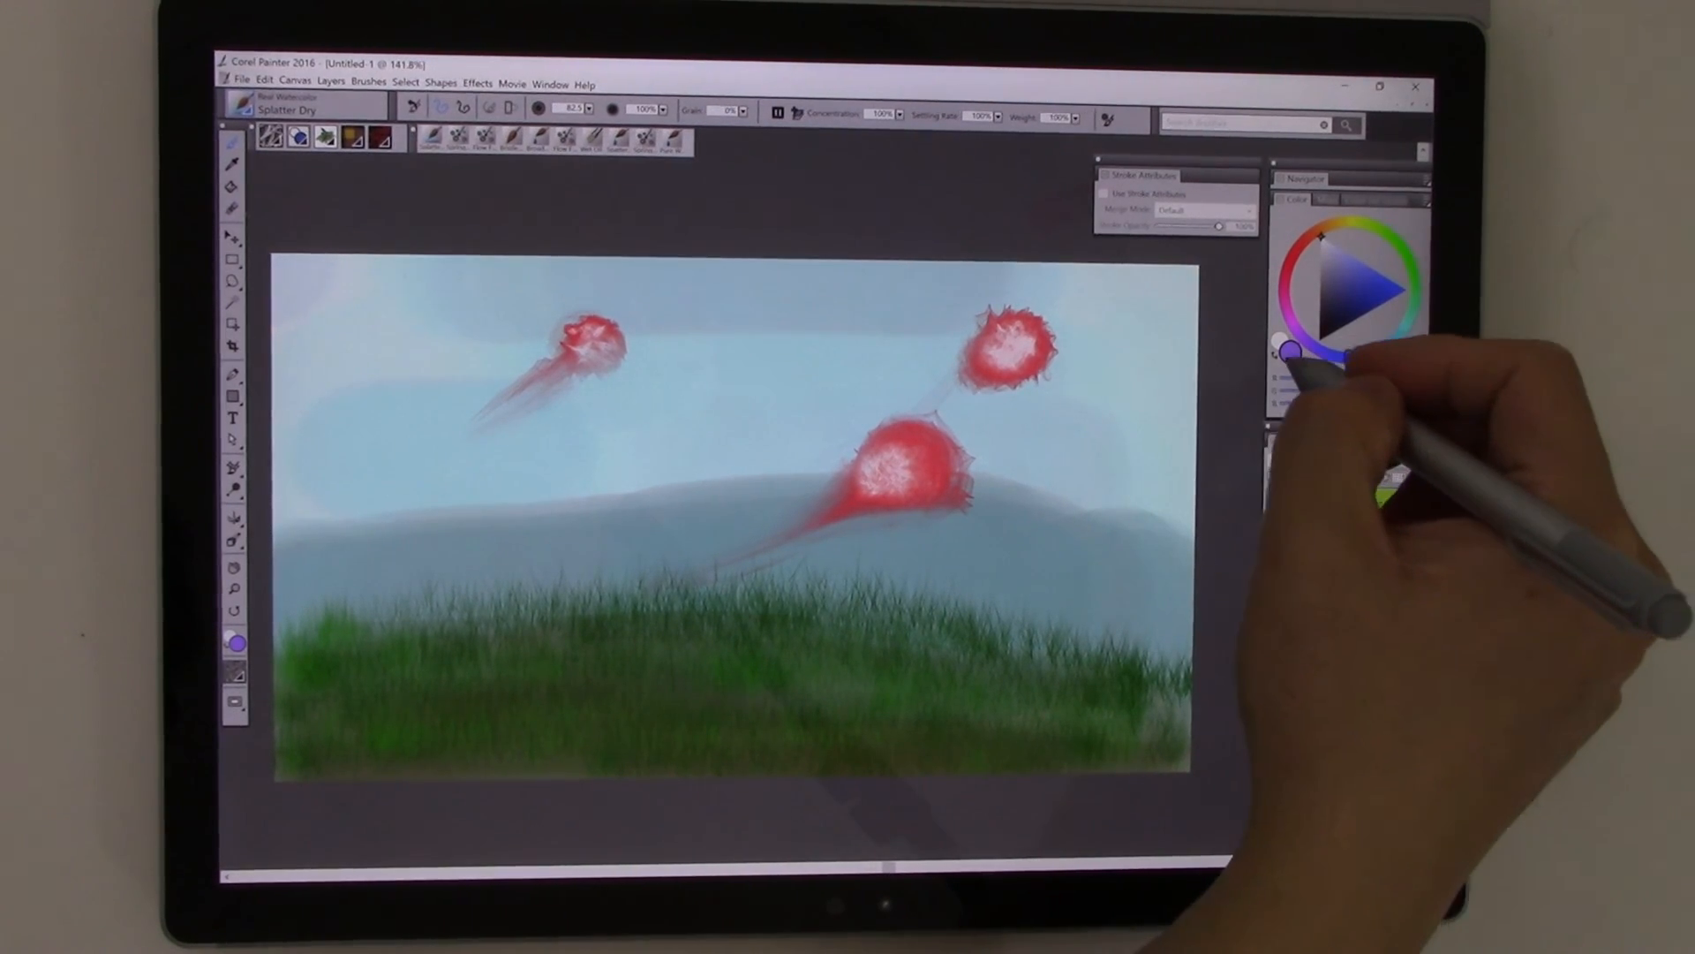
Browse Real Wet Oil, return to Splatter Dry, and pick a pale near-white colour
{"action": "left_click", "coordinate": [1340, 291]}
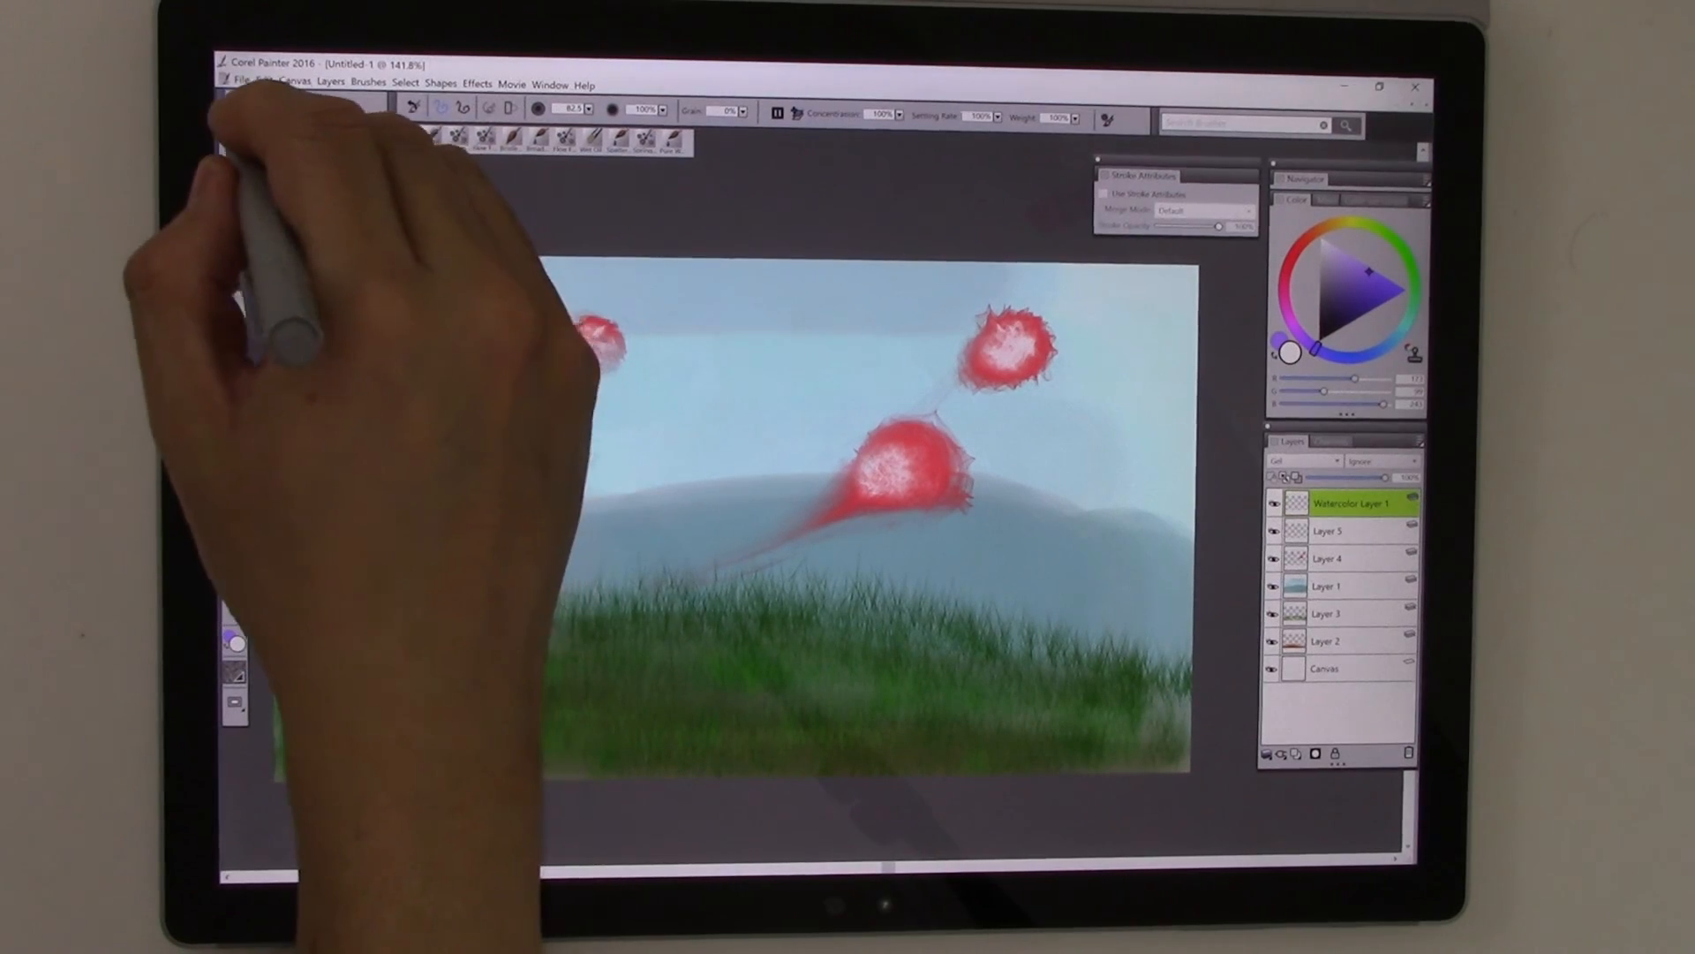
{"action": "left_click", "coordinate": [265, 103]}
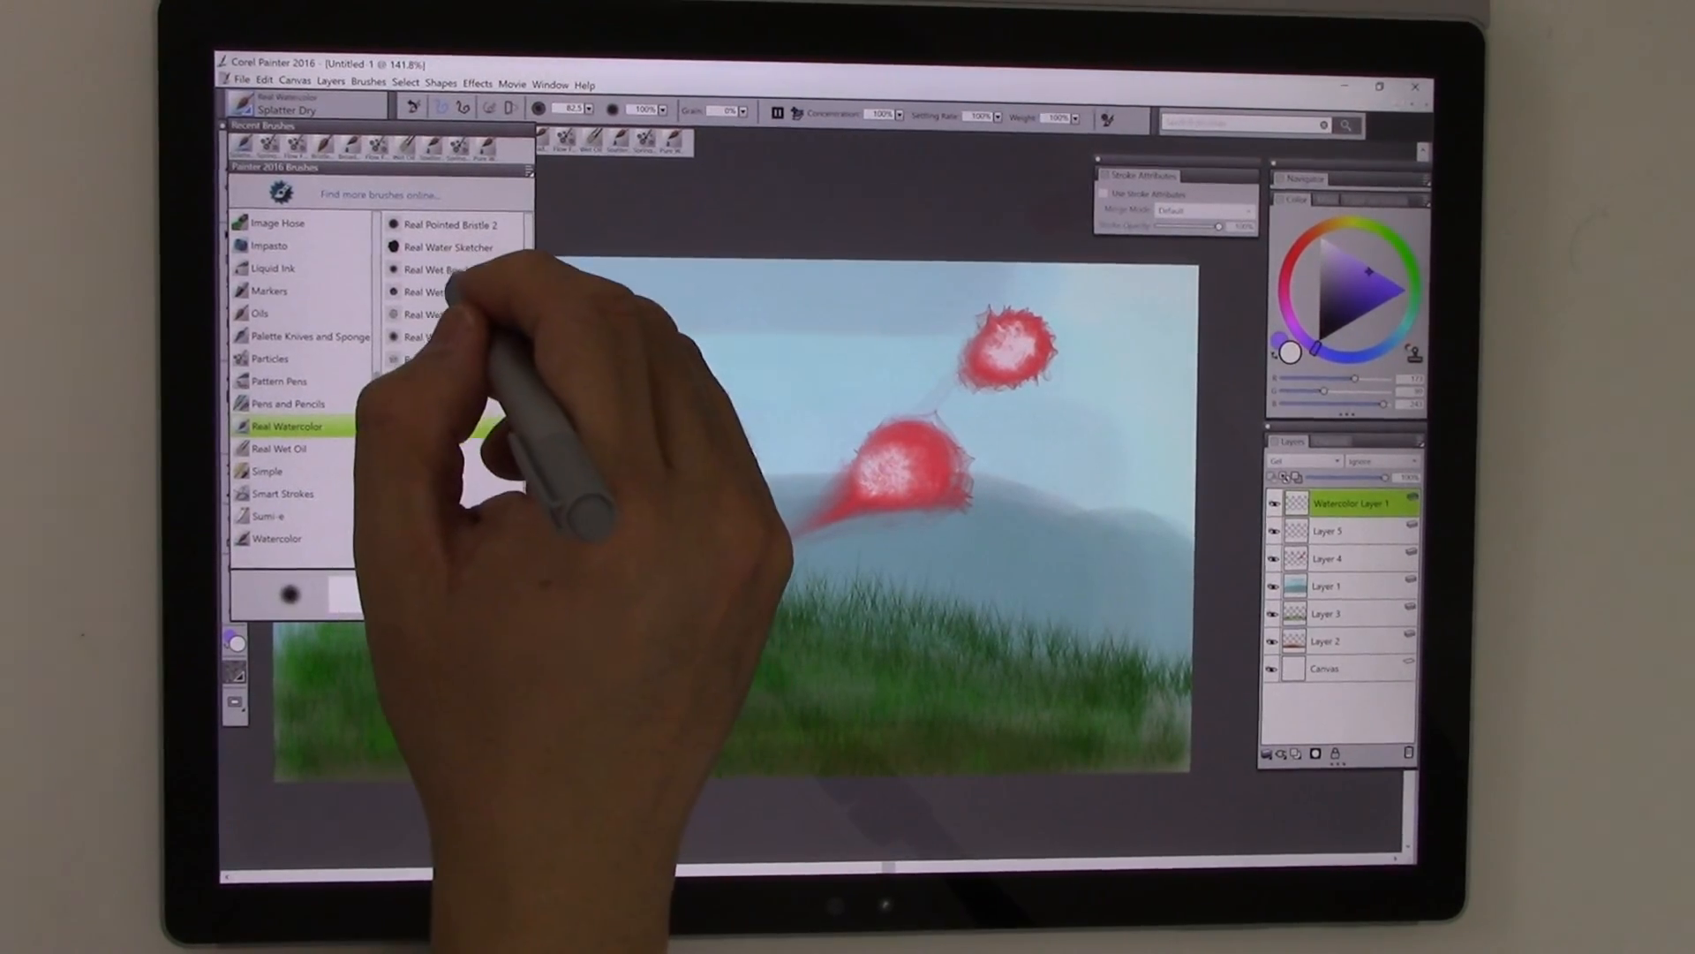
{"action": "left_click", "coordinate": [279, 446]}
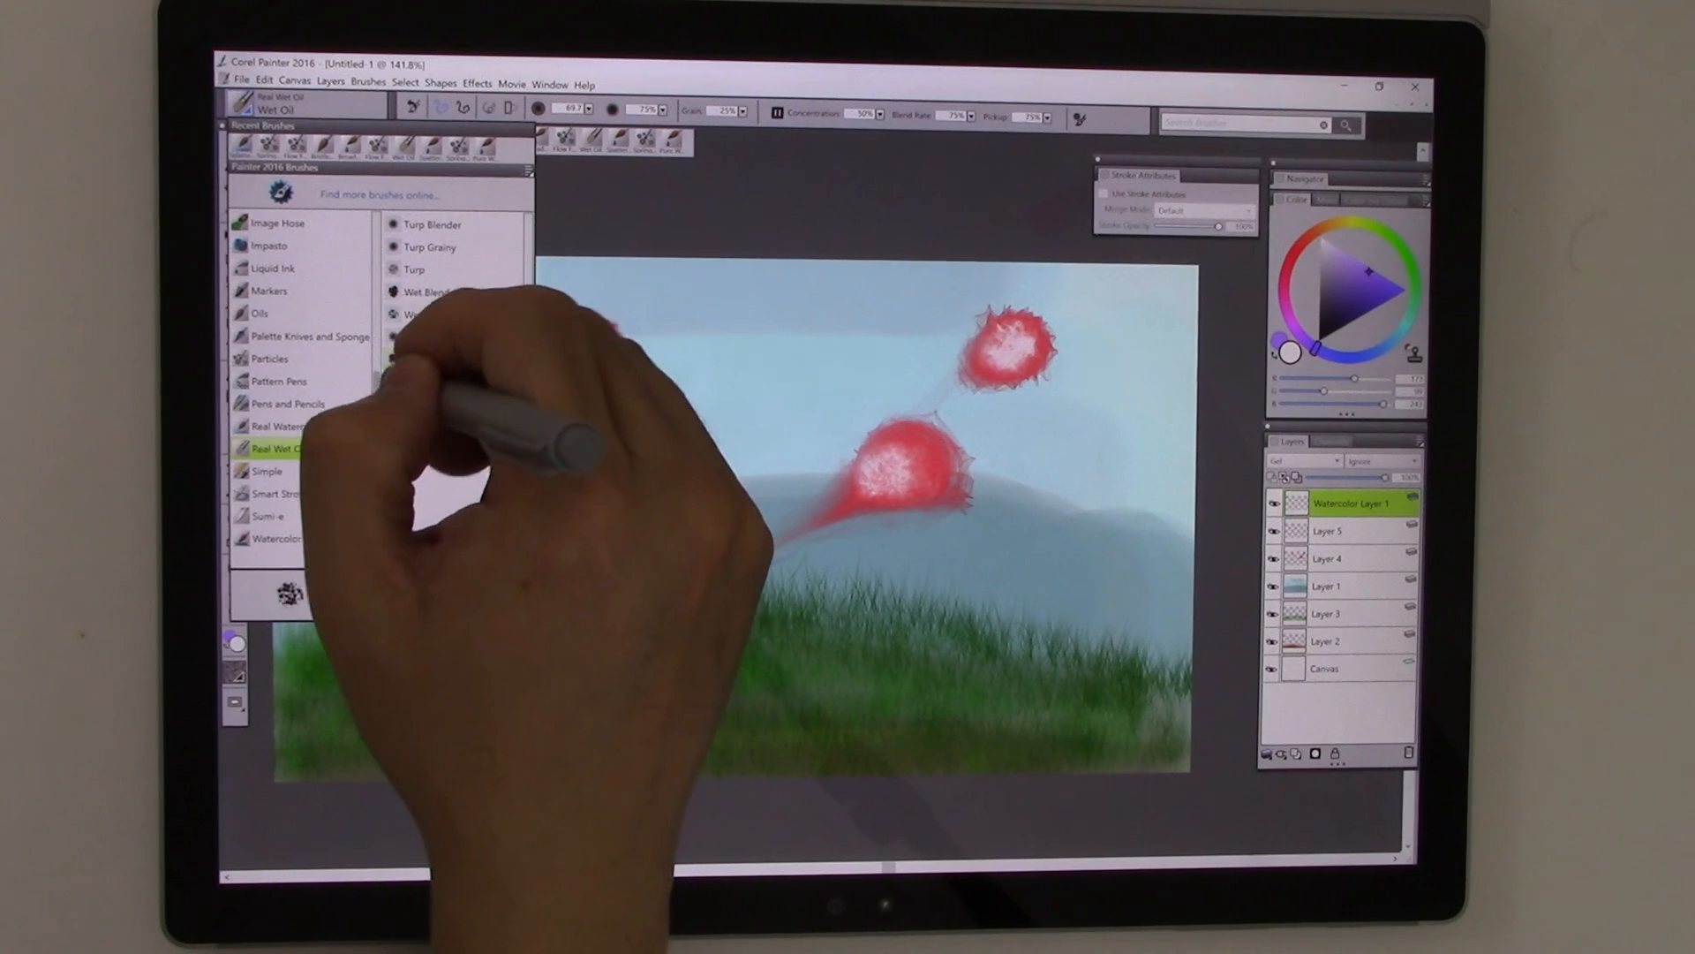
{"action": "left_click", "coordinate": [286, 426]}
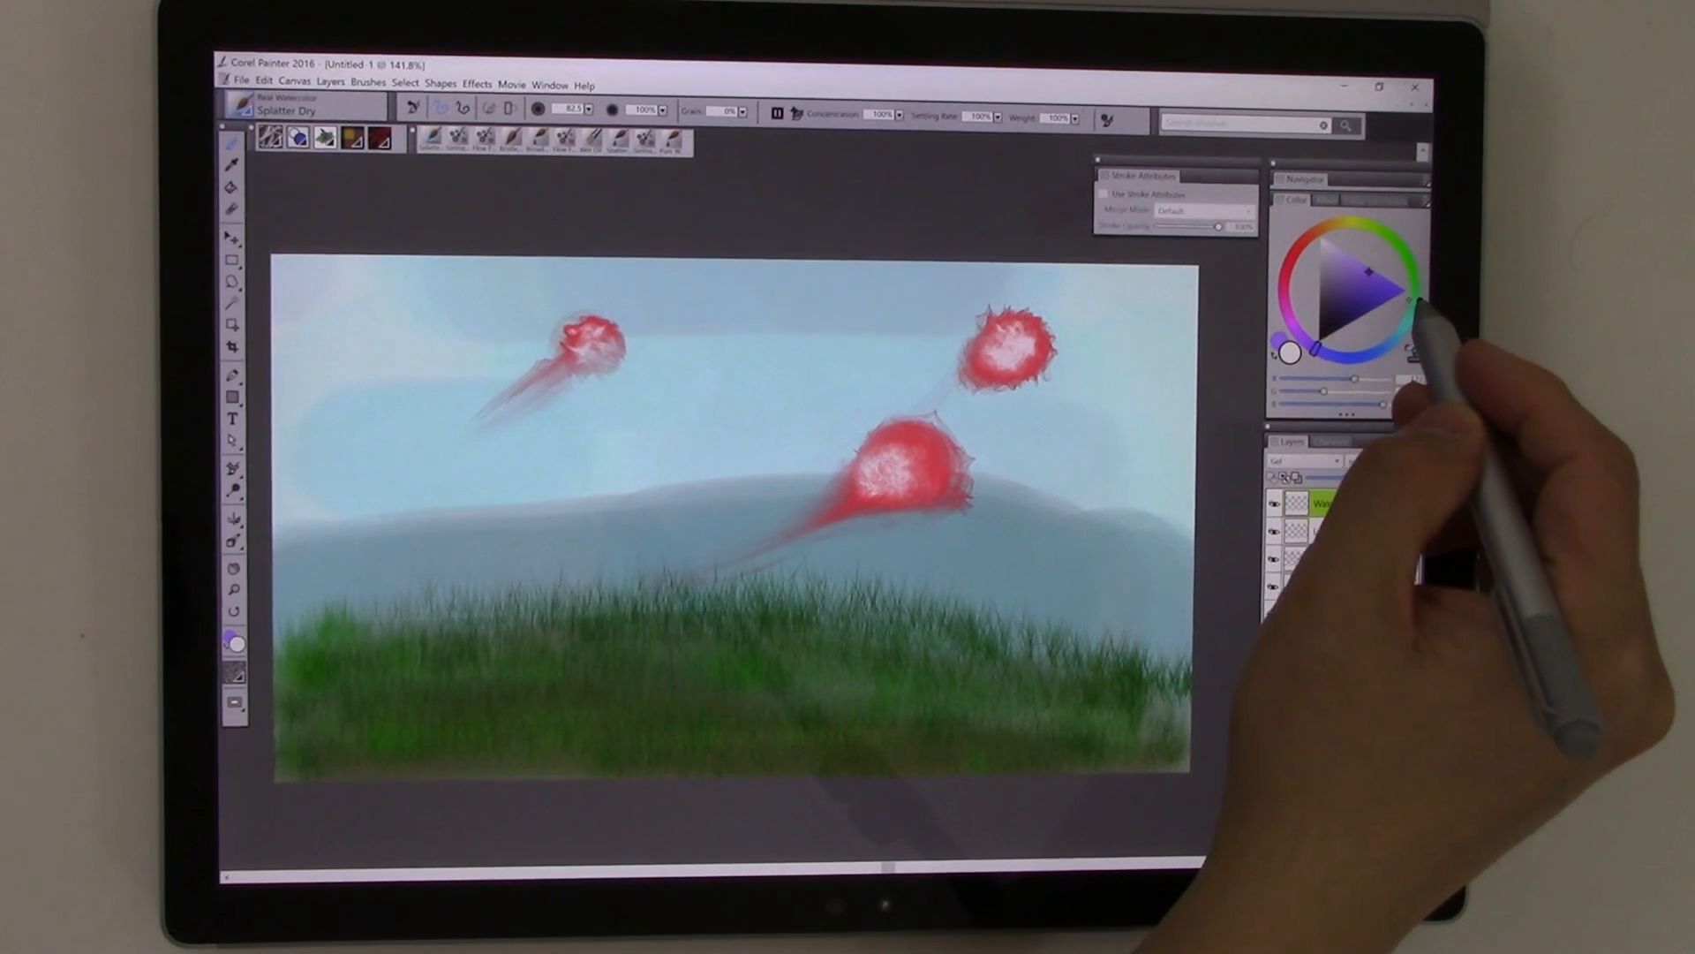
{"action": "left_click", "coordinate": [1351, 291]}
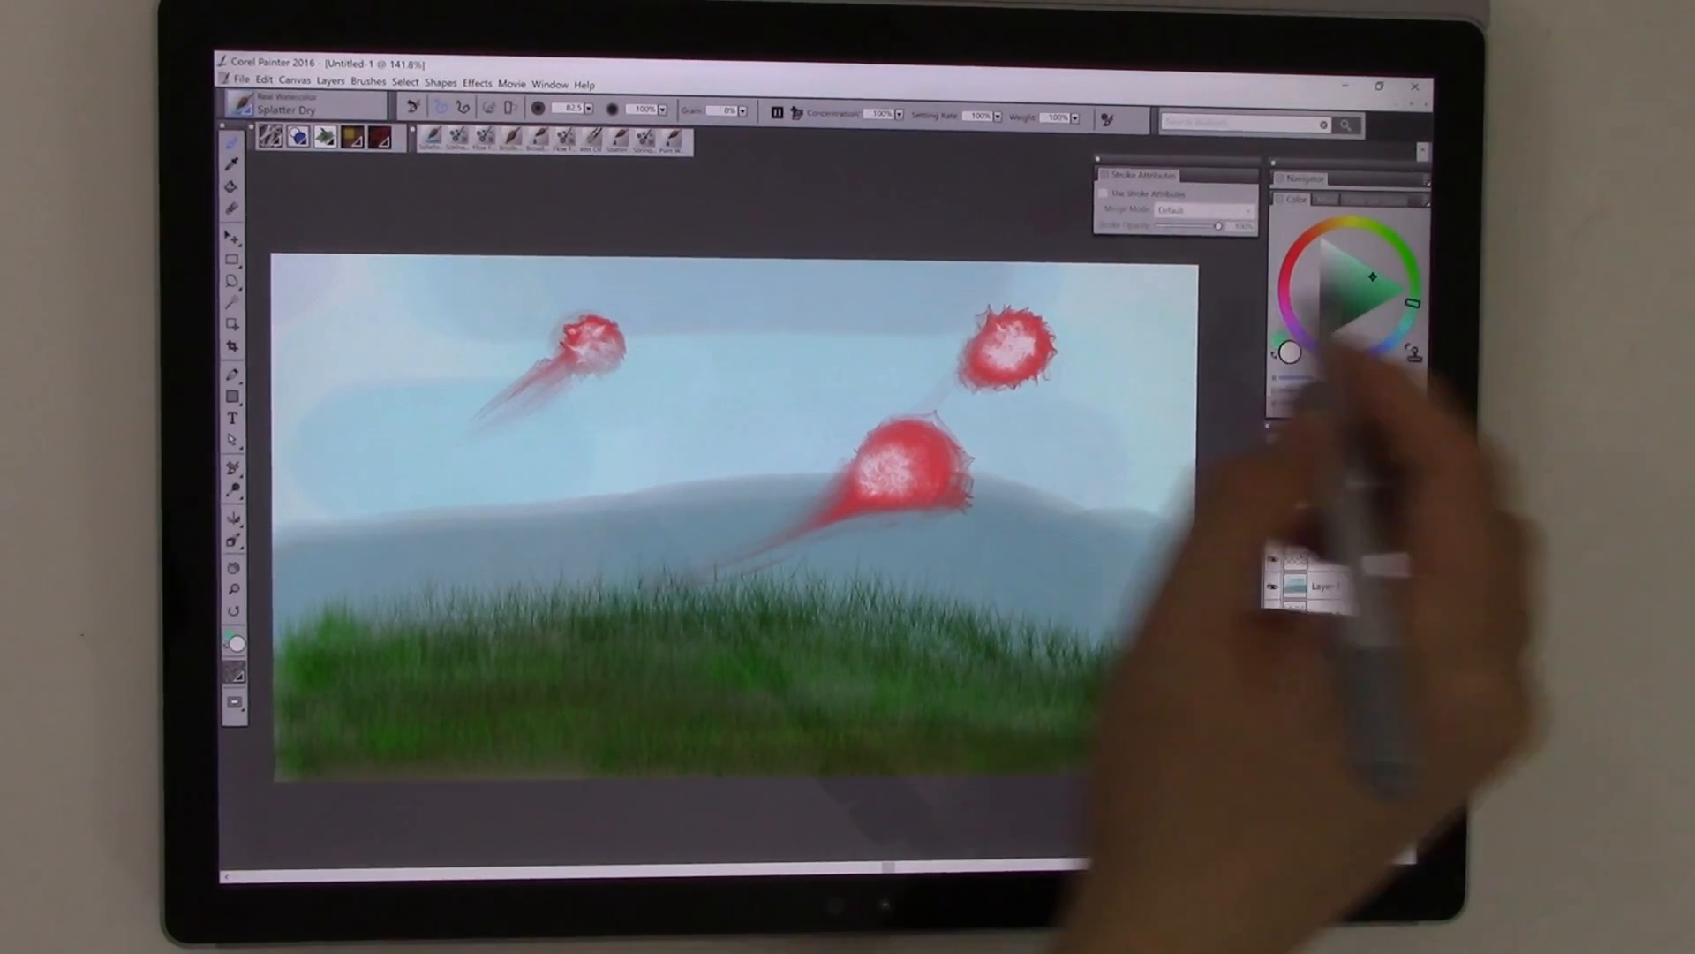